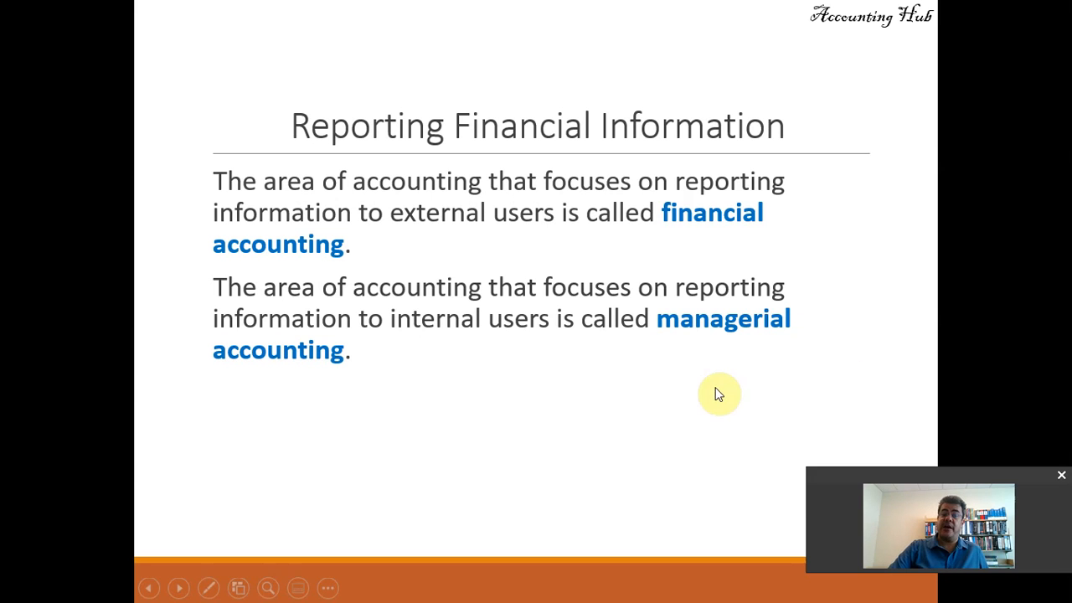
{"action": "mouse_move", "coordinate": [546, 351]}
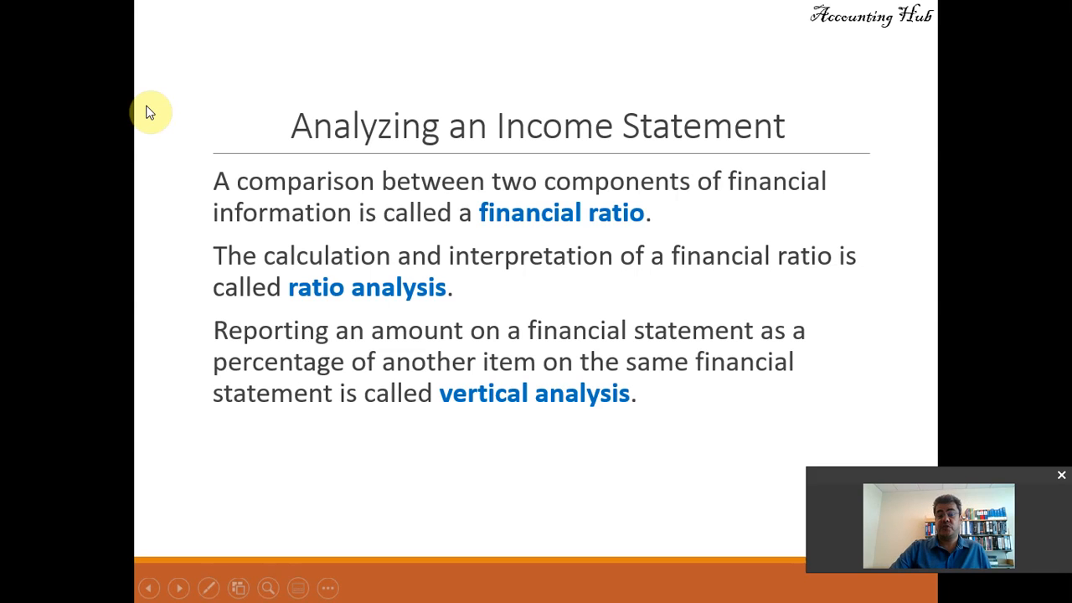
{"action": "mouse_move", "coordinate": [583, 425]}
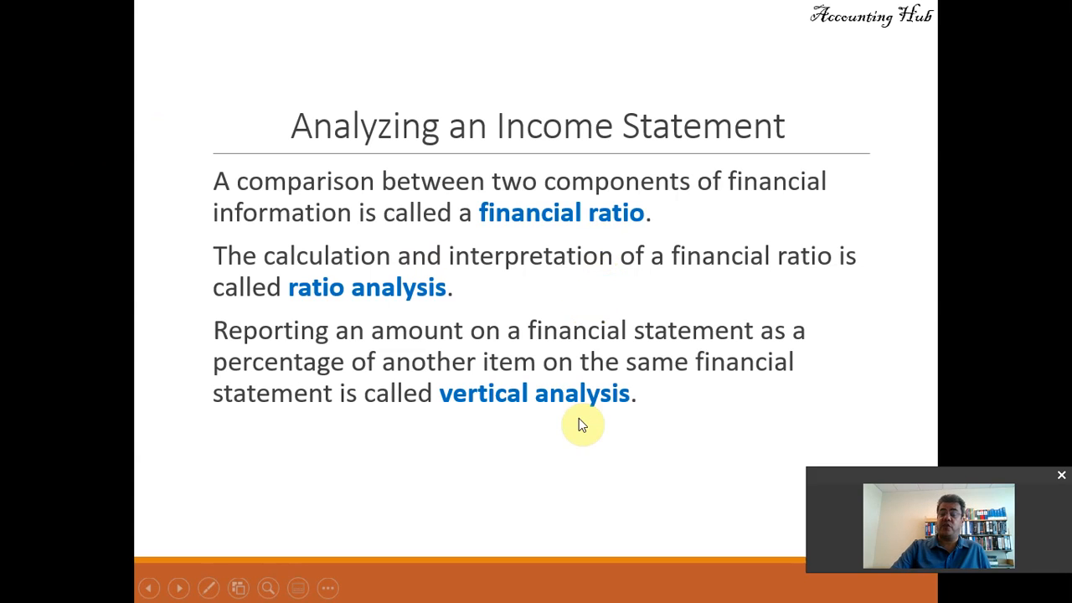
{"action": "mouse_move", "coordinate": [576, 434]}
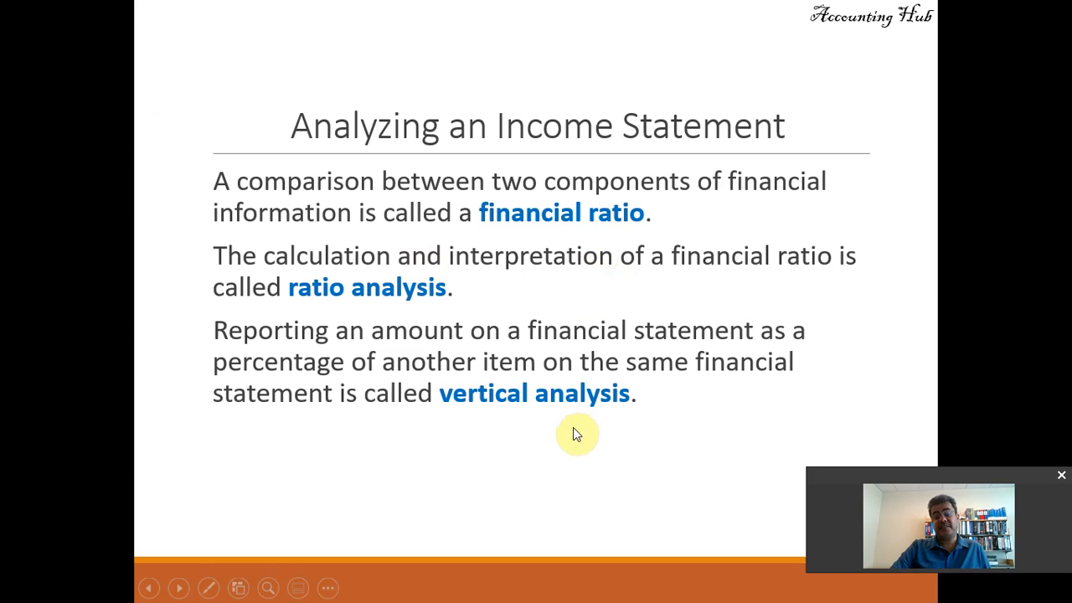
{"action": "mouse_move", "coordinate": [576, 432]}
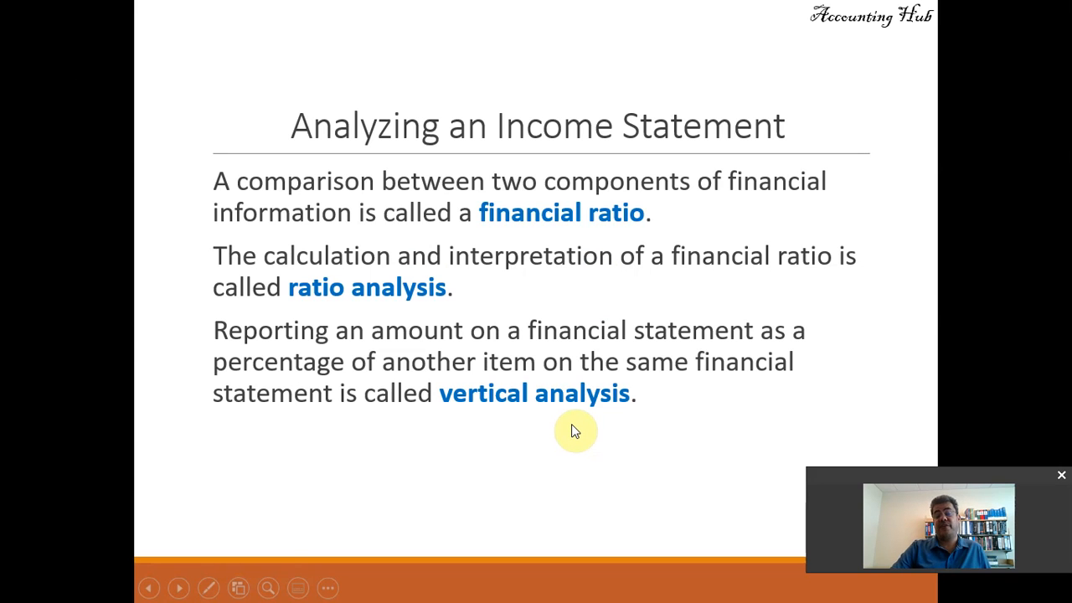
{"action": "mouse_move", "coordinate": [586, 283]}
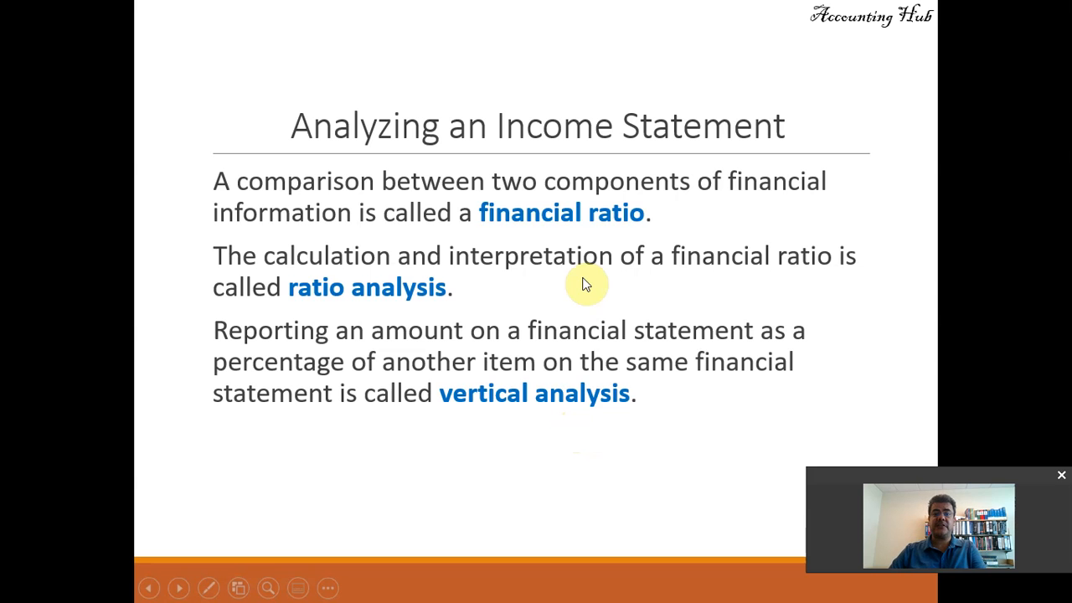
Step: Advance the slideshow to the Analyzing an Income Statement slide
{"action": "left_click", "coordinate": [442, 586]}
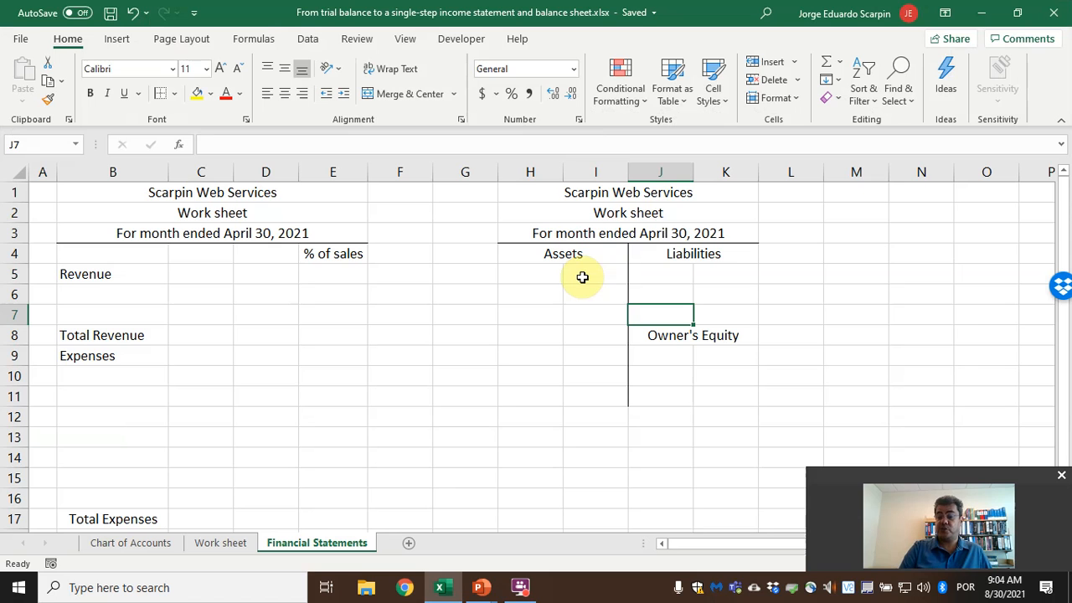
{"action": "mouse_move", "coordinate": [553, 233]}
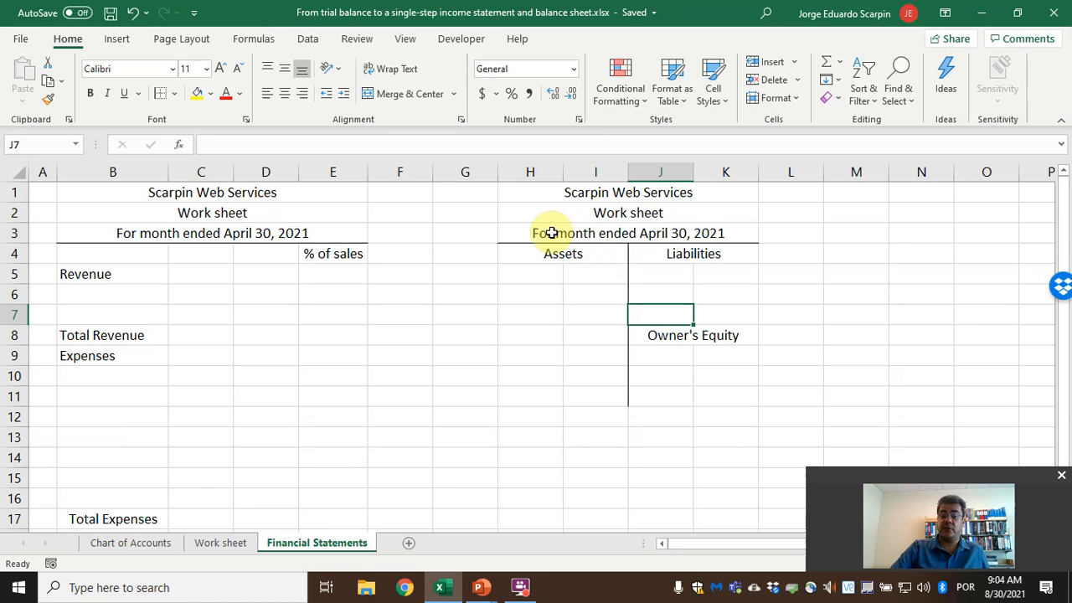
{"action": "mouse_move", "coordinate": [540, 238]}
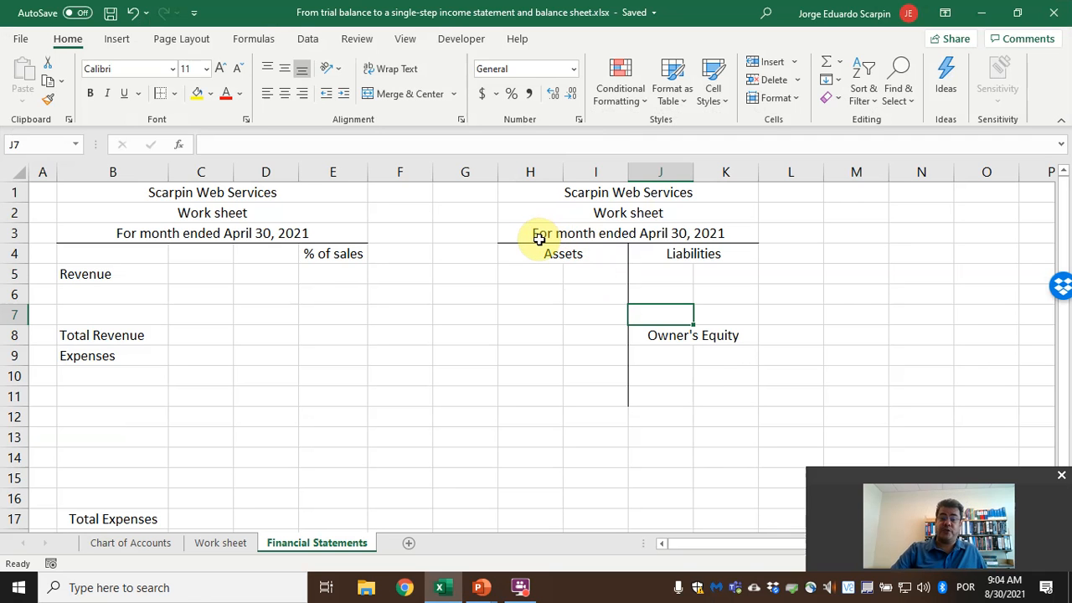
{"action": "mouse_move", "coordinate": [371, 336]}
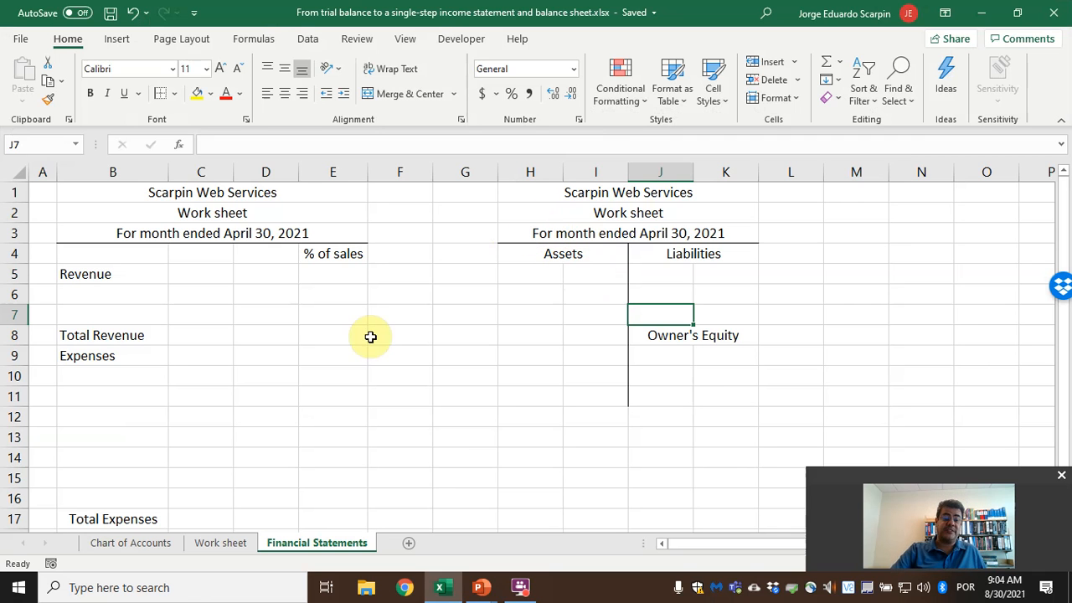
{"action": "left_click", "coordinate": [221, 543]}
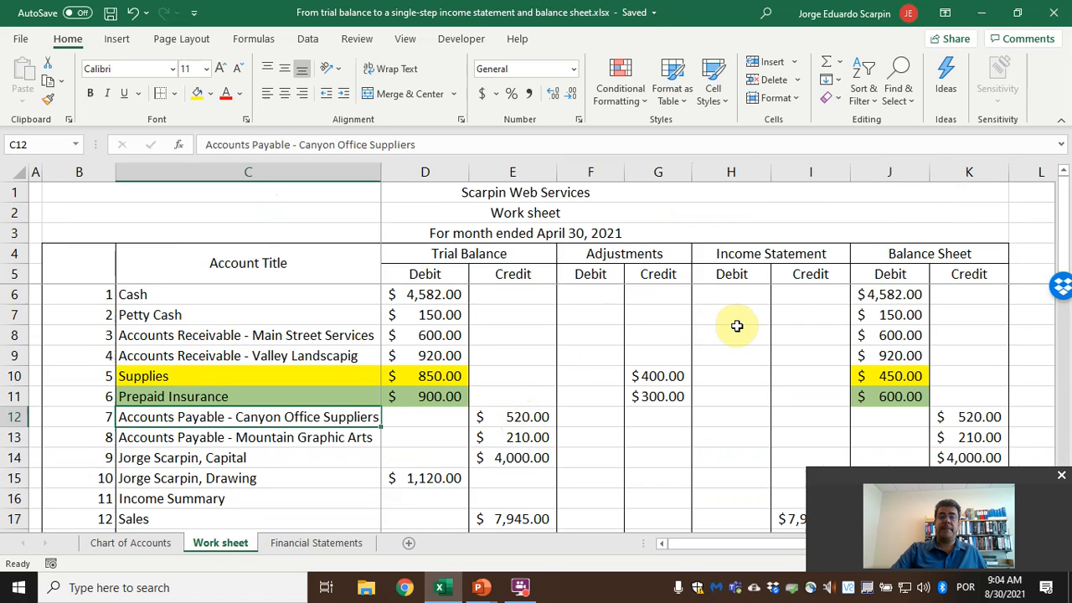
{"action": "scroll", "scroll_direction": "down", "scroll_amount": 3}
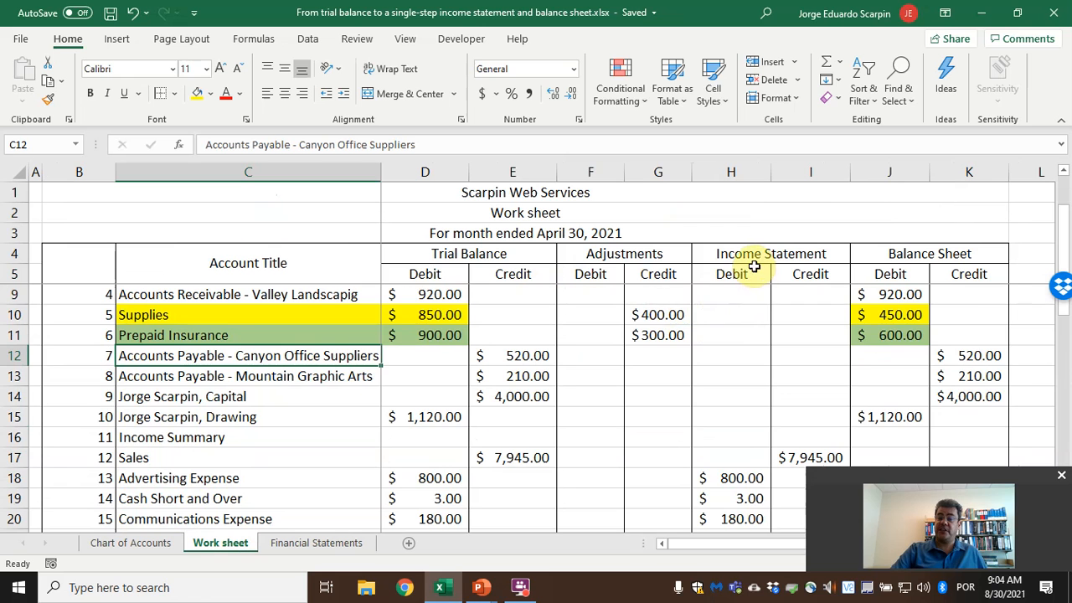
{"action": "scroll", "scroll_direction": "down", "scroll_amount": 3}
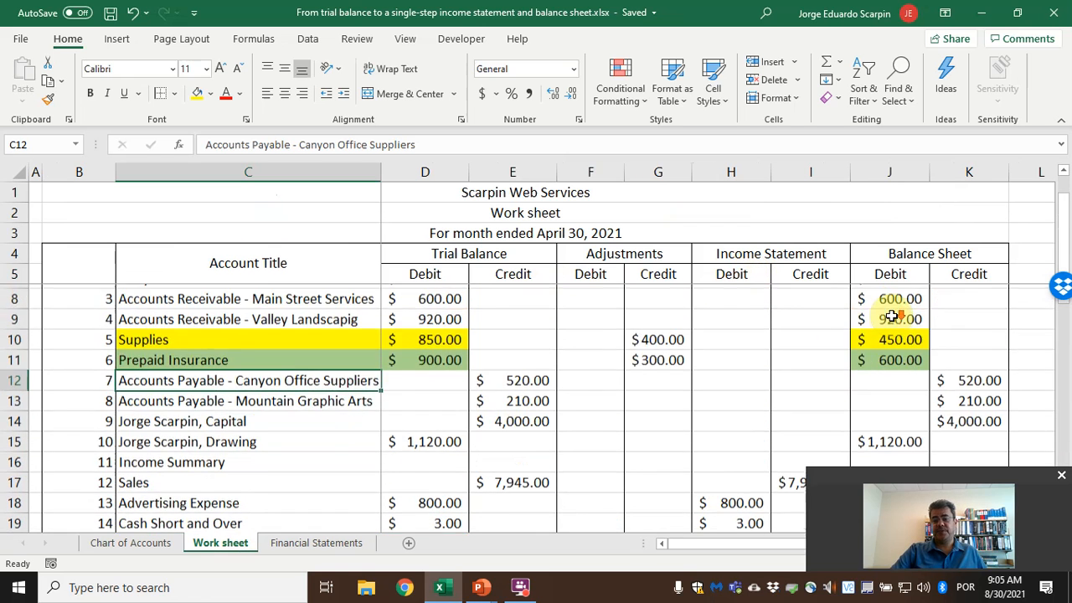
{"action": "scroll", "scroll_direction": "down", "scroll_amount": 3}
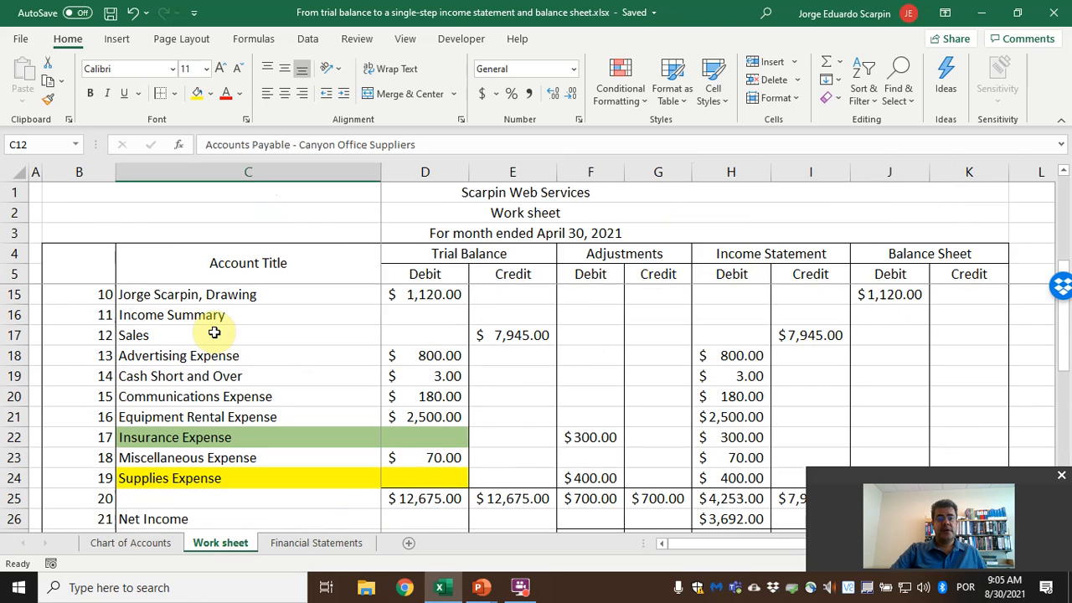
{"action": "left_click", "coordinate": [248, 335]}
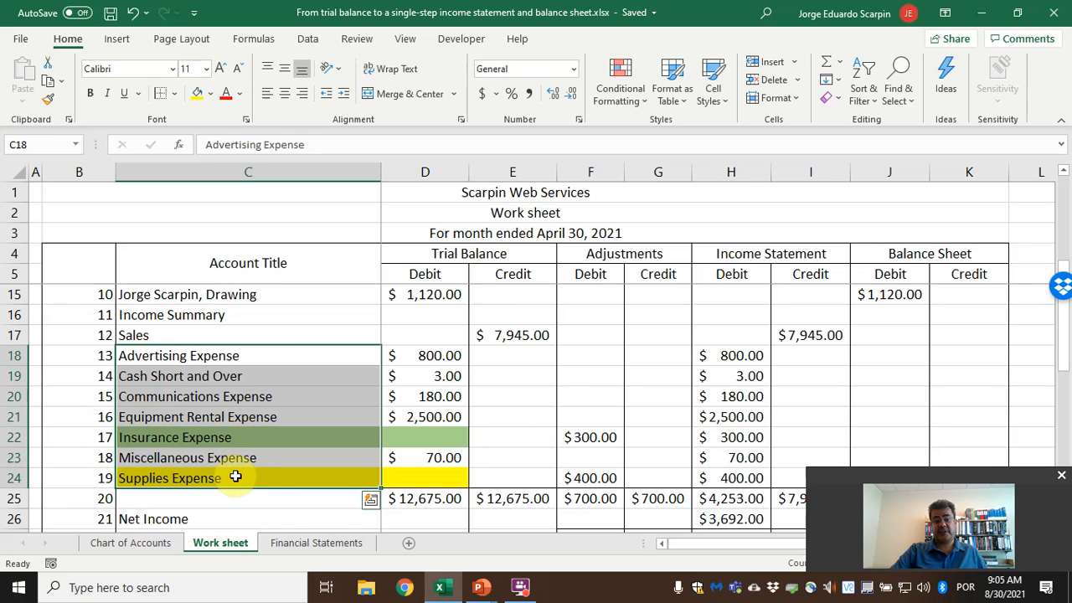
{"action": "left_click", "coordinate": [317, 543]}
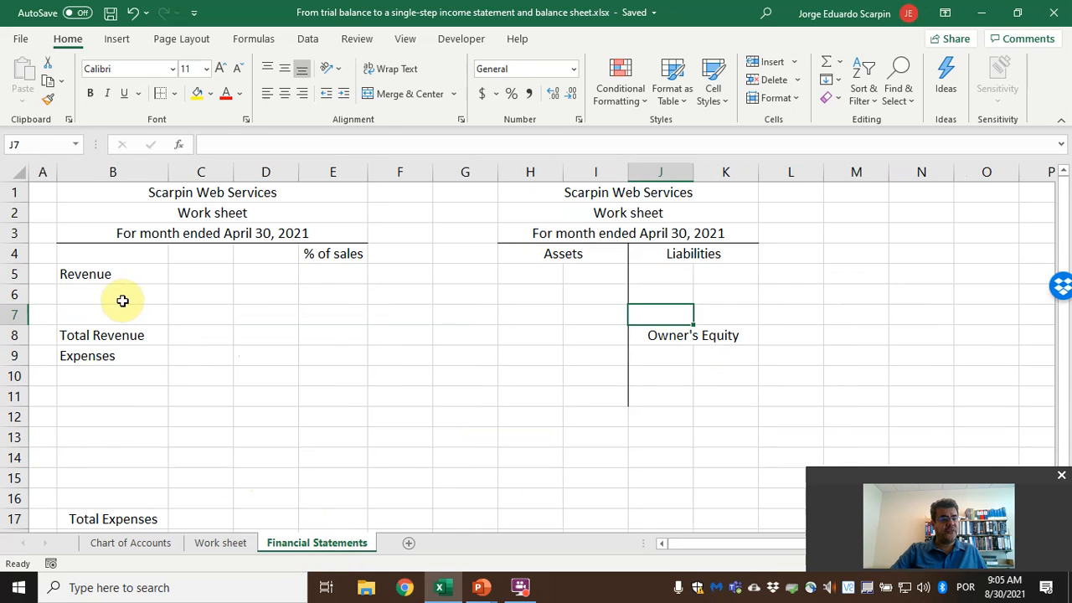
{"action": "left_click", "coordinate": [221, 543]}
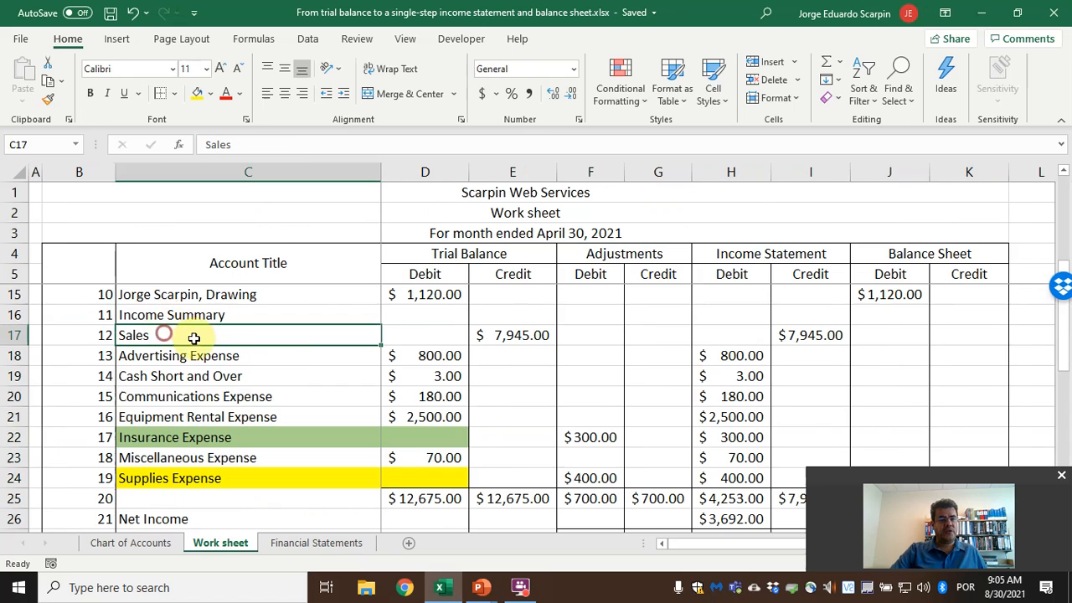
{"action": "mouse_move", "coordinate": [278, 365]}
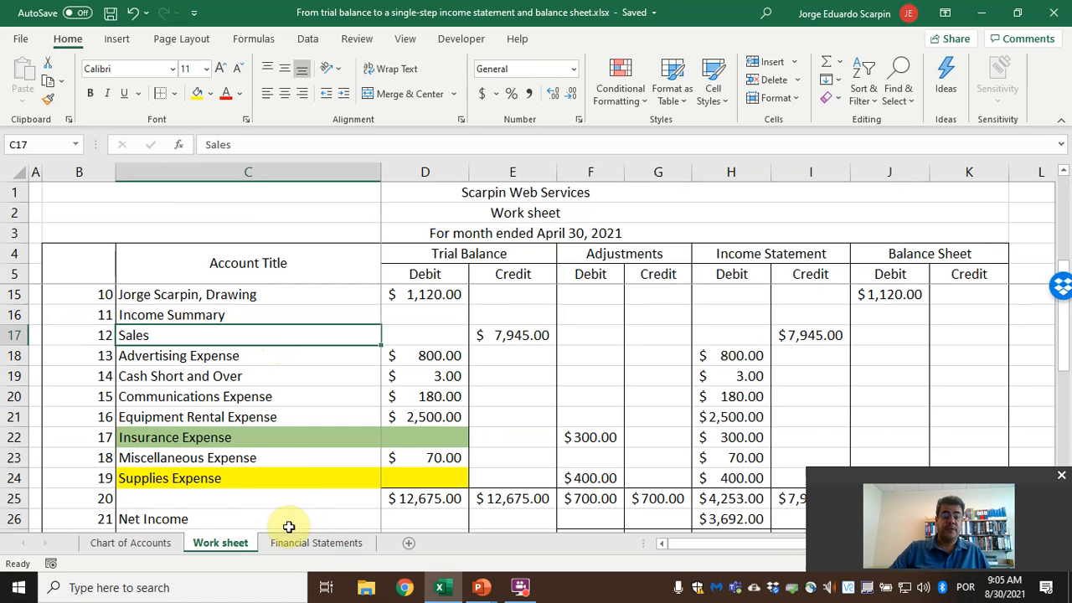
{"action": "left_click", "coordinate": [317, 543]}
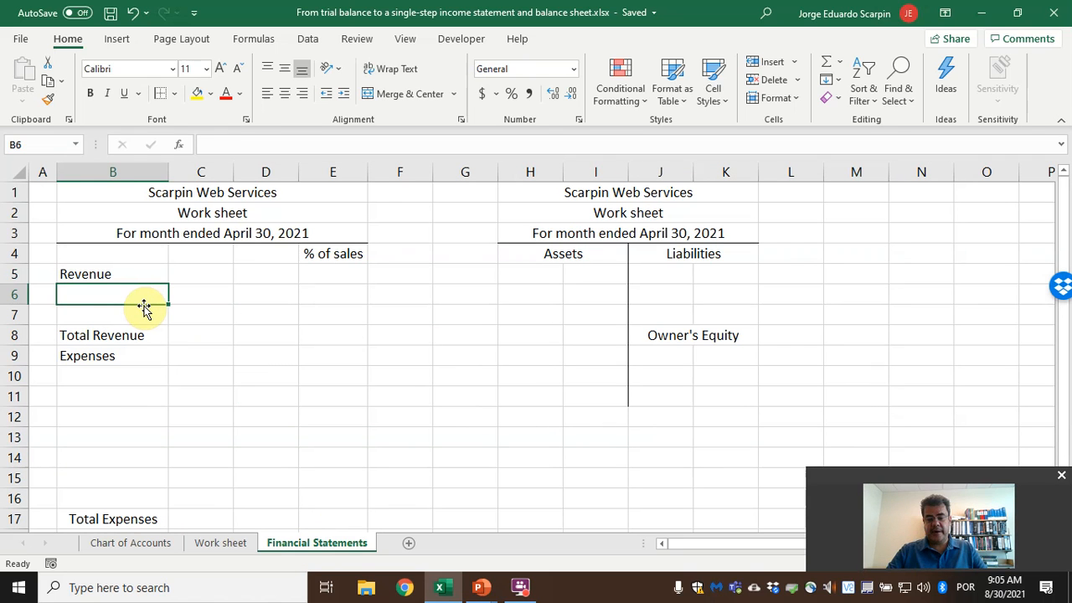
Step: Enter the revenue line labels Web pages and Web Services under Revenue
{"action": "type", "text": "Web"}
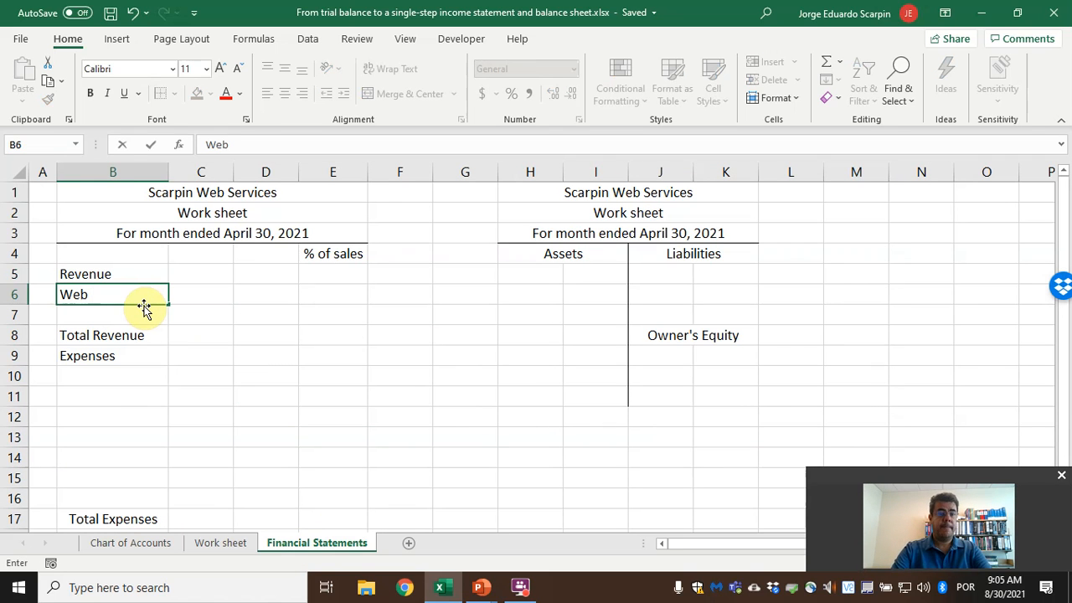
{"action": "type", "text": "pages"}
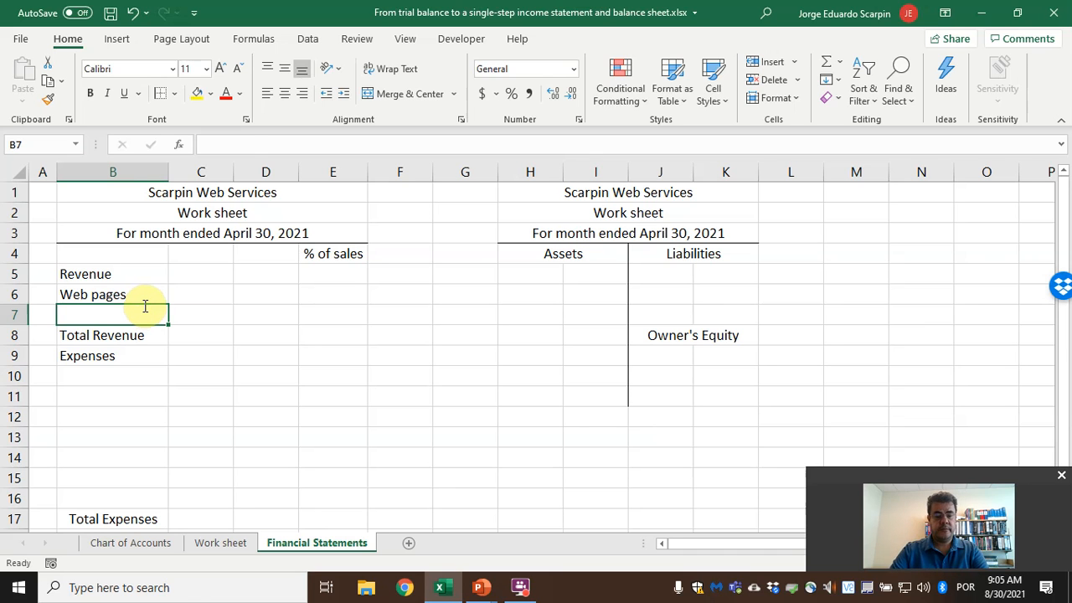
{"action": "type", "text": "Web Services"}
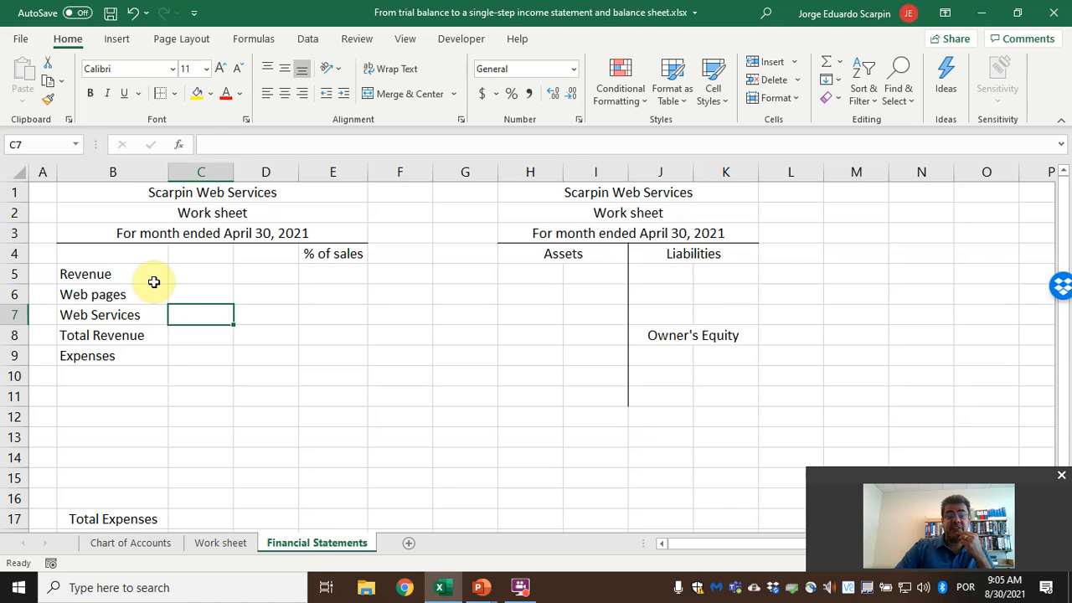
Step: Record $3,945.00 for Web pages after checking the figure on the Work sheet
{"action": "left_click", "coordinate": [201, 295]}
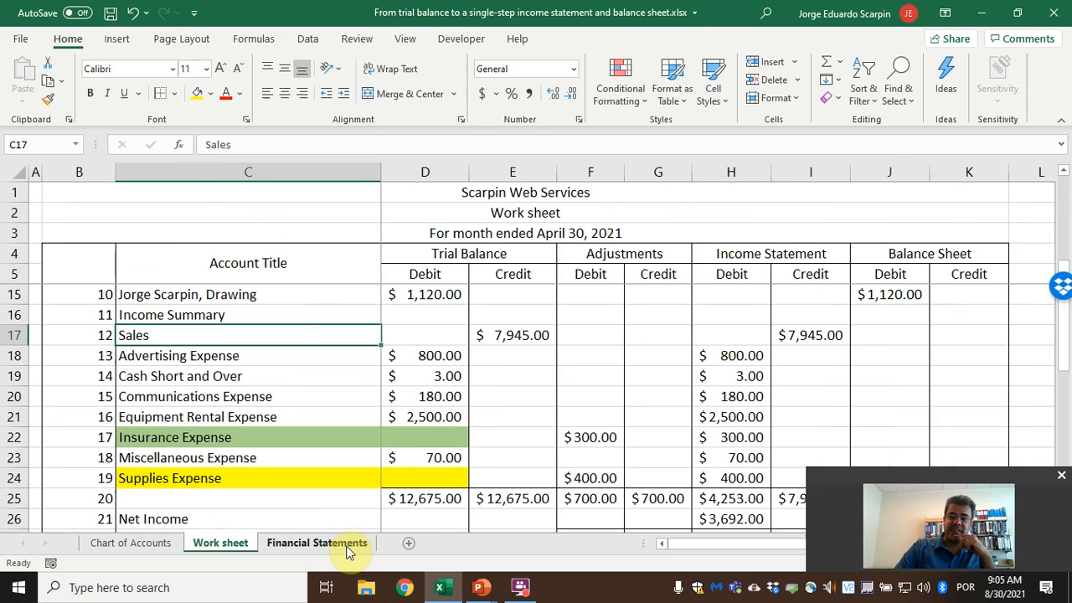
{"action": "left_click", "coordinate": [317, 543]}
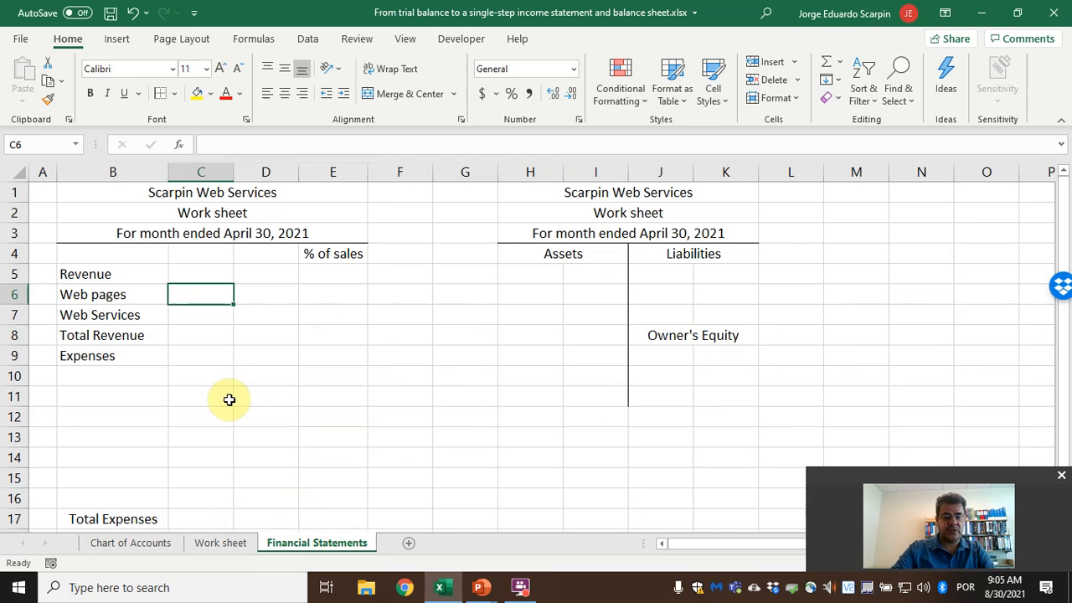
{"action": "type", "text": "39"}
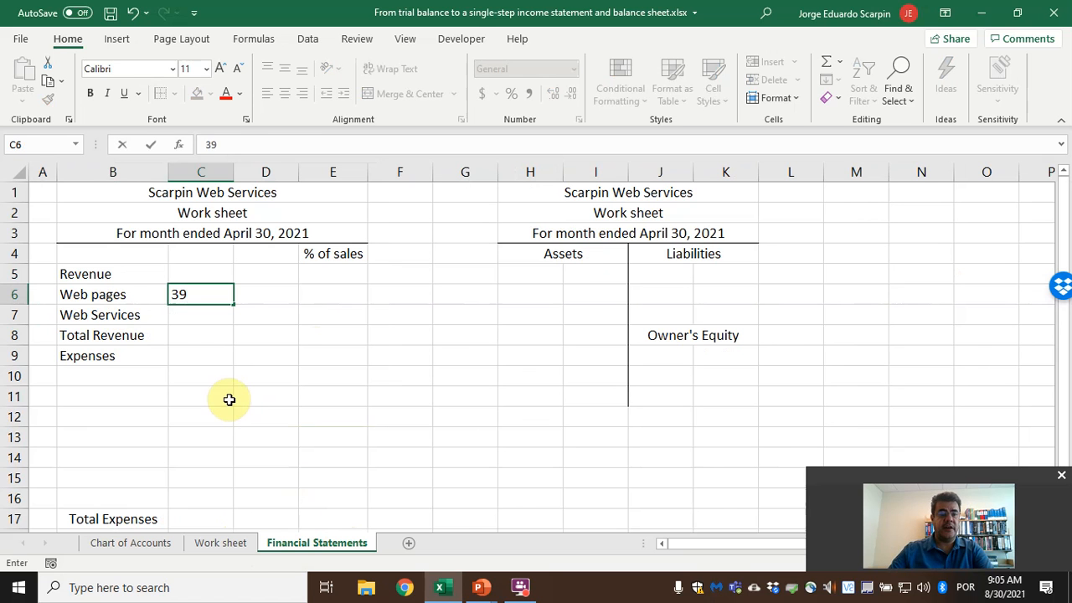
{"action": "left_click", "coordinate": [222, 542]}
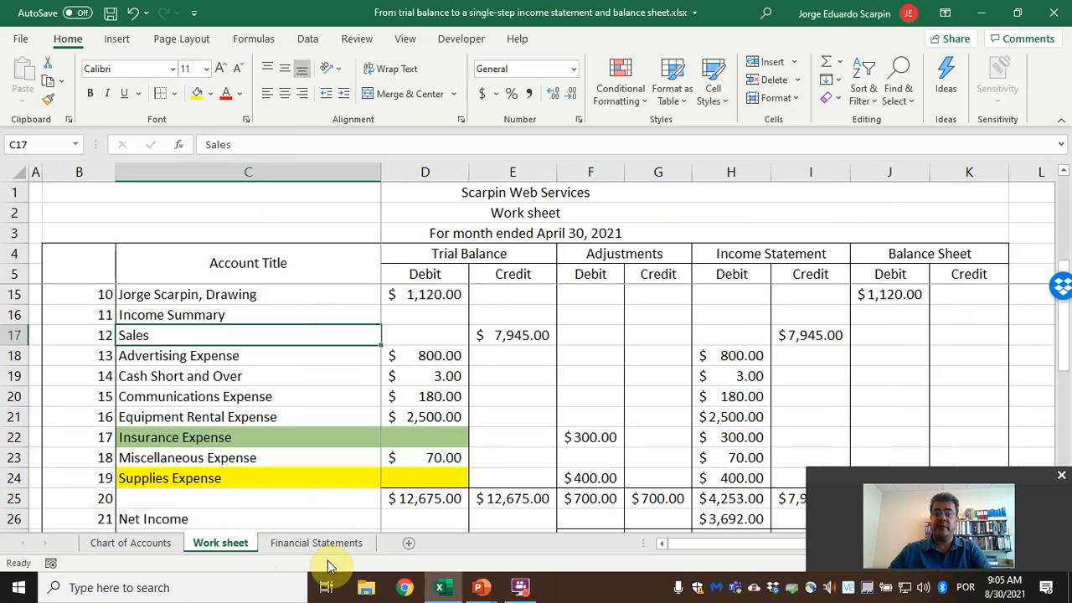
{"action": "left_click", "coordinate": [317, 543]}
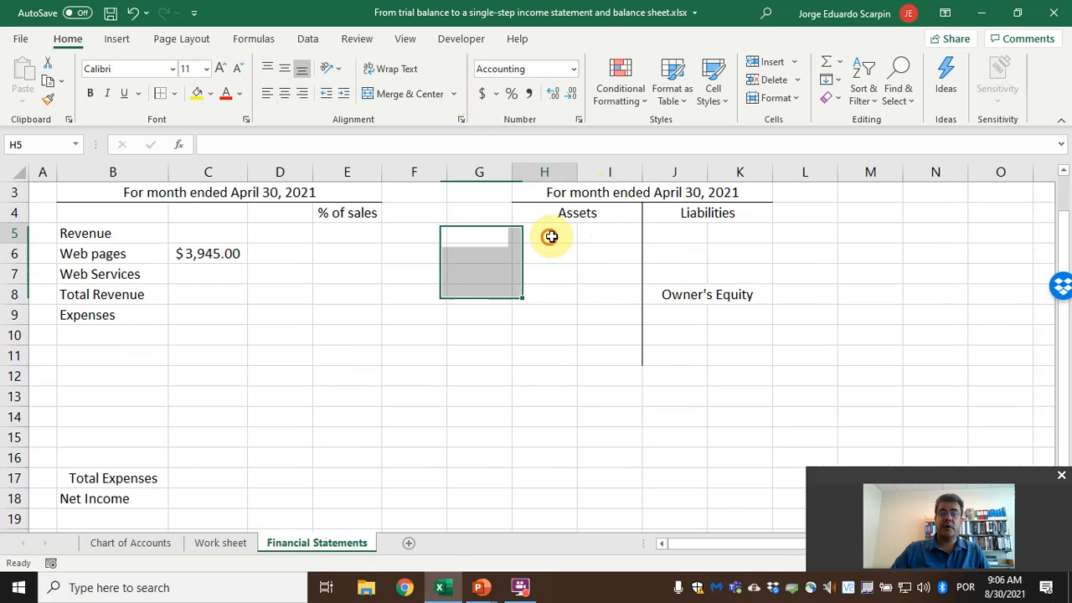
Step: Enter $4,000.00 as the Web Services revenue amount
{"action": "left_click_drag", "start_coordinate": [544, 233], "coordinate": [741, 360]}
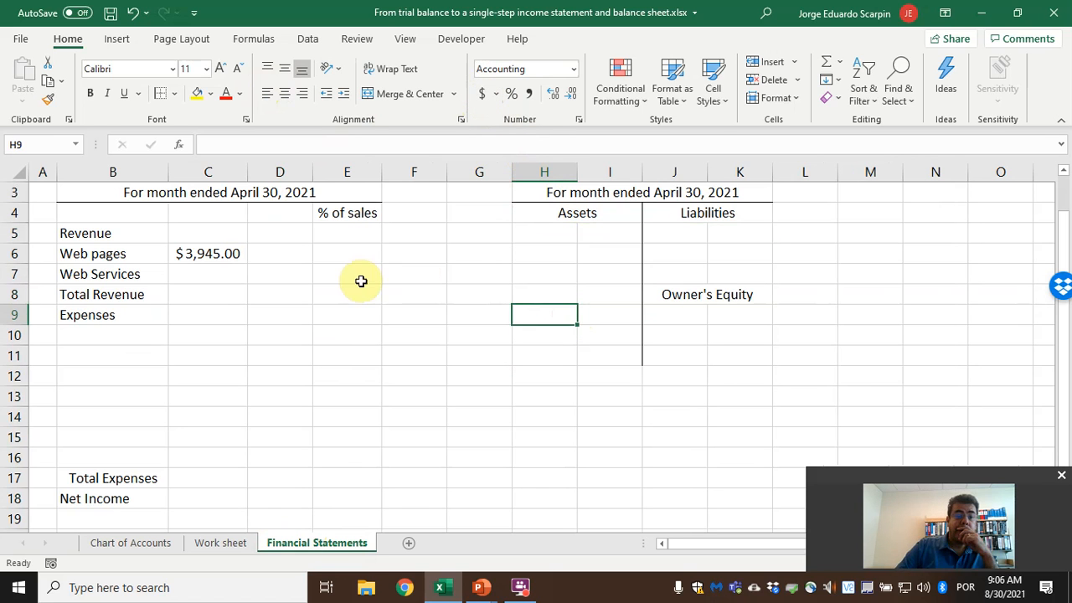
{"action": "type", "text": "4,000.00"}
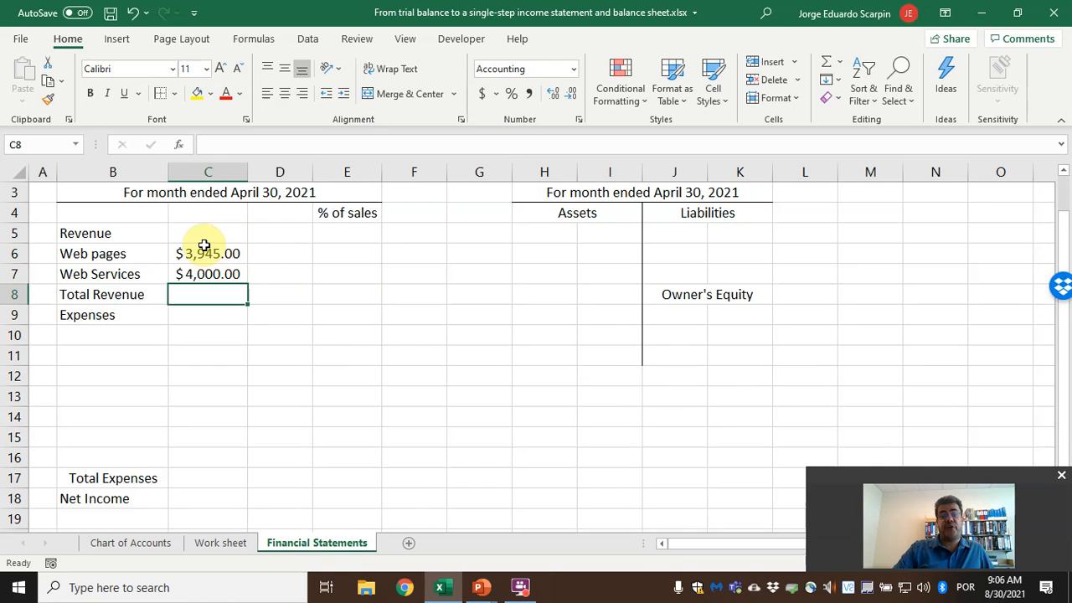
{"action": "left_click", "coordinate": [207, 275]}
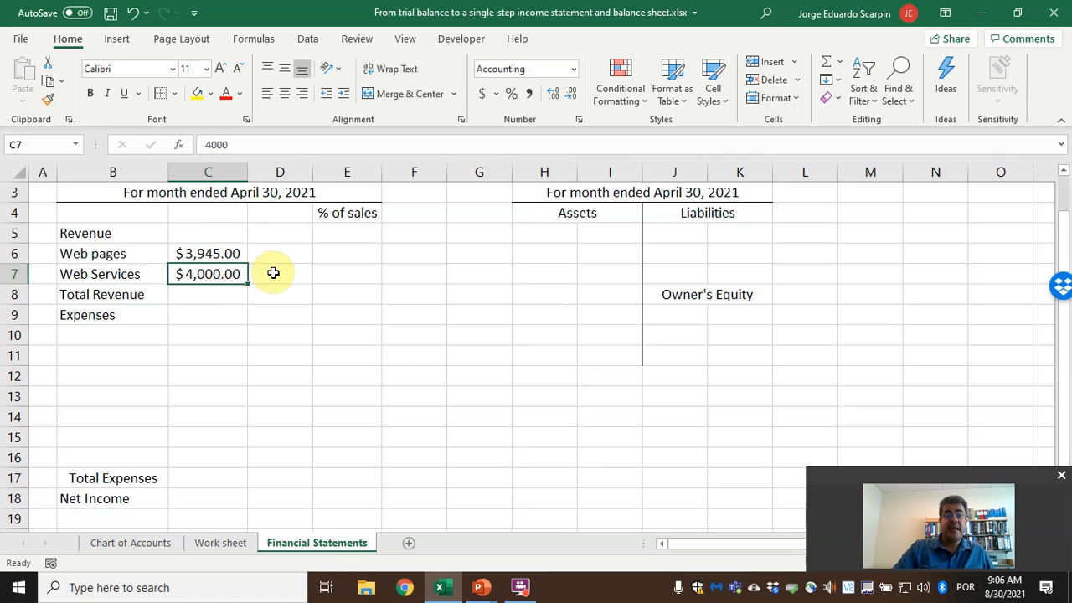
{"action": "left_click", "coordinate": [176, 94]}
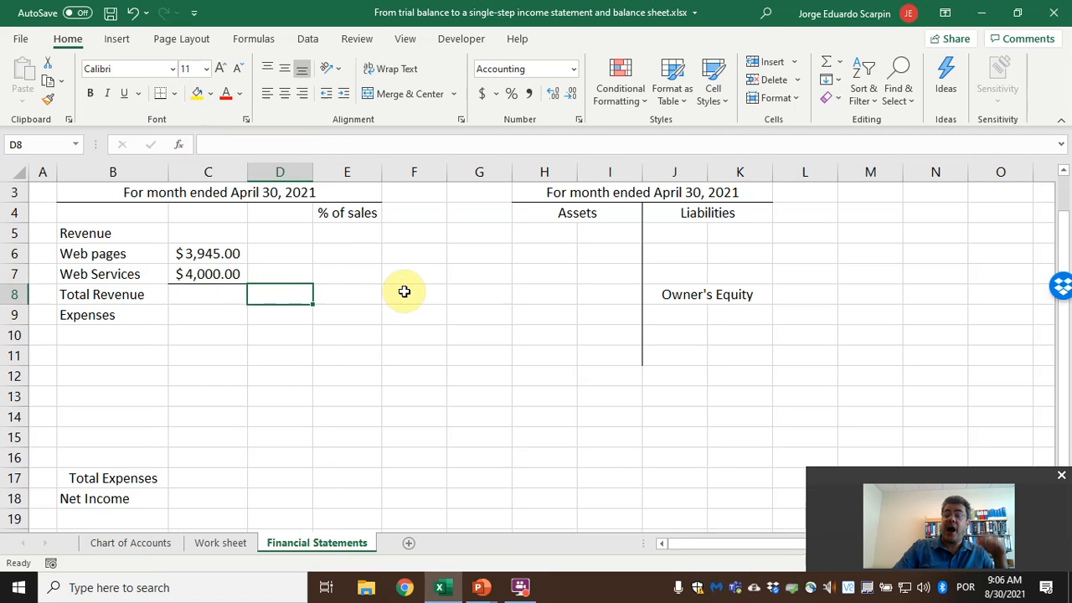
Step: Sum the two revenue lines to Total Revenue of $7,945.00 in D8
{"action": "type", "text": "="}
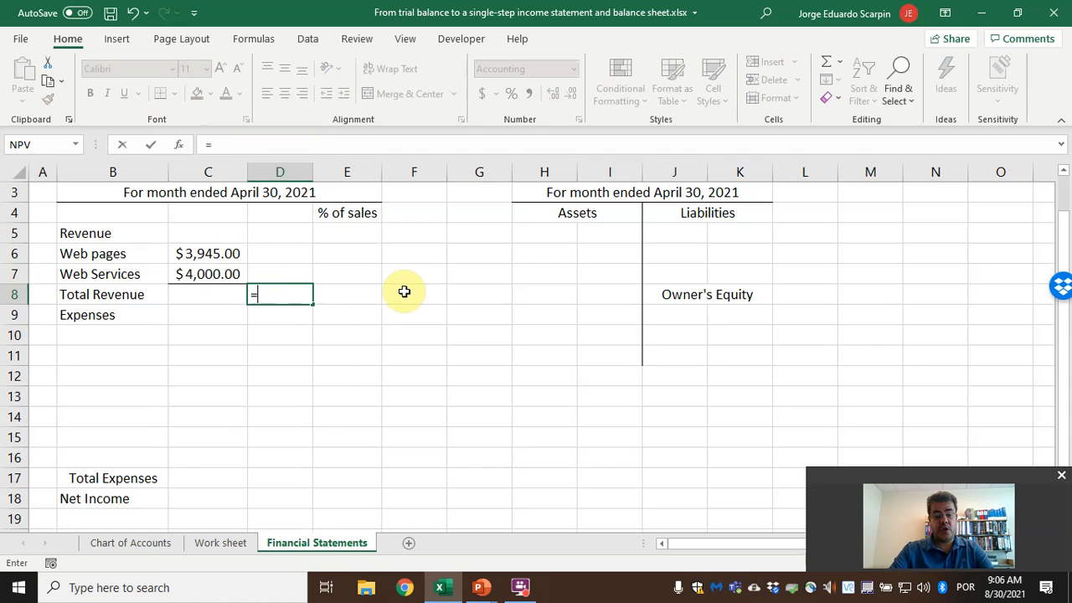
{"action": "left_click", "coordinate": [208, 275]}
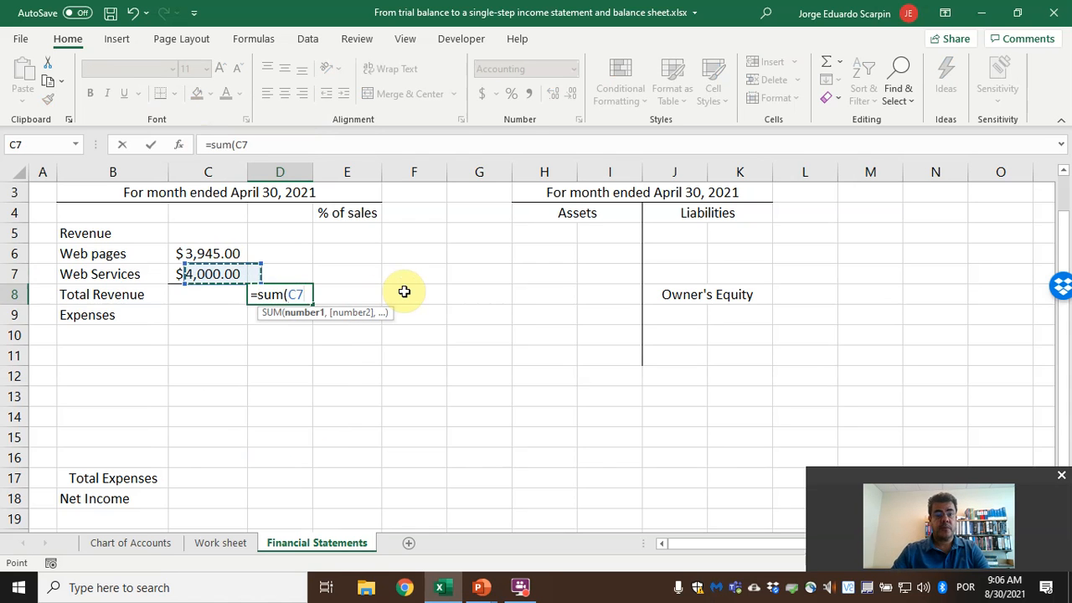
{"action": "key", "text": "enter"}
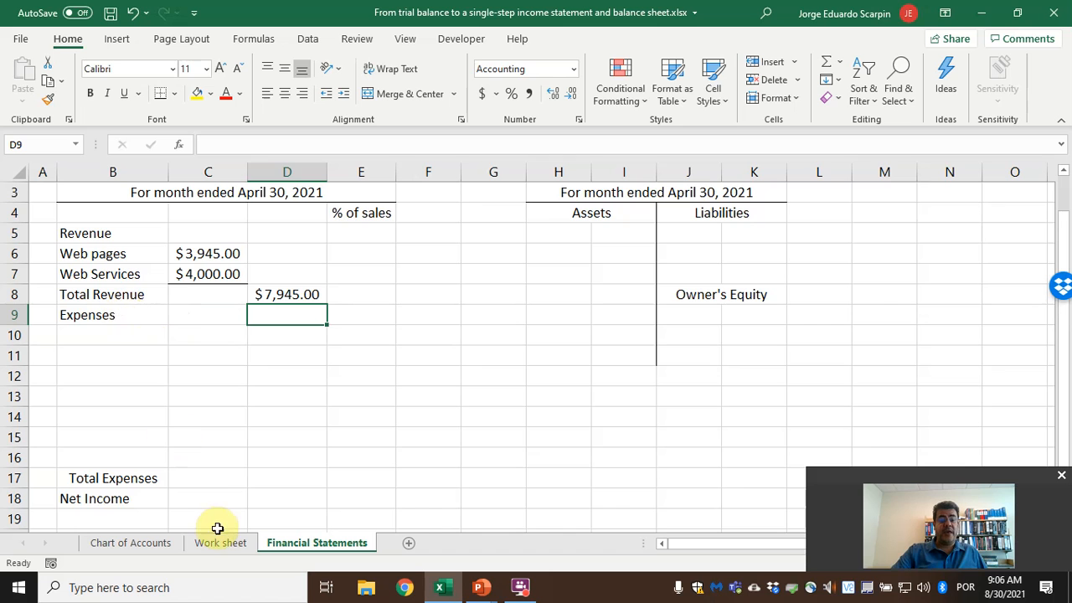
{"action": "left_click", "coordinate": [219, 543]}
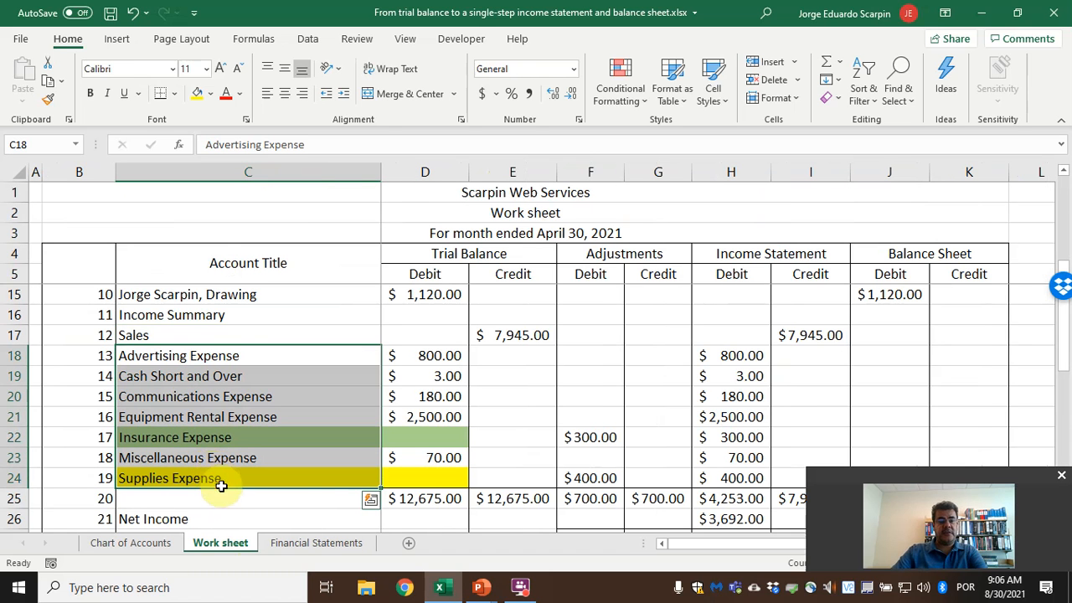
Step: Paste the seven expense account names under Expenses and link their amounts to the Work sheet
{"action": "left_click", "coordinate": [317, 543]}
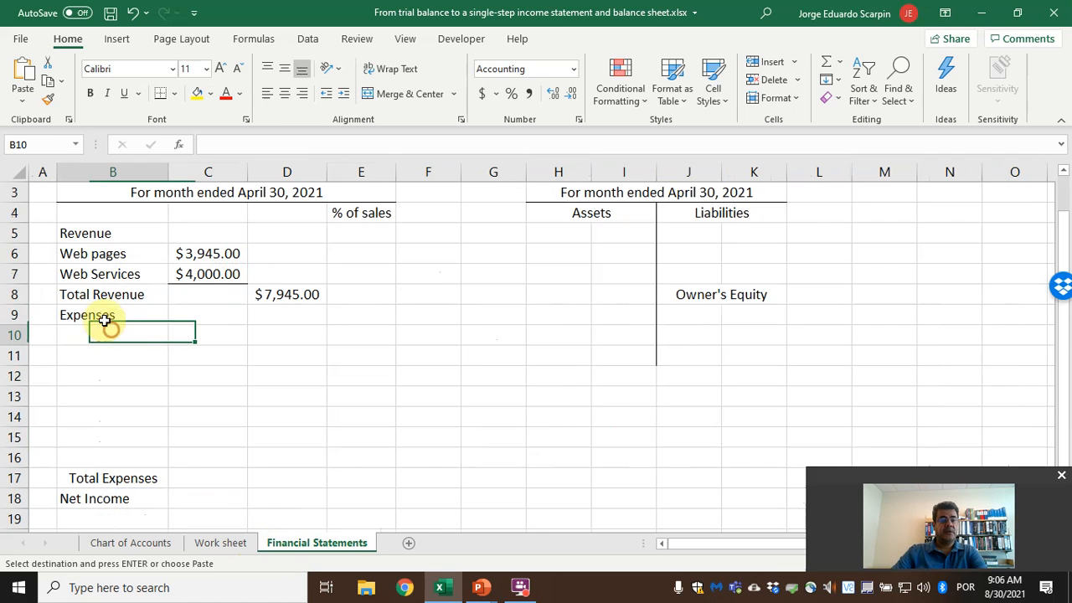
{"action": "left_click", "coordinate": [23, 75]}
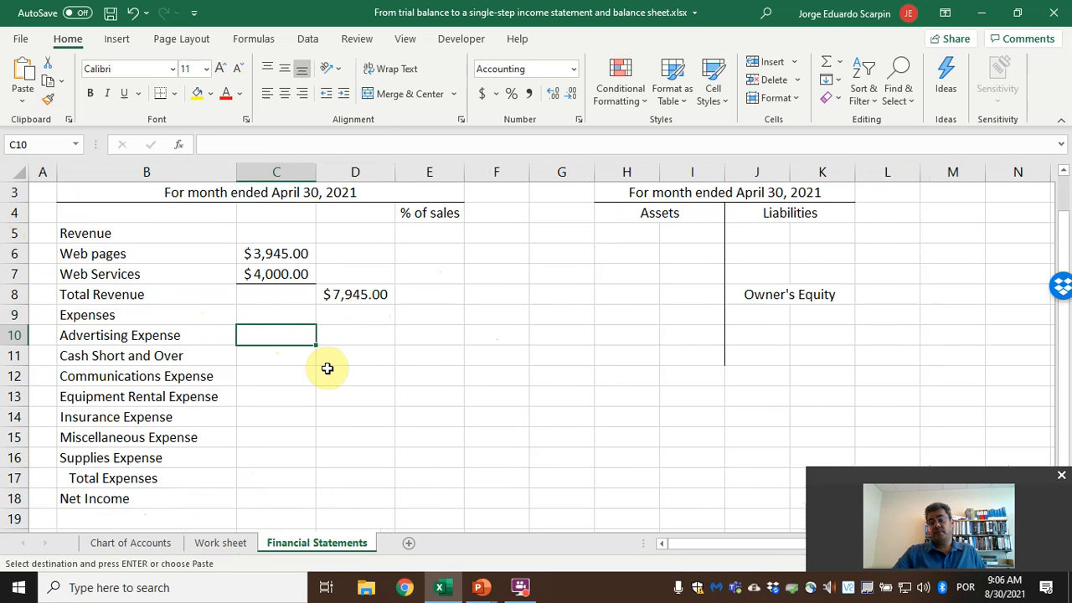
{"action": "type", "text": "='Work sheet'!"}
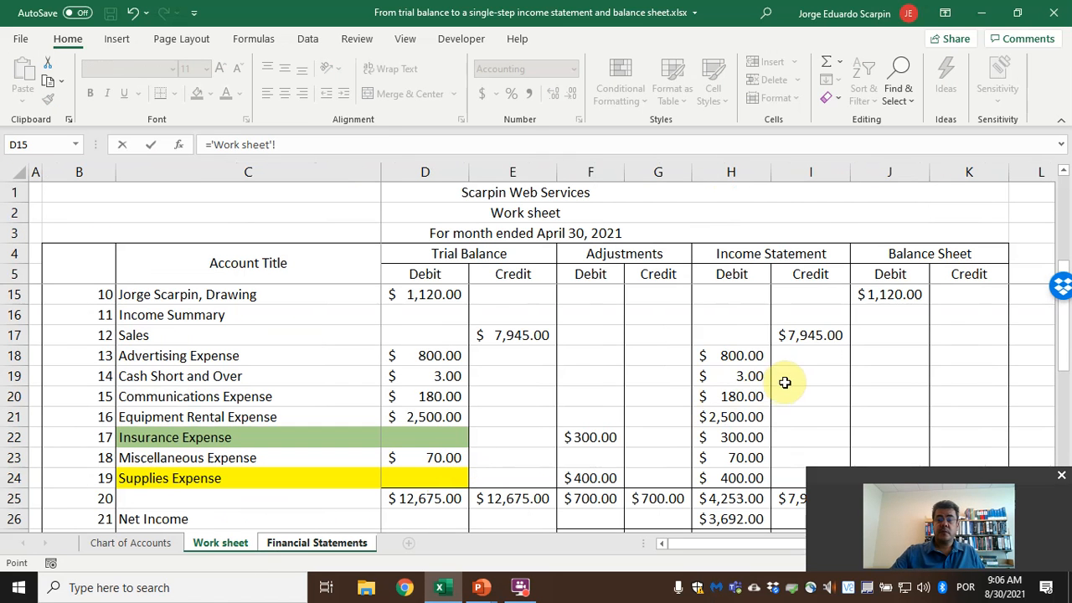
{"action": "left_click", "coordinate": [731, 356]}
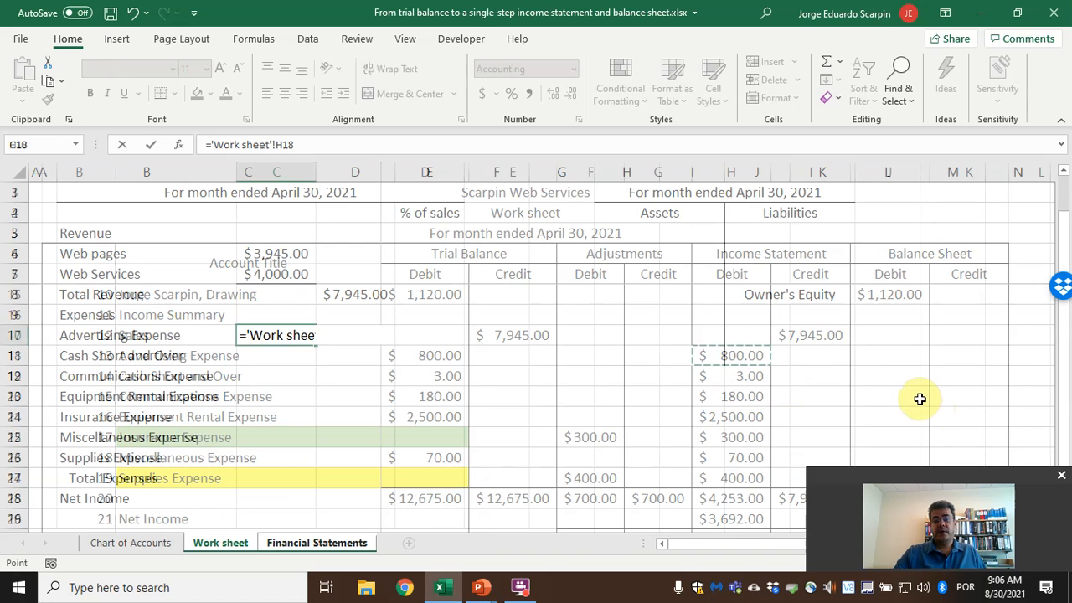
{"action": "left_click", "coordinate": [316, 543]}
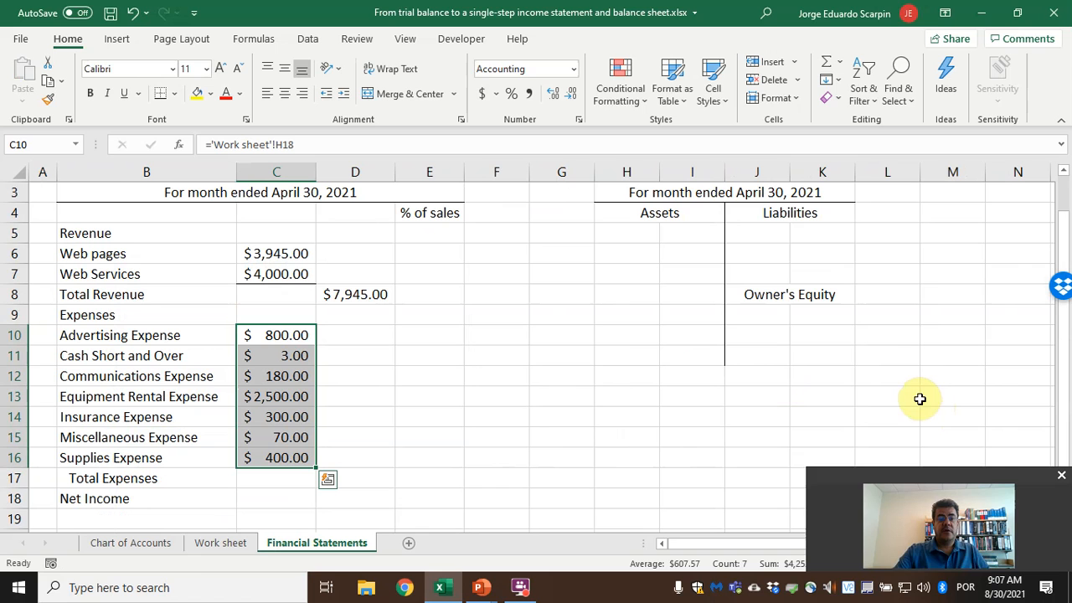
{"action": "mouse_move", "coordinate": [282, 446]}
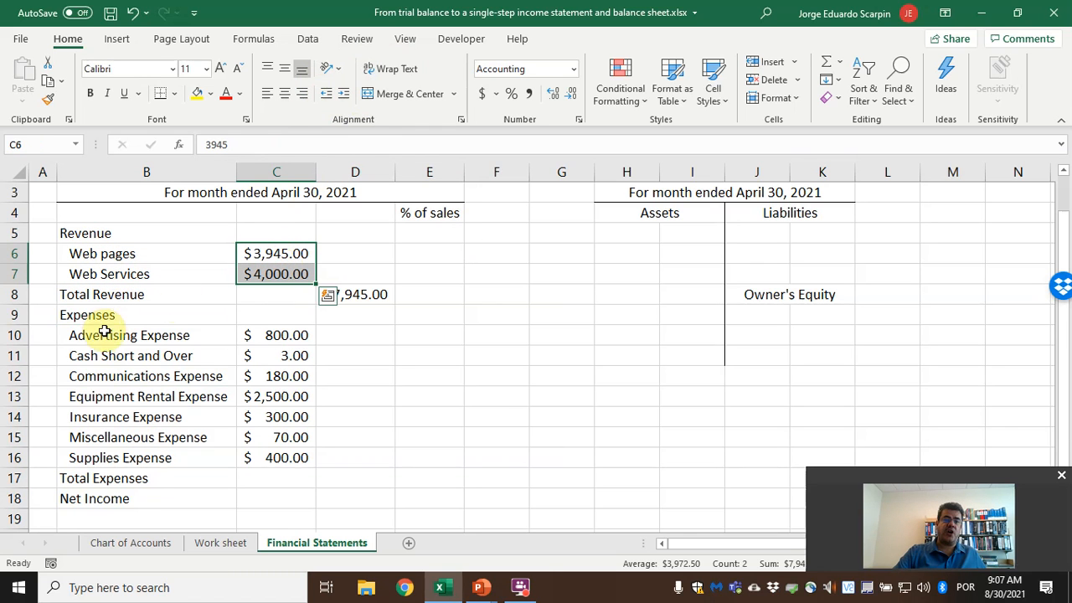
Step: Compute Total Expenses of $4,253.00 in D17 as the sum of the seven expense amounts
{"action": "left_click", "coordinate": [275, 457]}
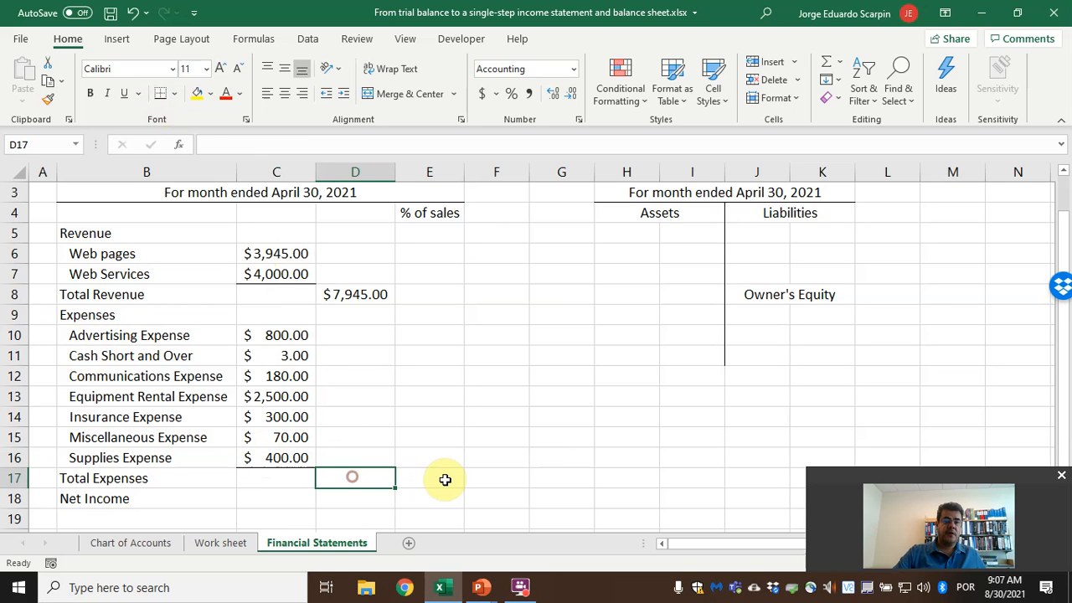
{"action": "type", "text": "=sum"}
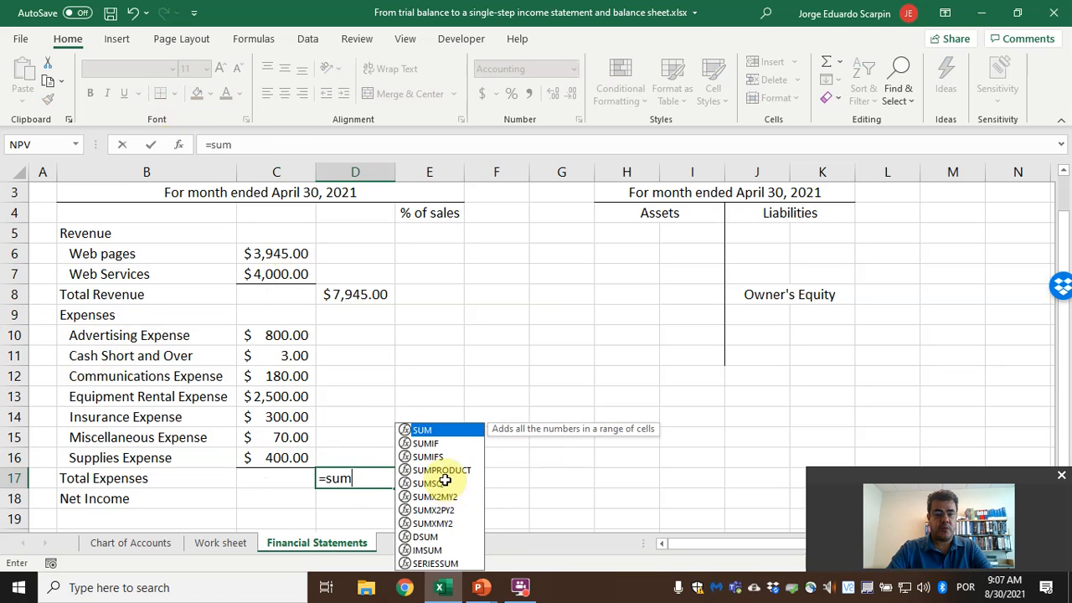
{"action": "left_click_drag", "start_coordinate": [276, 416], "coordinate": [276, 437]}
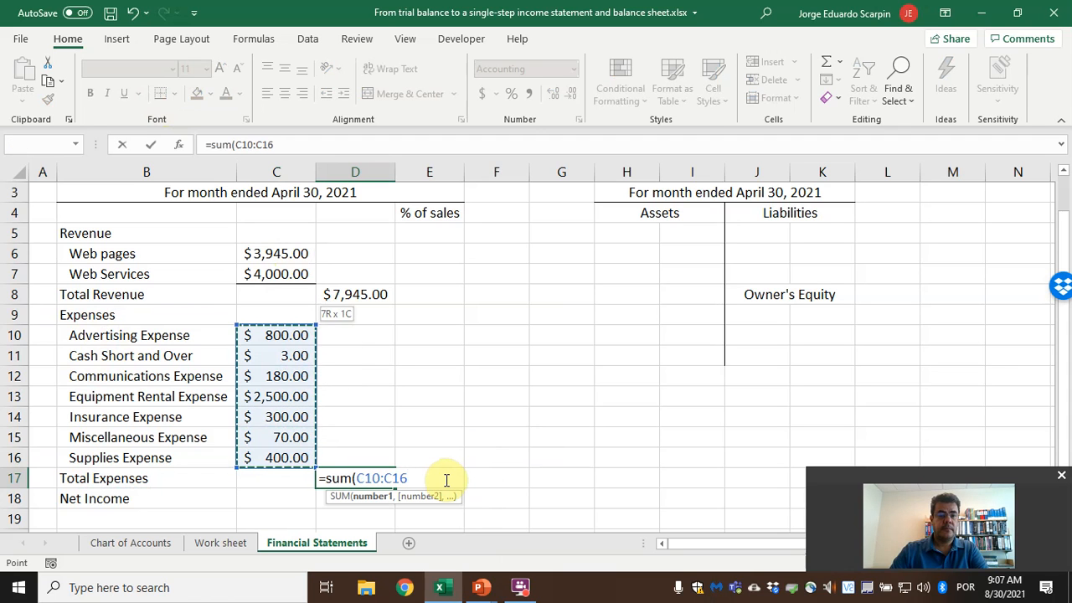
{"action": "key", "text": "Enter"}
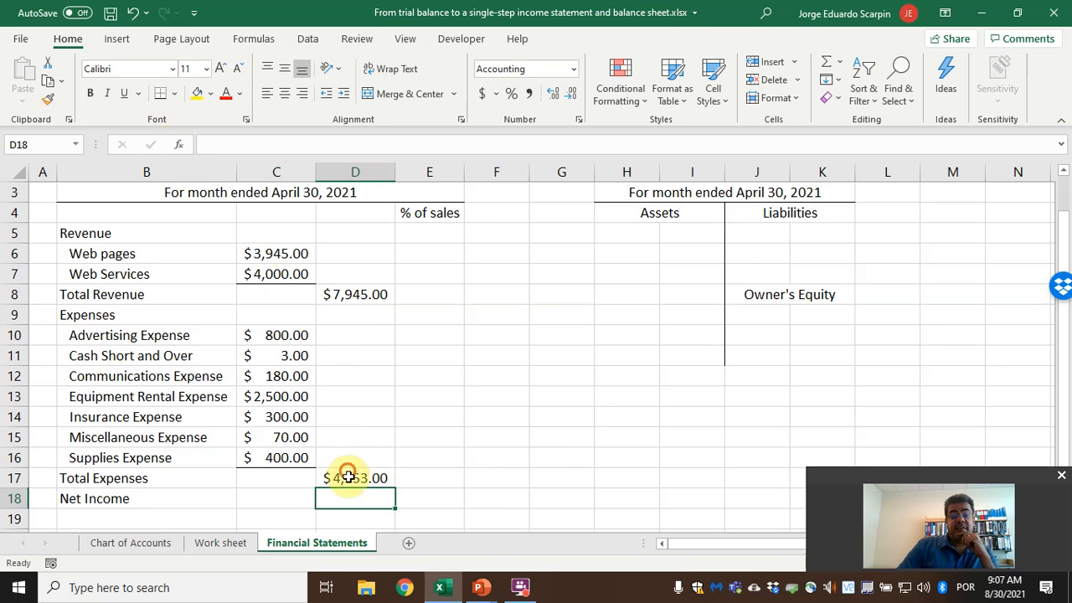
{"action": "left_click", "coordinate": [355, 478]}
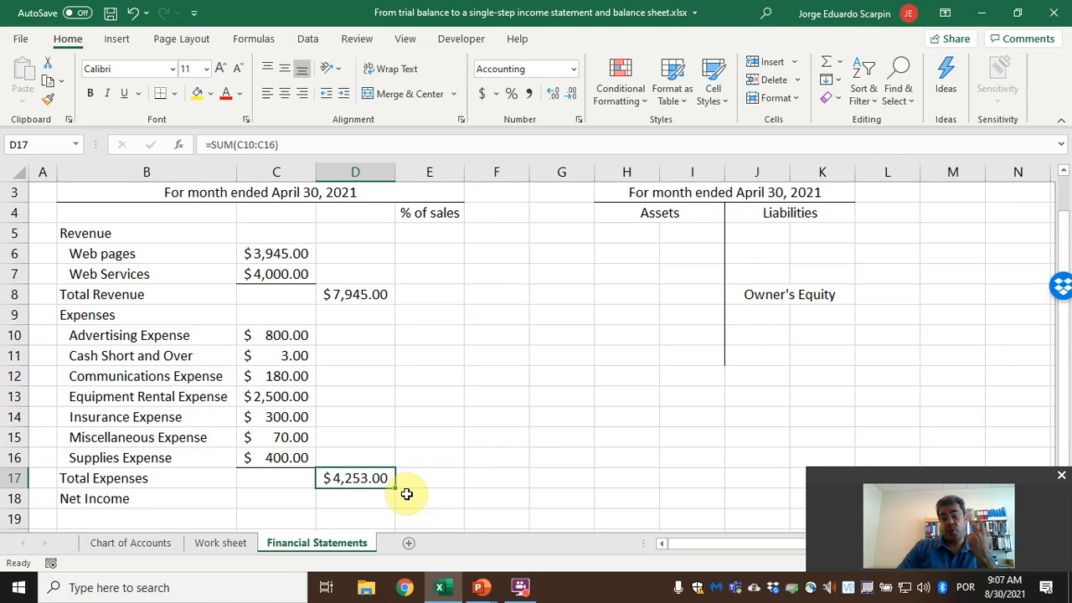
Step: Compute Net Income of $3,692.00 in D18 as Total Revenue minus Total Expenses
{"action": "left_click", "coordinate": [355, 500]}
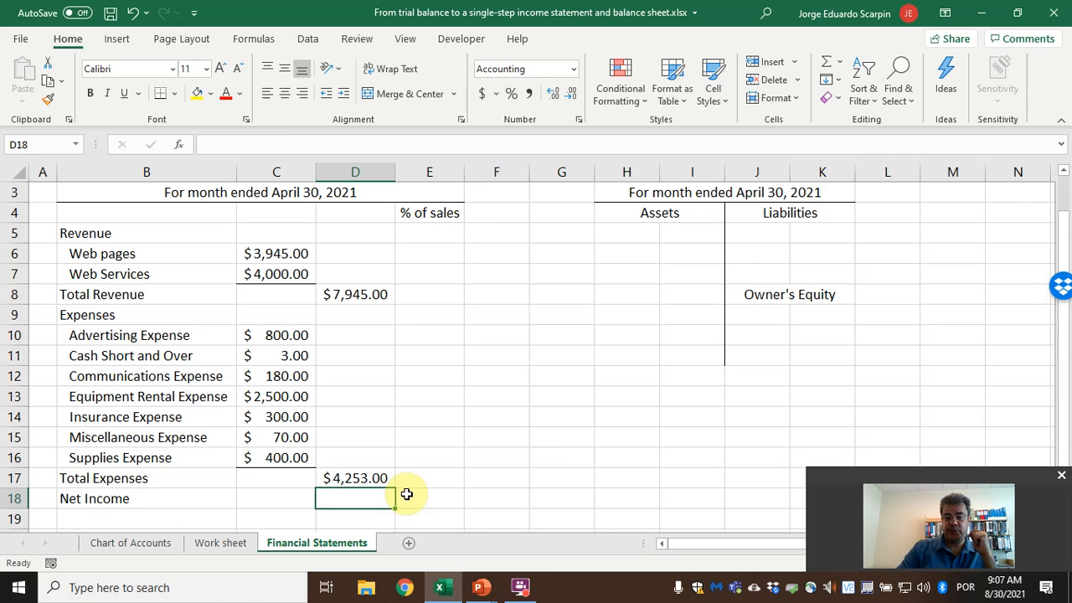
{"action": "type", "text": "=D17"}
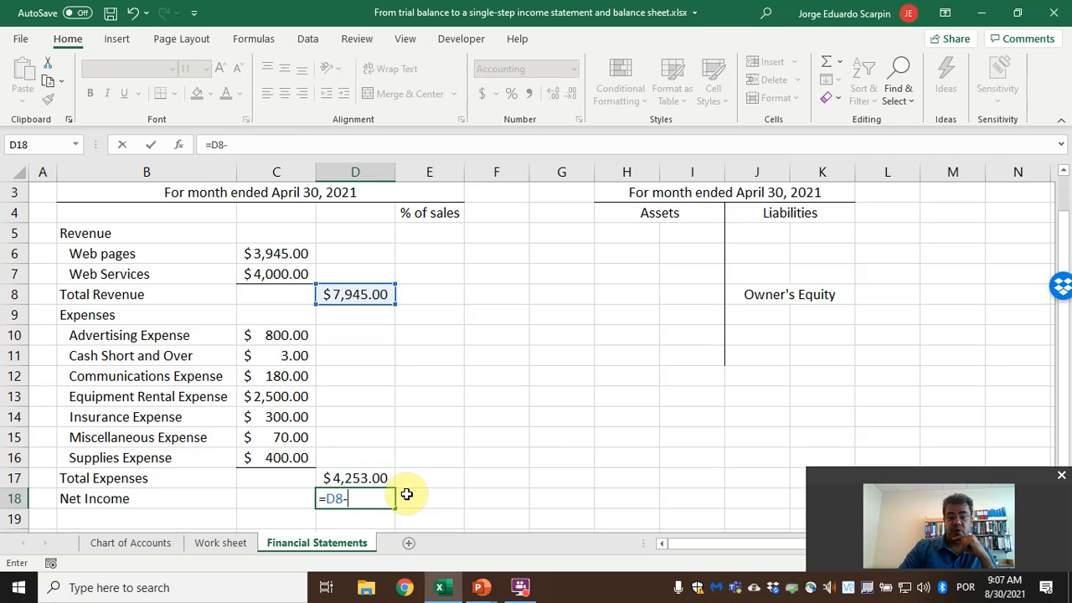
{"action": "left_click", "coordinate": [355, 478]}
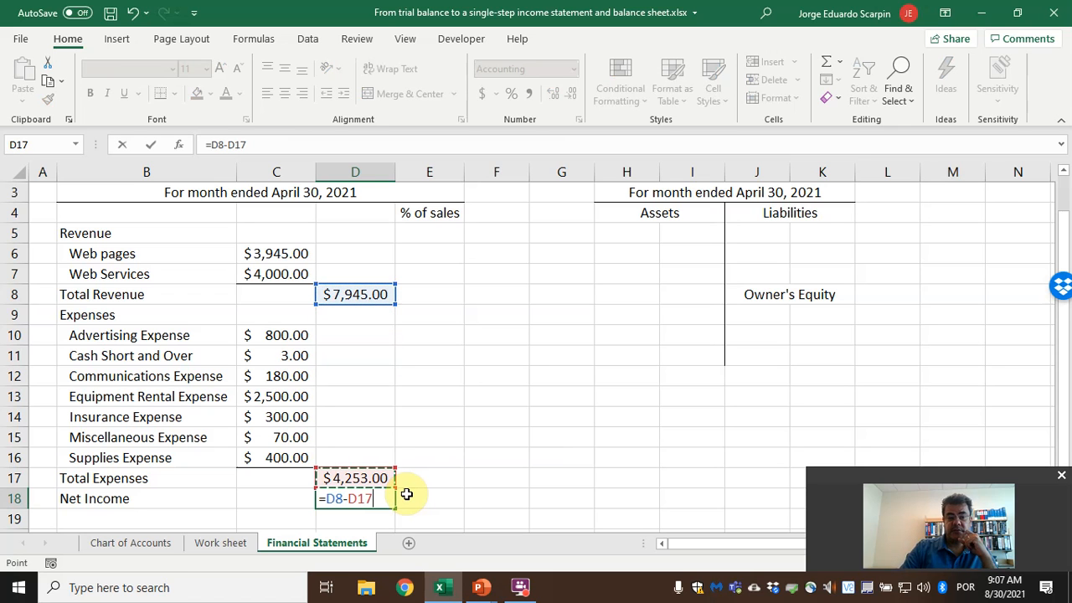
{"action": "key", "text": "enter"}
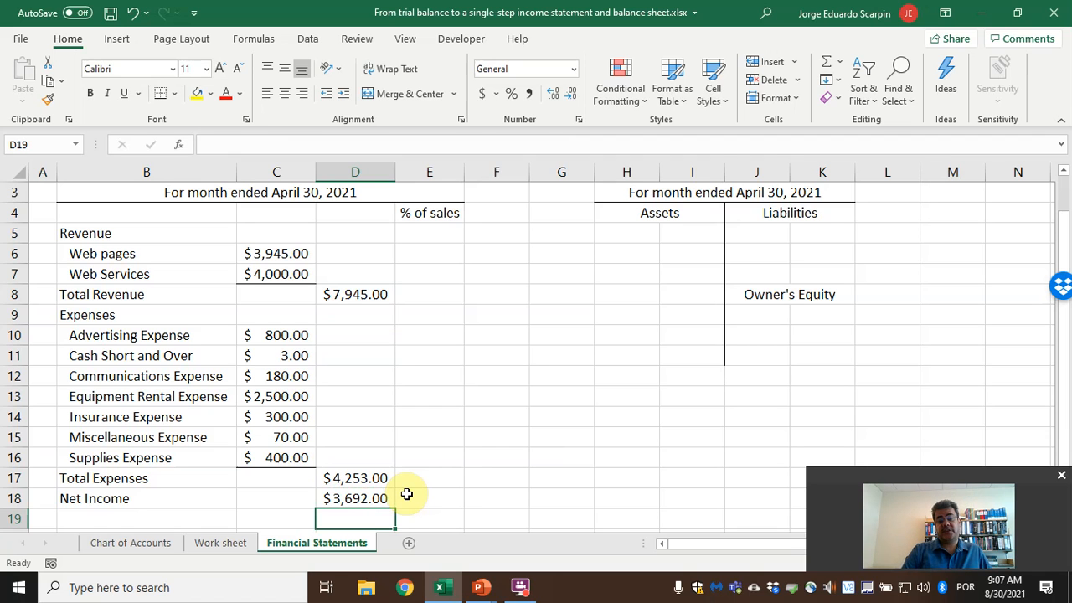
{"action": "left_click", "coordinate": [355, 477]}
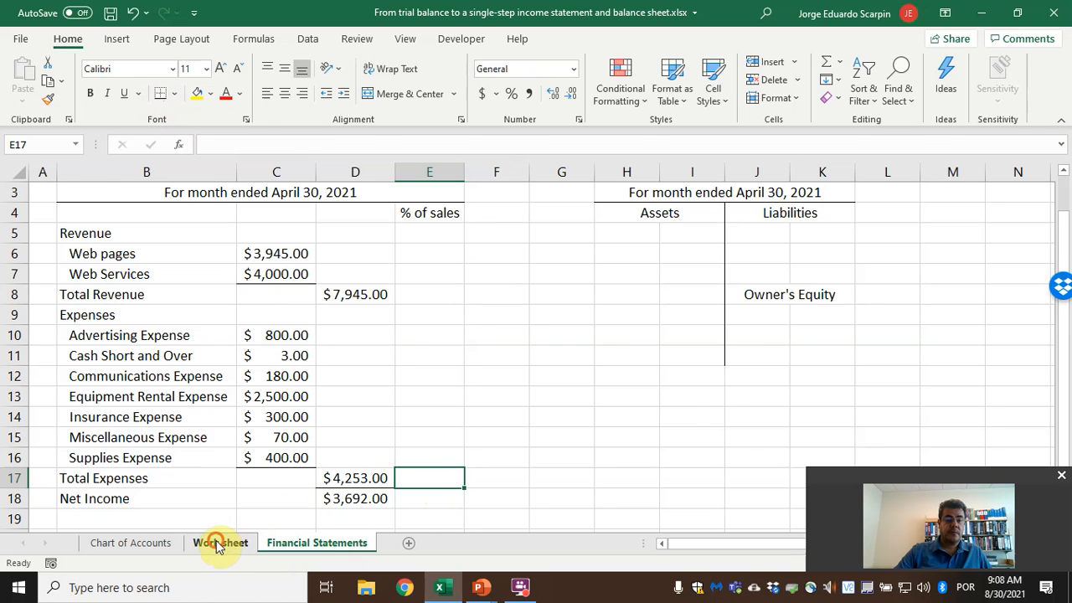
{"action": "left_click", "coordinate": [219, 543]}
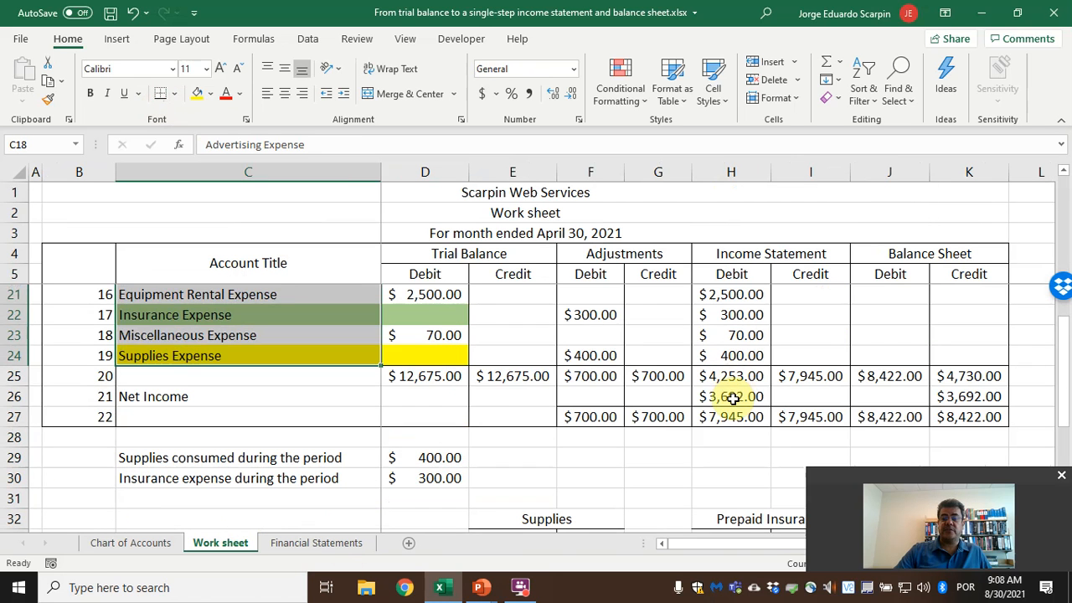
{"action": "left_click", "coordinate": [730, 395]}
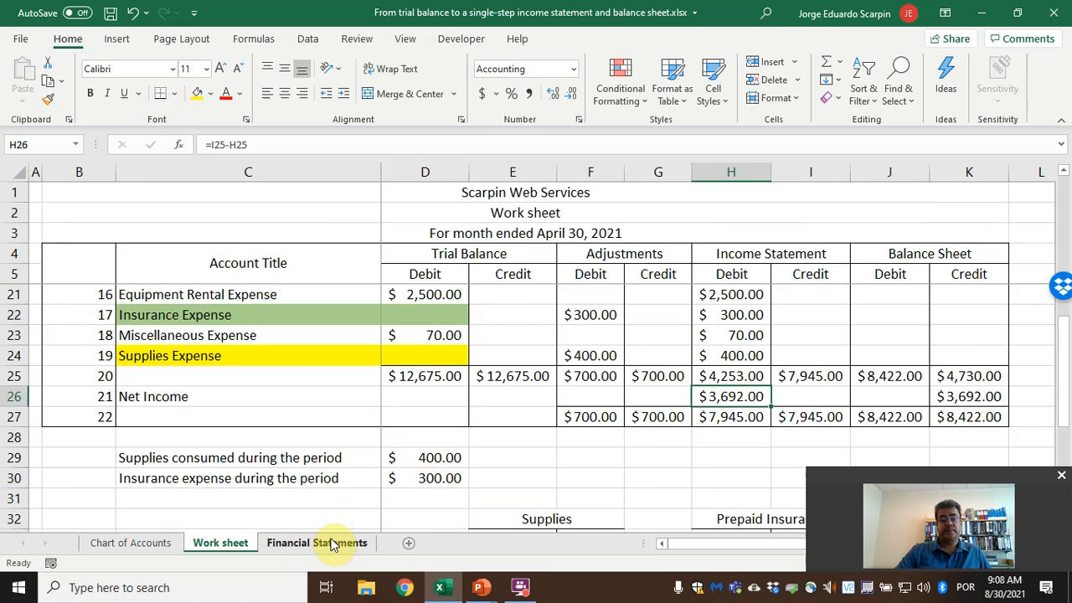
{"action": "left_click", "coordinate": [317, 543]}
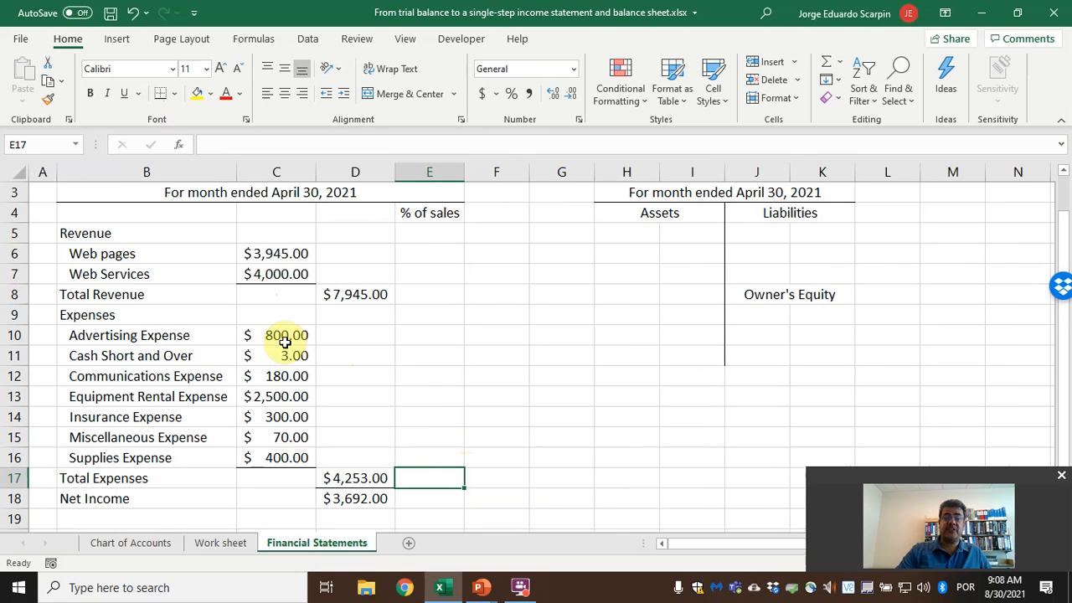
Step: Change Advertising Expense to $5,000.00 and relabel the bottom line Net Loss
{"action": "left_click_drag", "start_coordinate": [285, 335], "coordinate": [284, 355]}
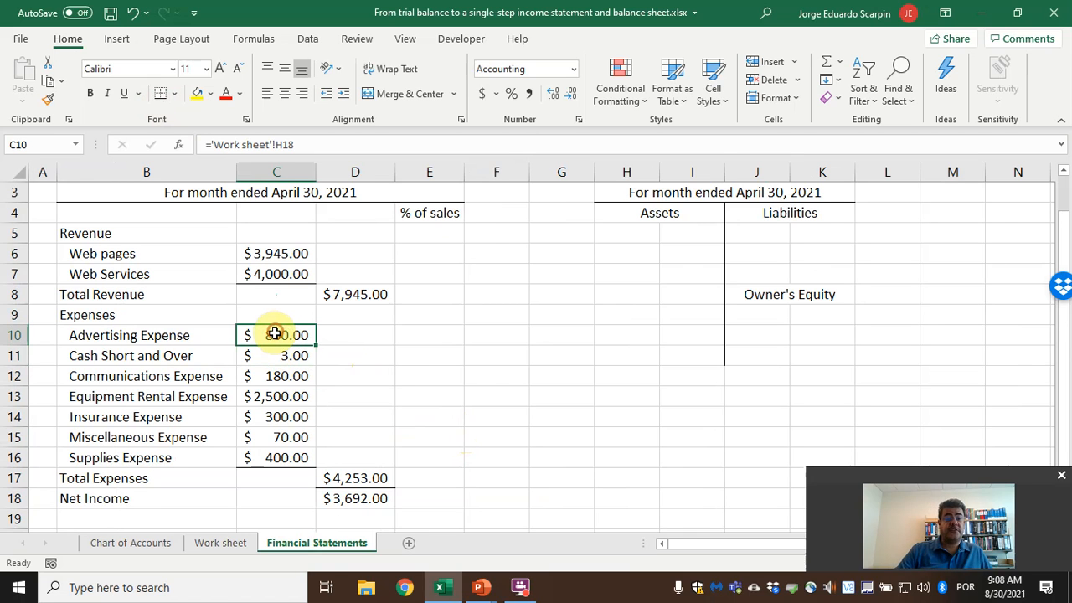
{"action": "mouse_move", "coordinate": [449, 228]}
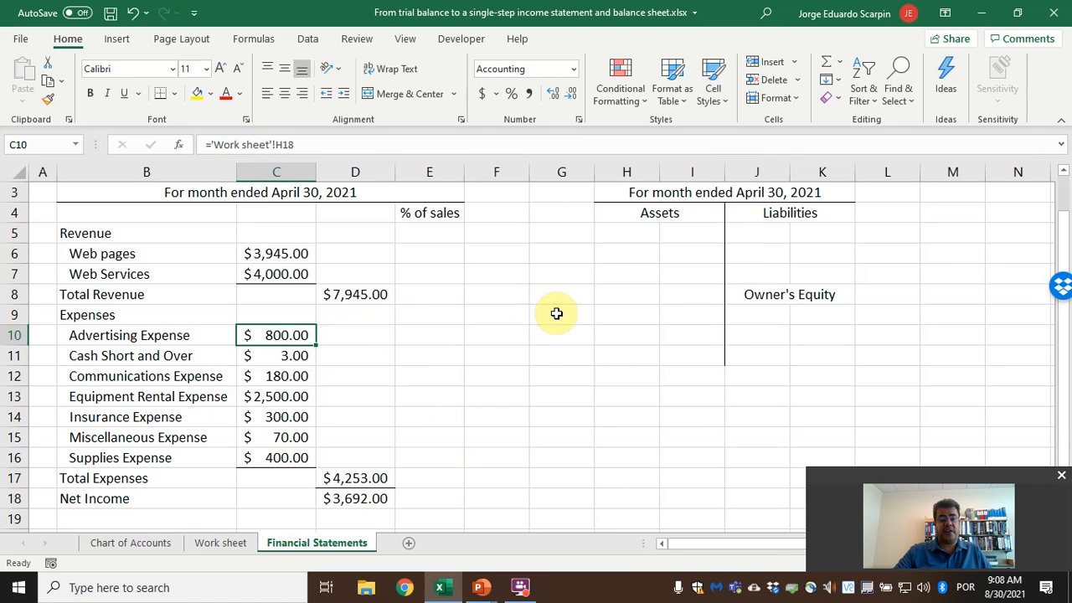
{"action": "type", "text": "4000"}
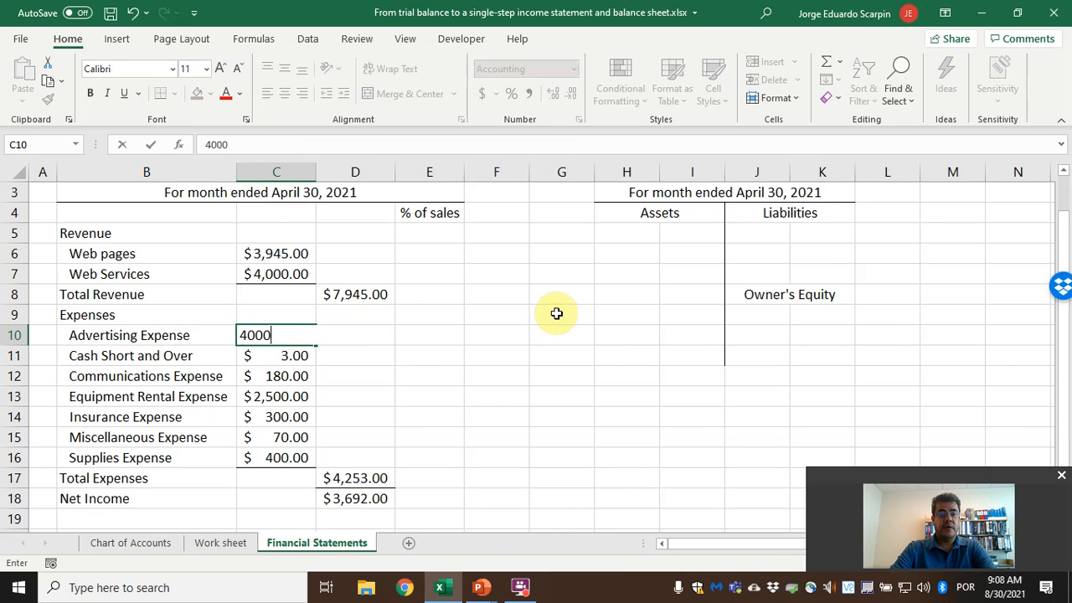
{"action": "type", "text": "5000"}
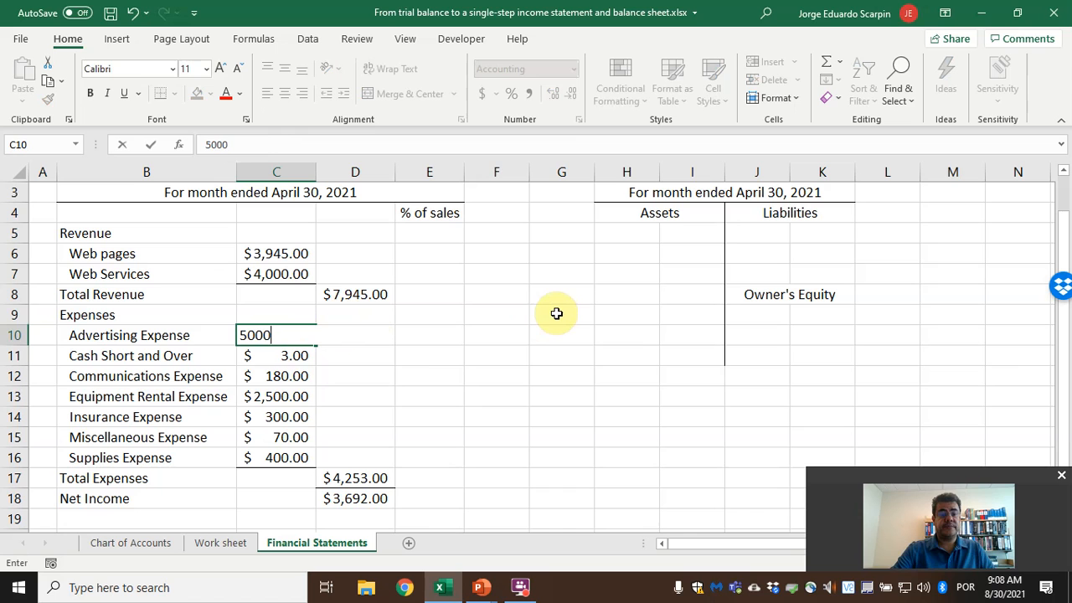
{"action": "key", "text": "Enter"}
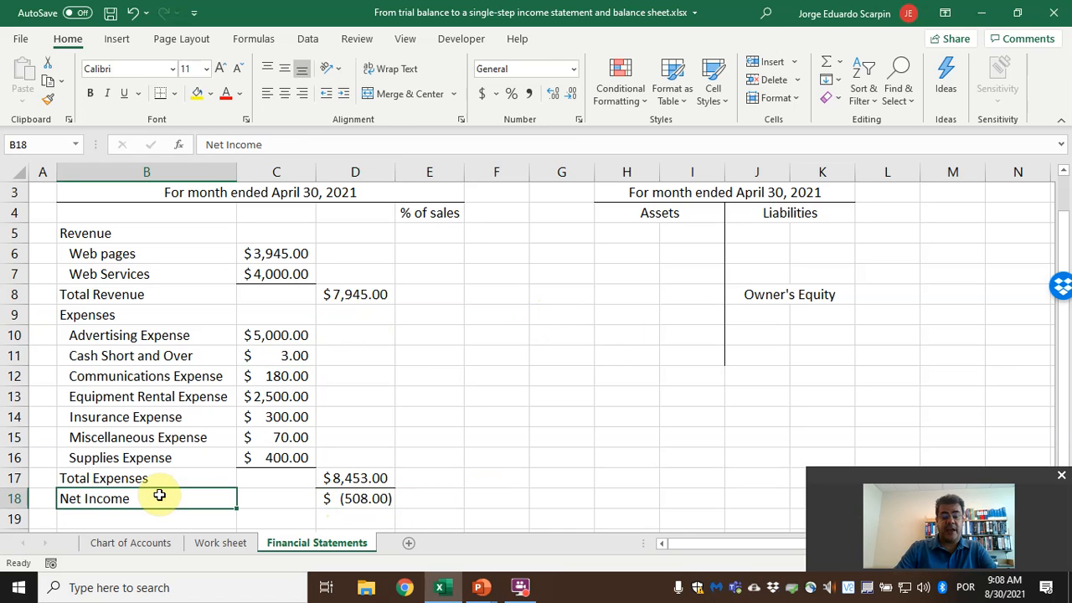
{"action": "type", "text": "Net Loss"}
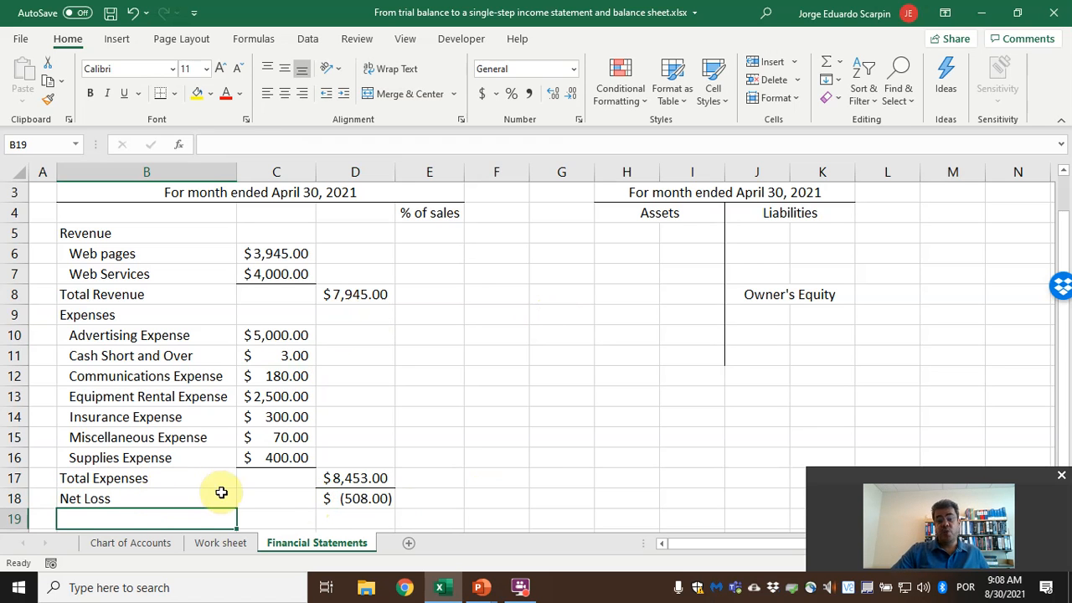
{"action": "mouse_move", "coordinate": [368, 511]}
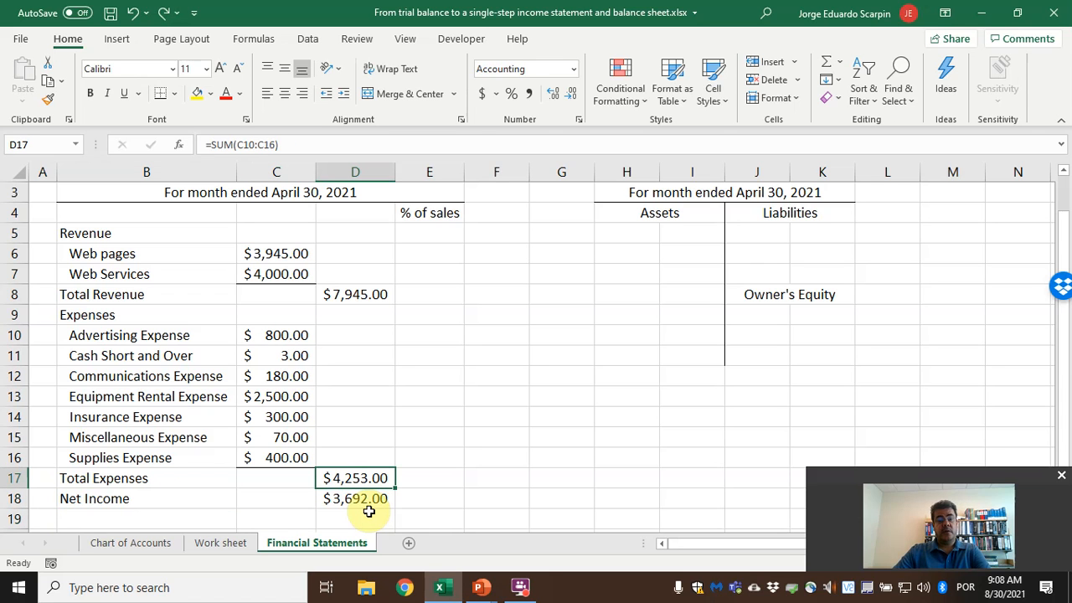
{"action": "mouse_move", "coordinate": [455, 251]}
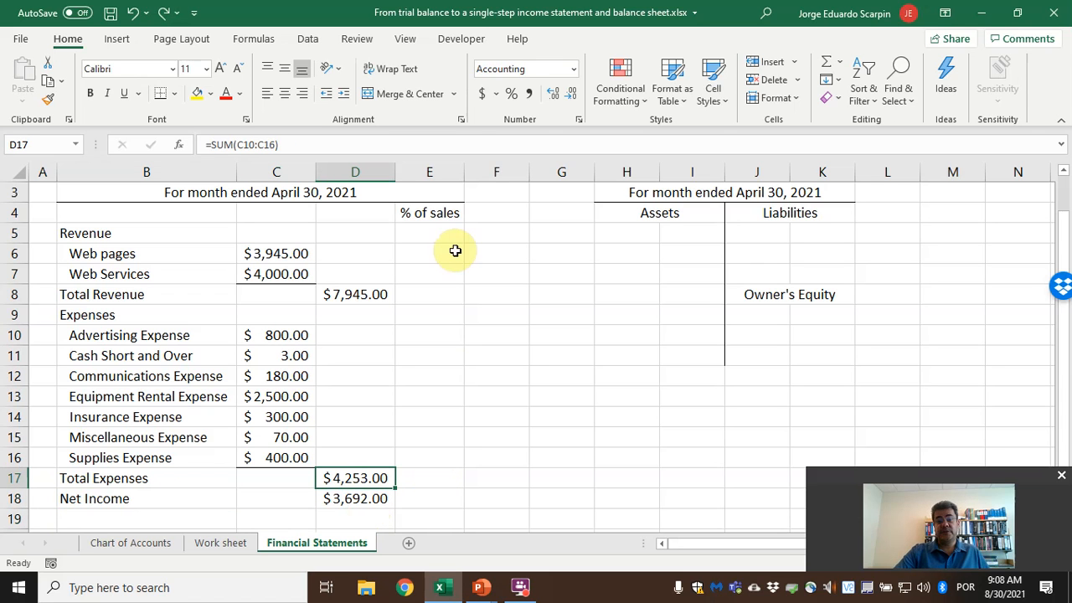
Step: Footnote the % of sales heading with *Net margin or profit margin
{"action": "left_click", "coordinate": [429, 213]}
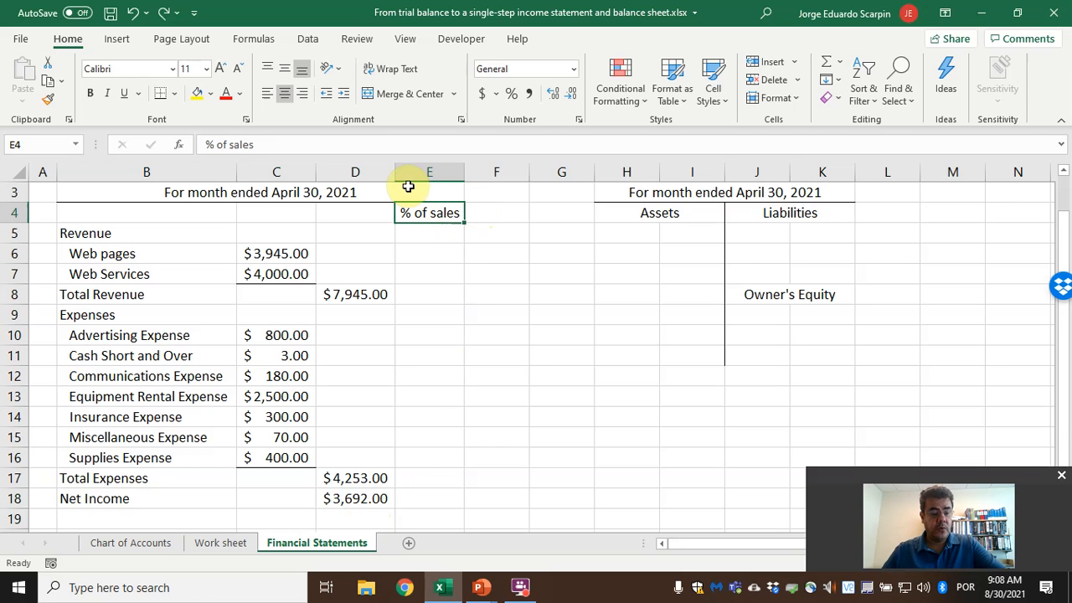
{"action": "double_click", "coordinate": [429, 211]}
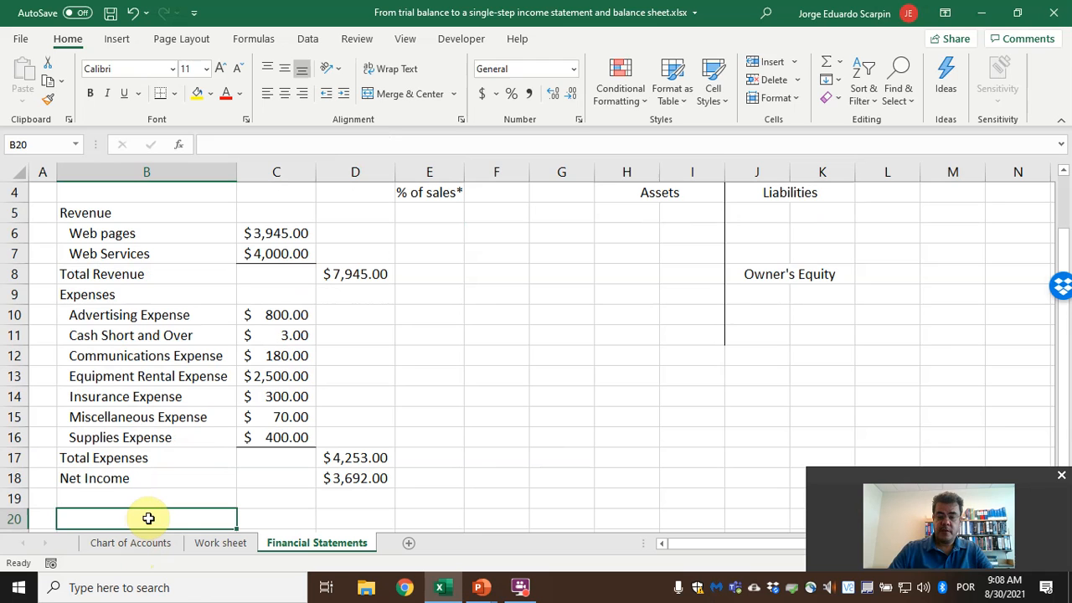
{"action": "type", "text": "*Net marg"}
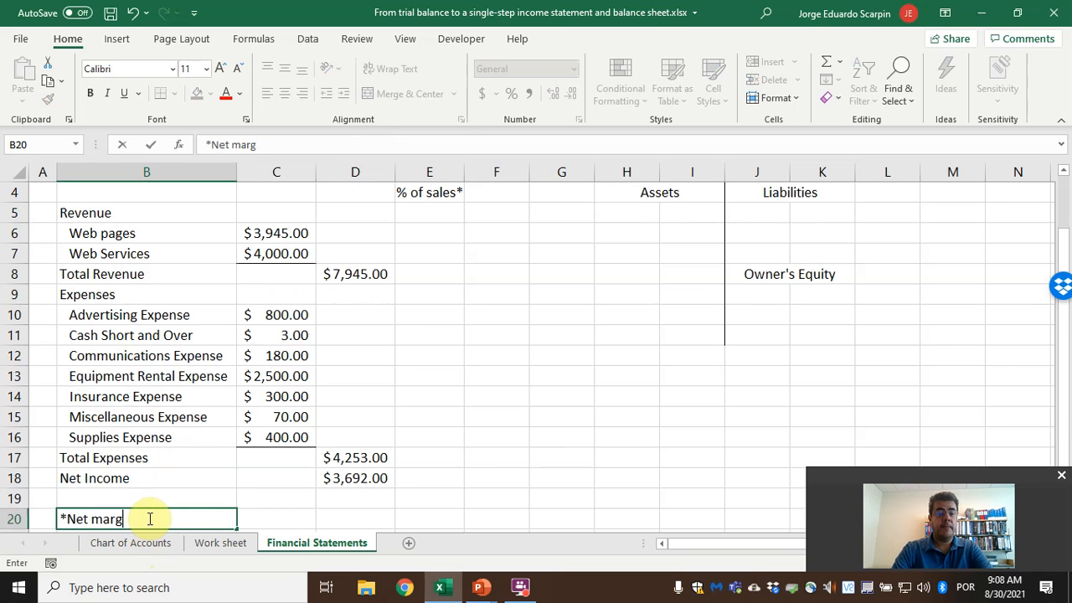
{"action": "type", "text": "in"}
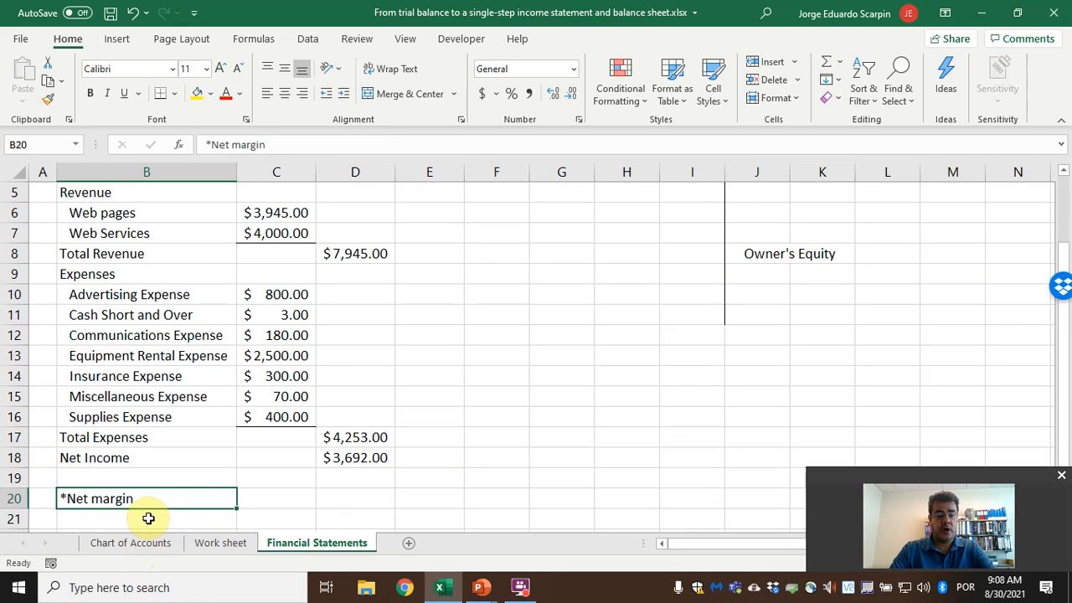
{"action": "type", "text": "or"}
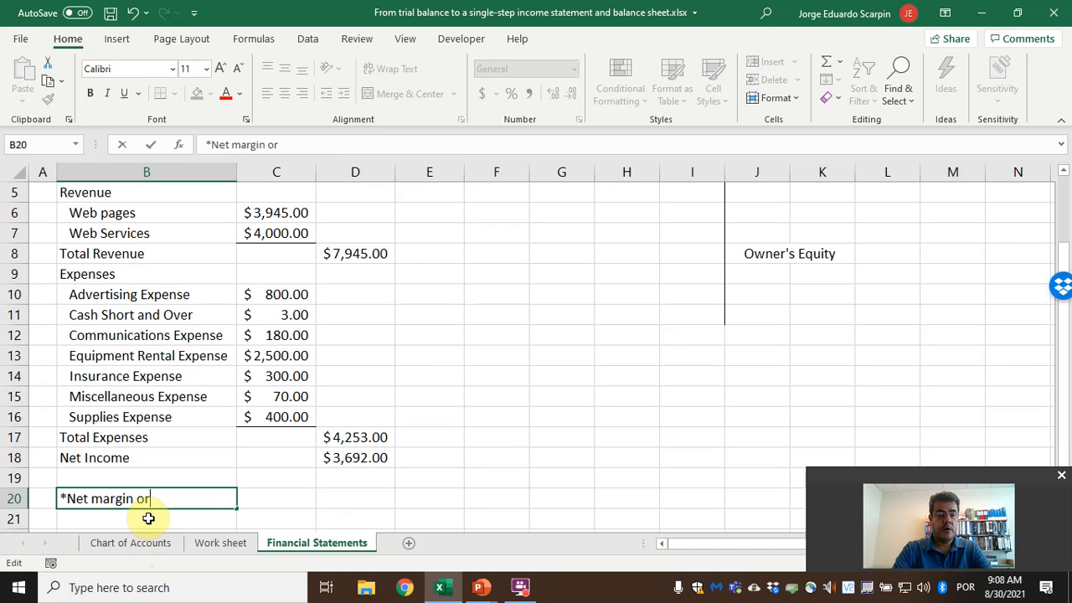
{"action": "type", "text": "profit mar"}
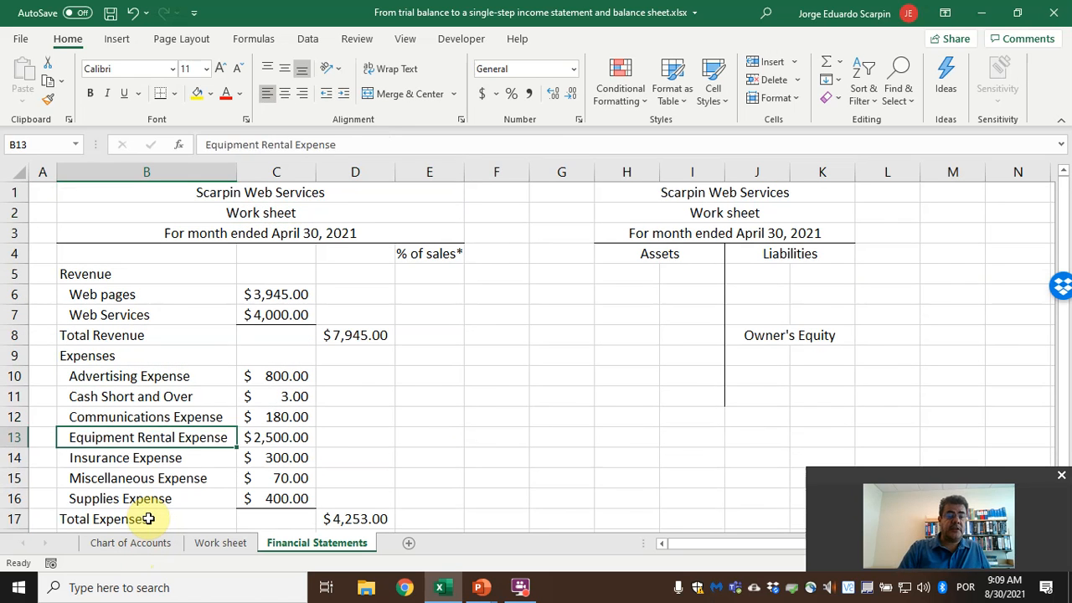
Step: Show Net Income as 46.47% of sales with =+D18/D8 formatted as a percentage with decimals
{"action": "scroll", "scroll_direction": "down", "scroll_amount": 3}
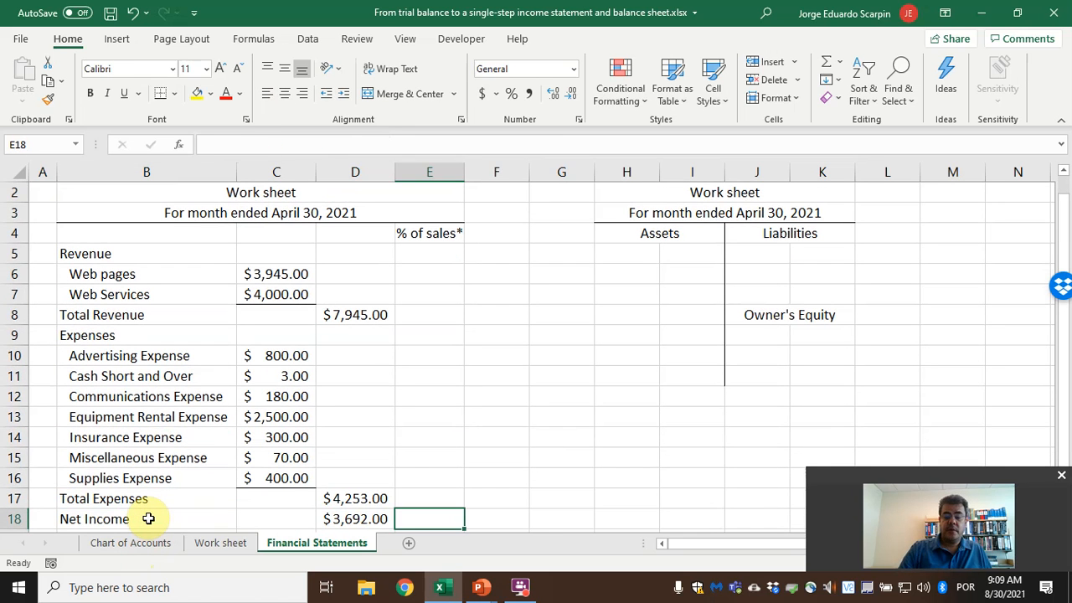
{"action": "type", "text": "+D18/"}
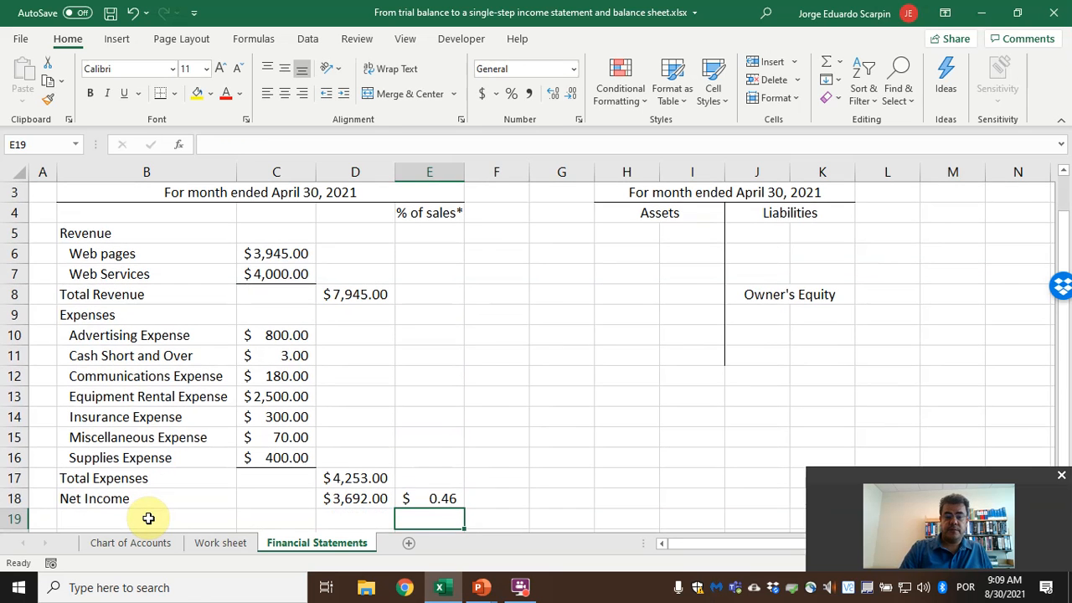
{"action": "left_click", "coordinate": [512, 94]}
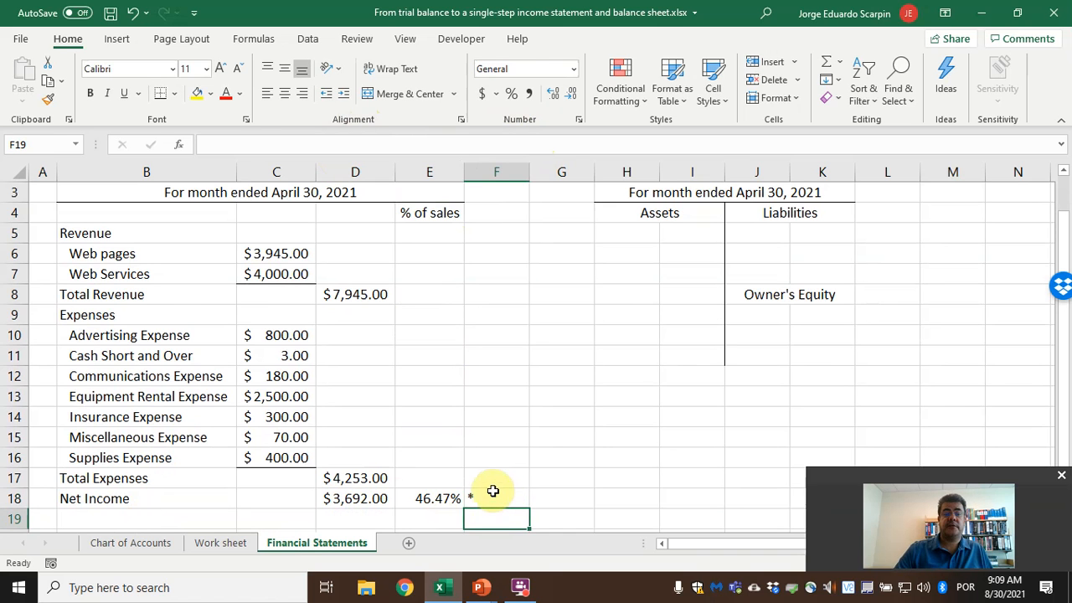
{"action": "scroll", "scroll_direction": "down", "scroll_amount": 3}
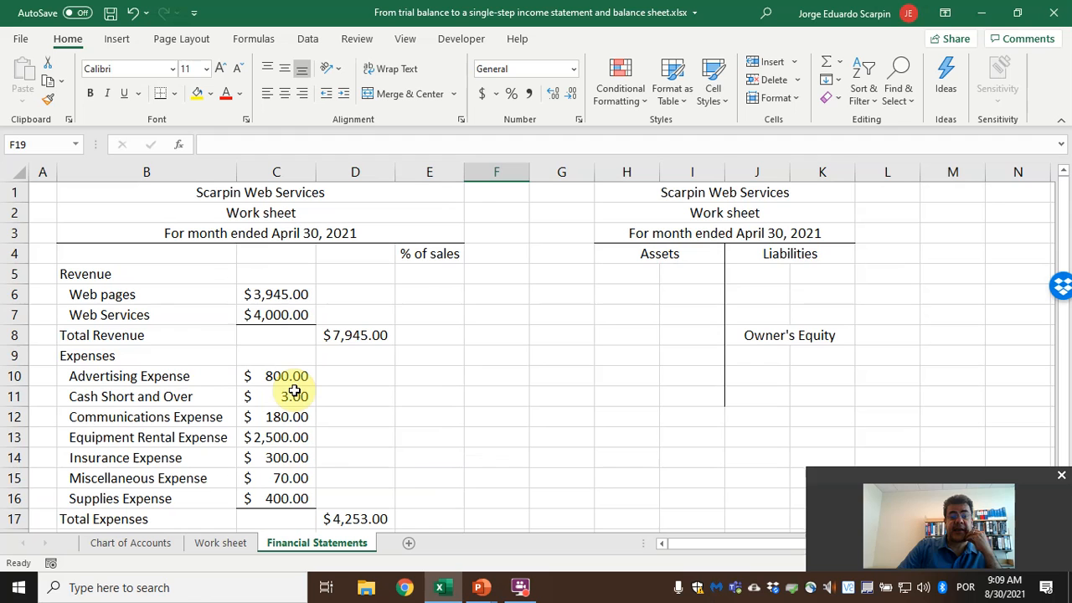
{"action": "scroll", "scroll_direction": "down", "scroll_amount": 3}
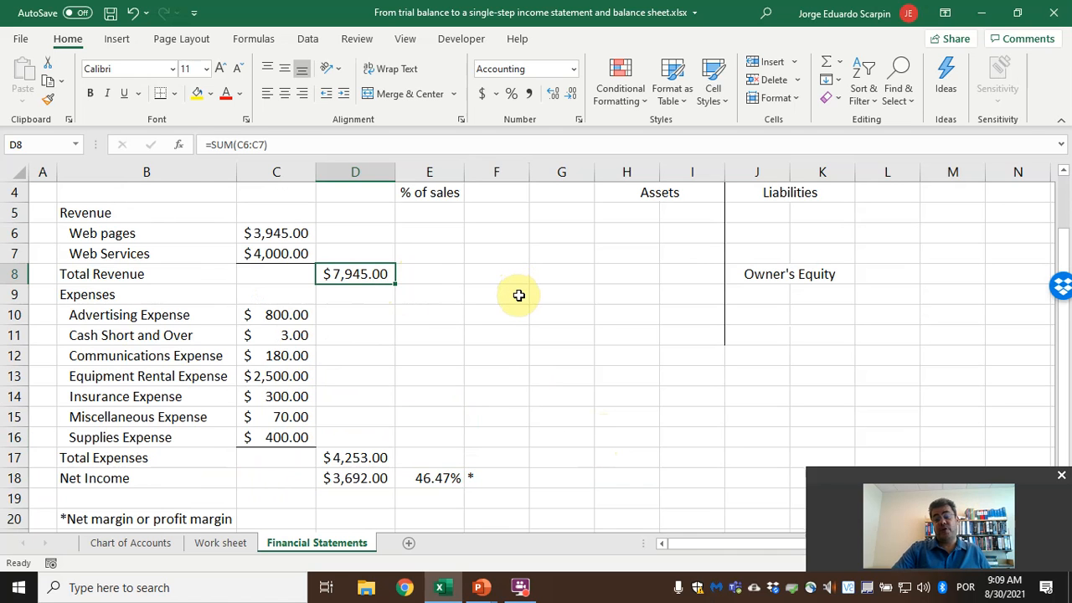
Step: Show Total Expenses as 53.53% of sales in E17 with =D17/D8 in percent style
{"action": "left_click", "coordinate": [429, 477]}
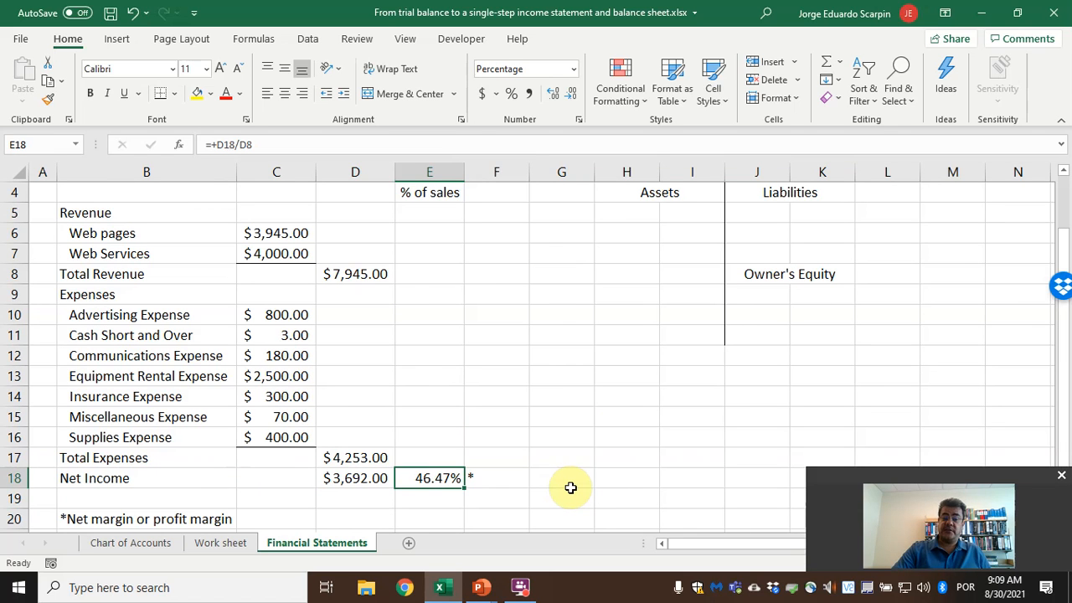
{"action": "left_click", "coordinate": [428, 458]}
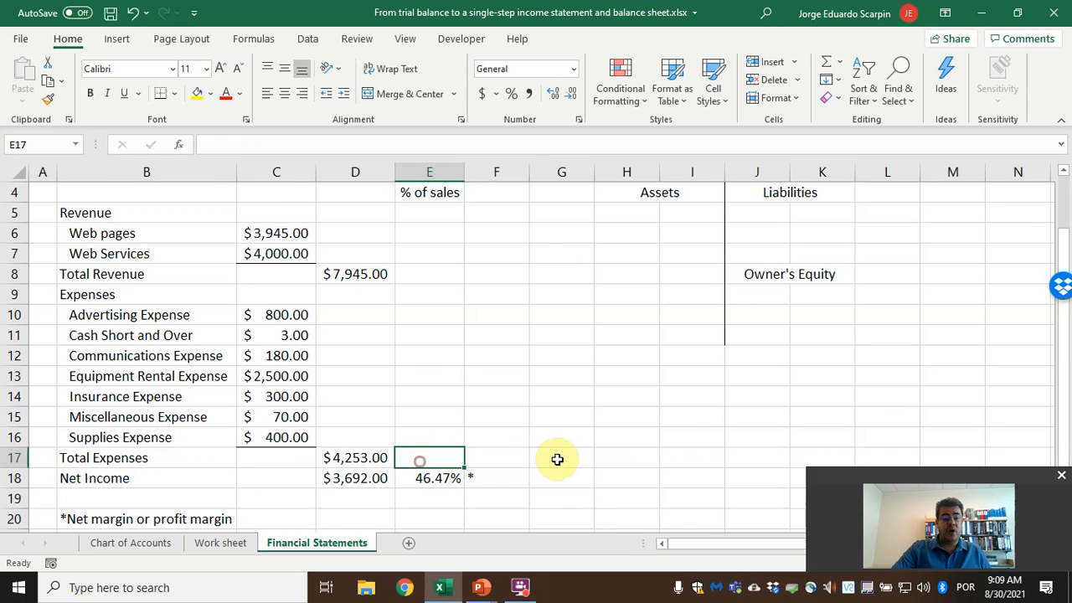
{"action": "type", "text": "=D17/D8"}
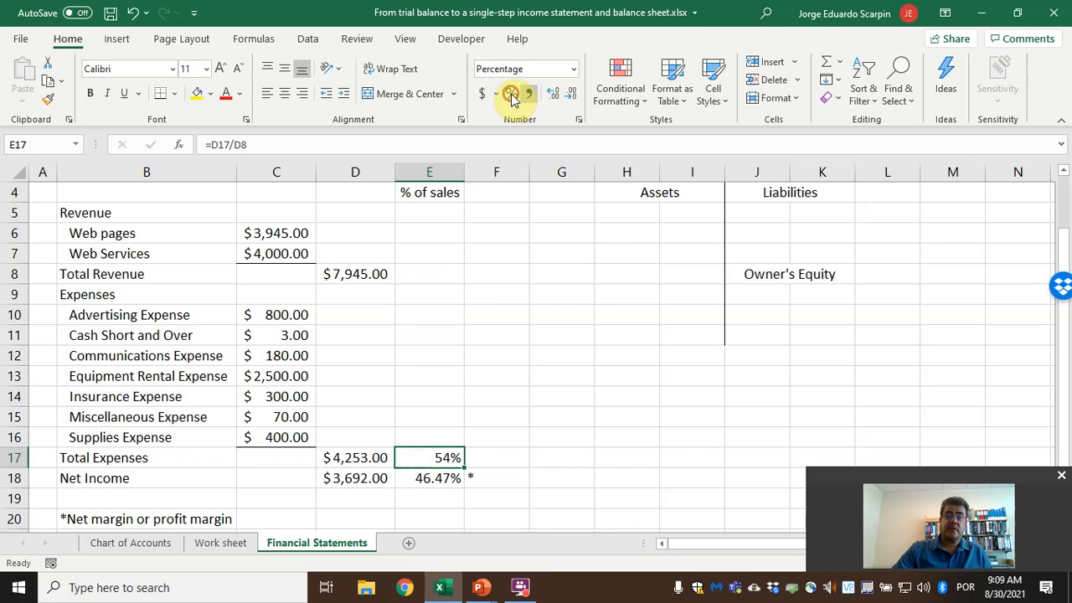
{"action": "left_click", "coordinate": [555, 94]}
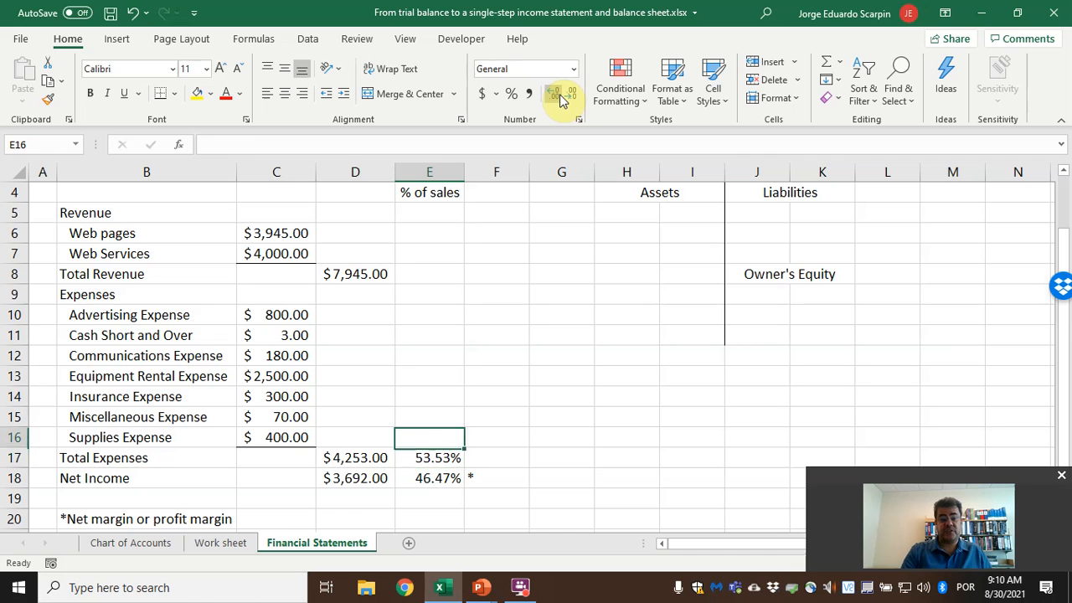
{"action": "left_click", "coordinate": [429, 376]}
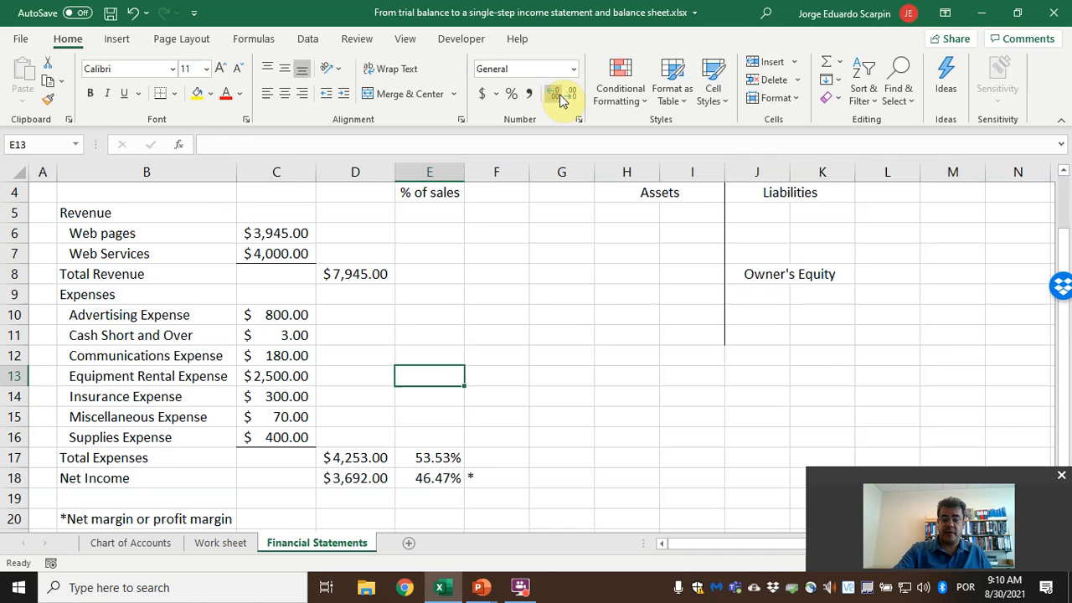
{"action": "type", "text": "=C13/D8"}
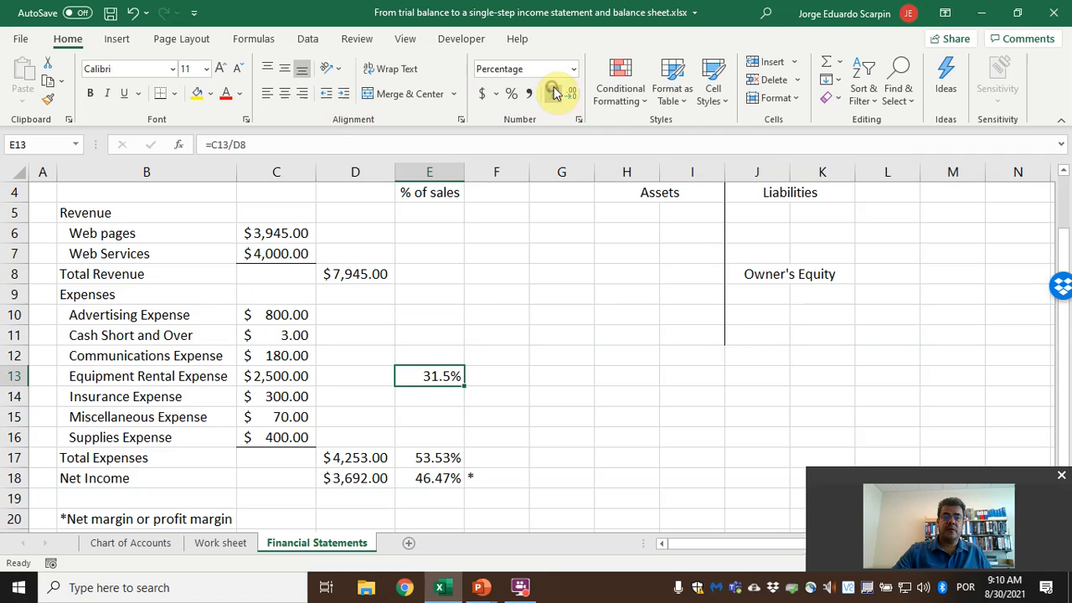
{"action": "left_click", "coordinate": [555, 92]}
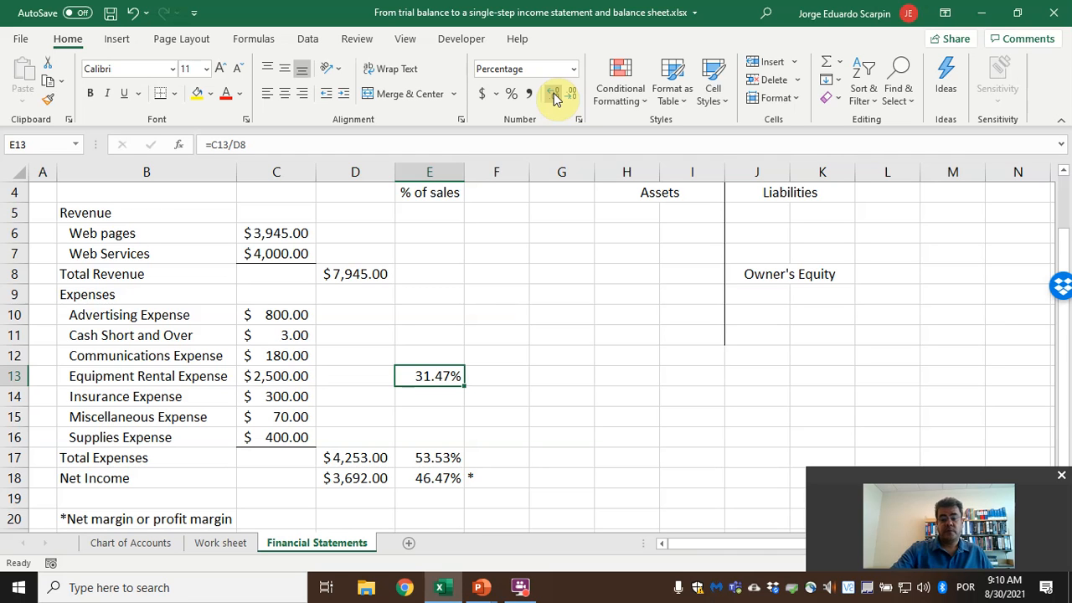
{"action": "key", "text": "Delete"}
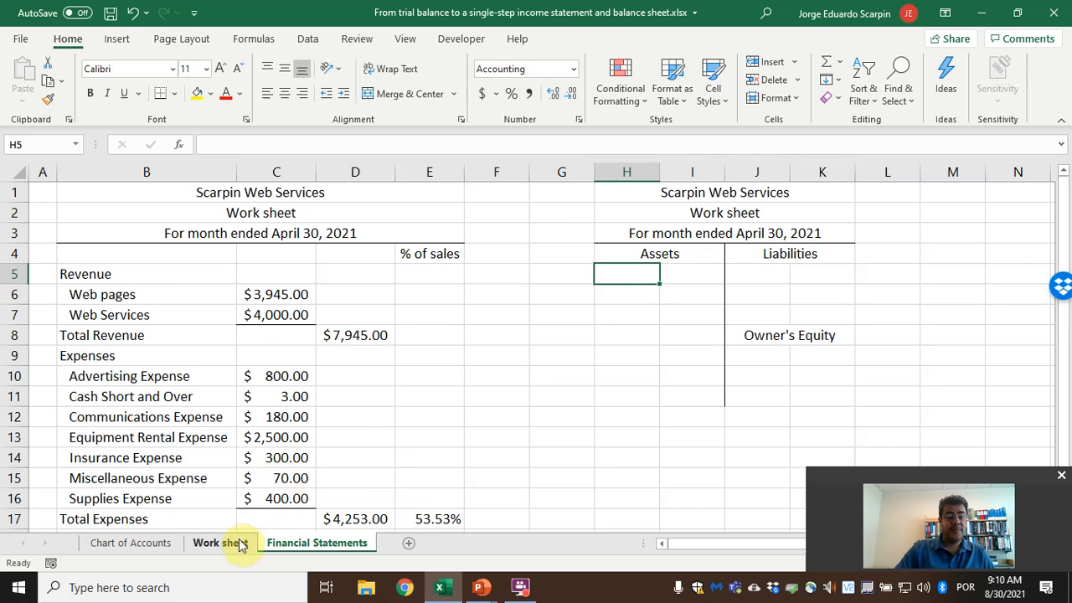
Step: Copy the asset titles Cash through Prepaid Insurance from the Work sheet into the balance sheet
{"action": "left_click", "coordinate": [220, 543]}
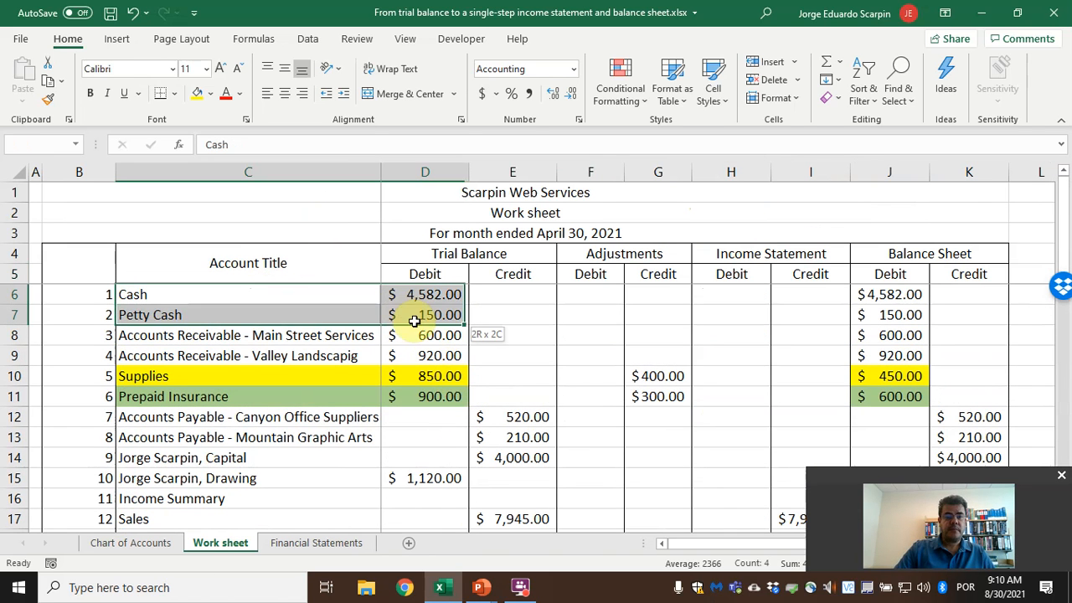
{"action": "left_click_drag", "start_coordinate": [415, 315], "coordinate": [415, 395]}
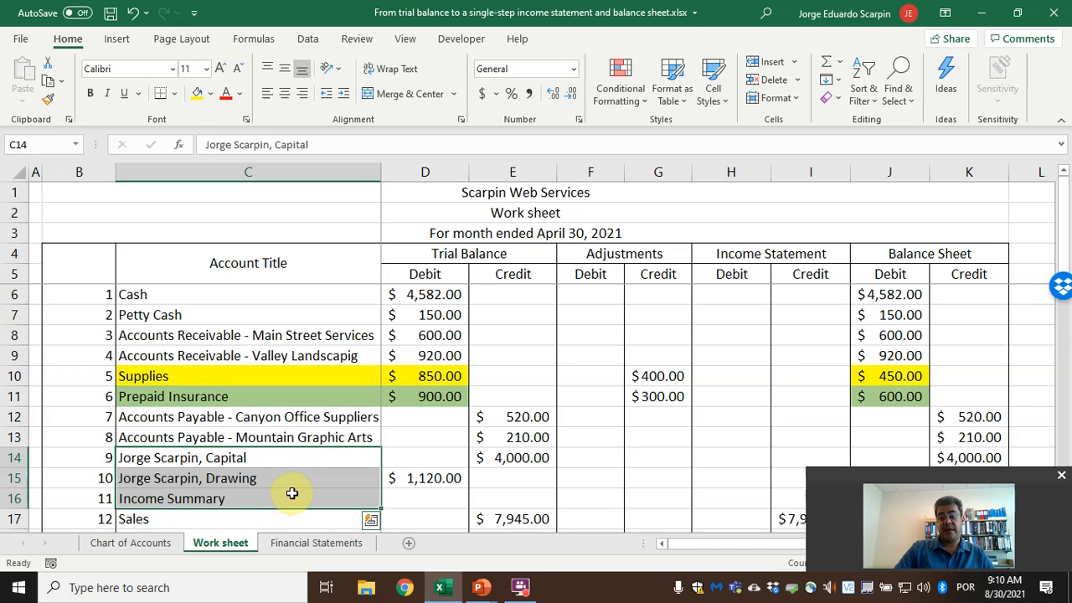
{"action": "mouse_move", "coordinate": [248, 343]}
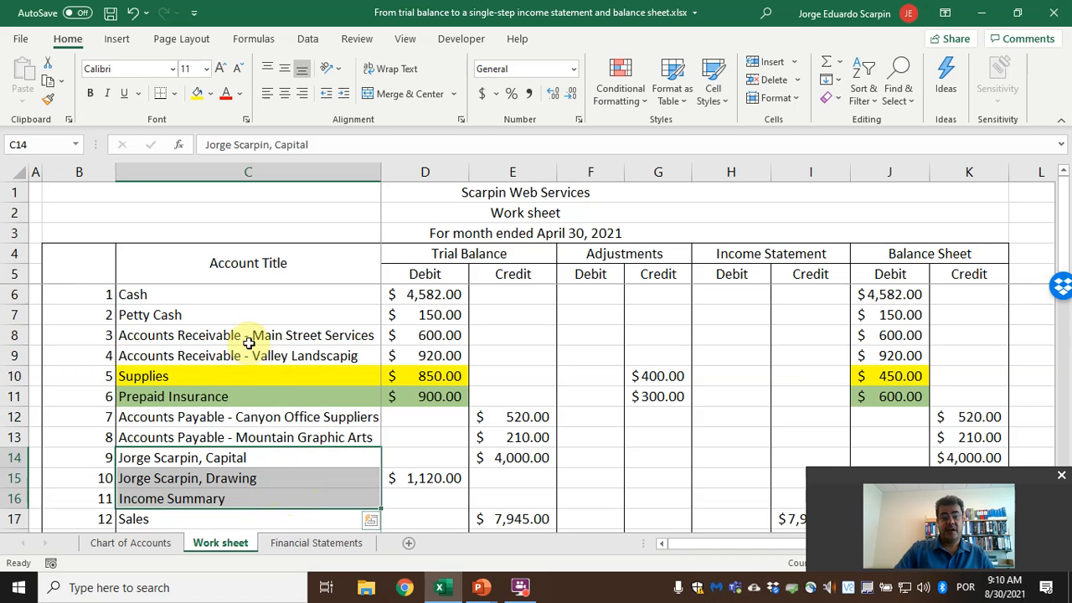
{"action": "left_click", "coordinate": [316, 543]}
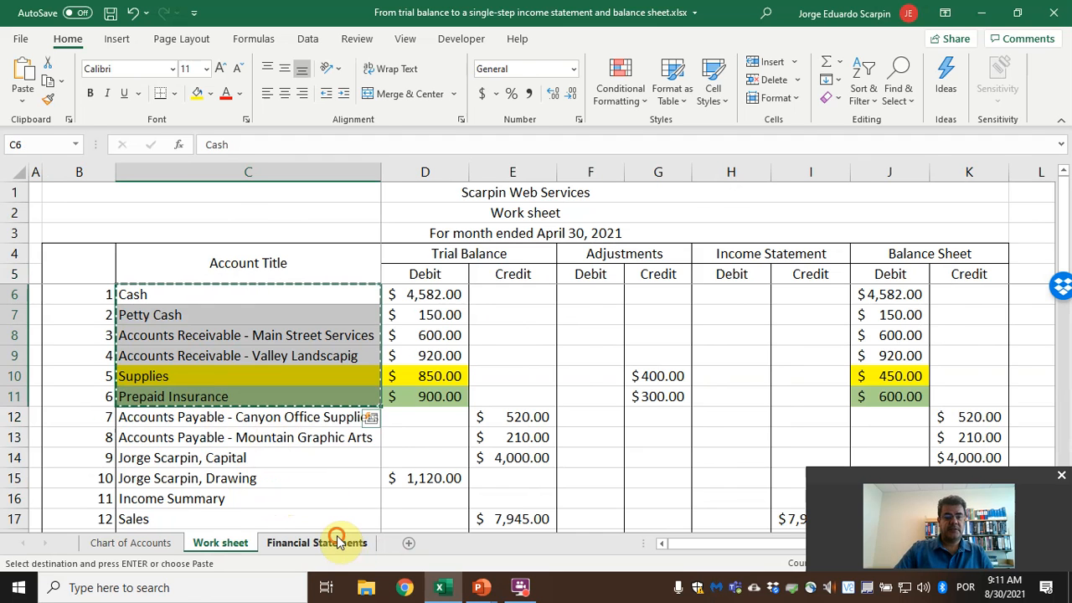
{"action": "left_click", "coordinate": [317, 543]}
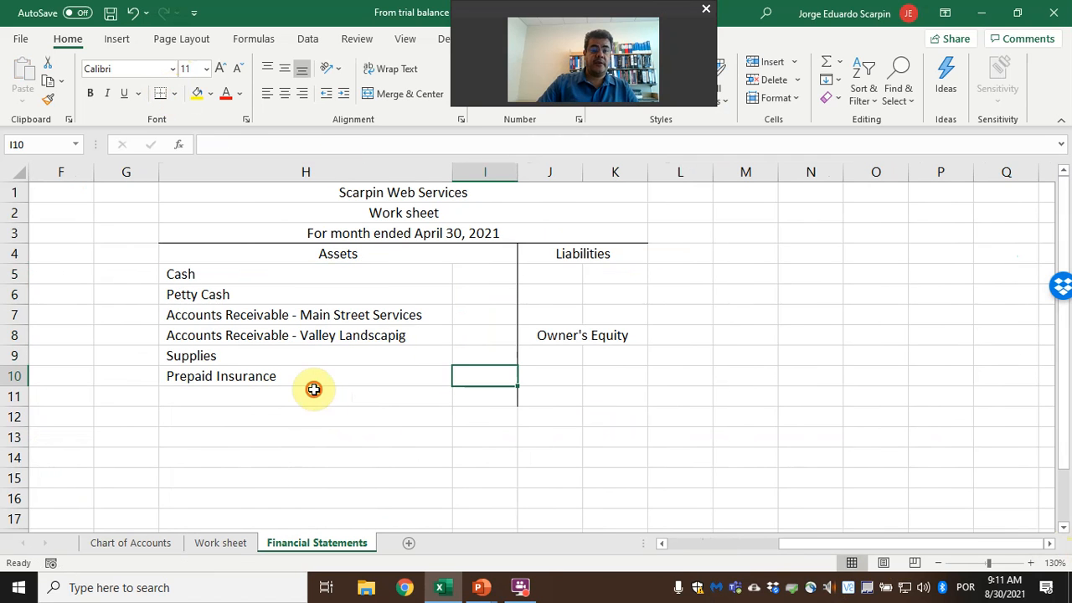
Step: Label Total Assets and link the Cash balance of $4,582.00 from the Work sheet
{"action": "type", "text": "Total Assets"}
{"action": "left_click", "coordinate": [484, 275]}
{"action": "type", "text": "="}
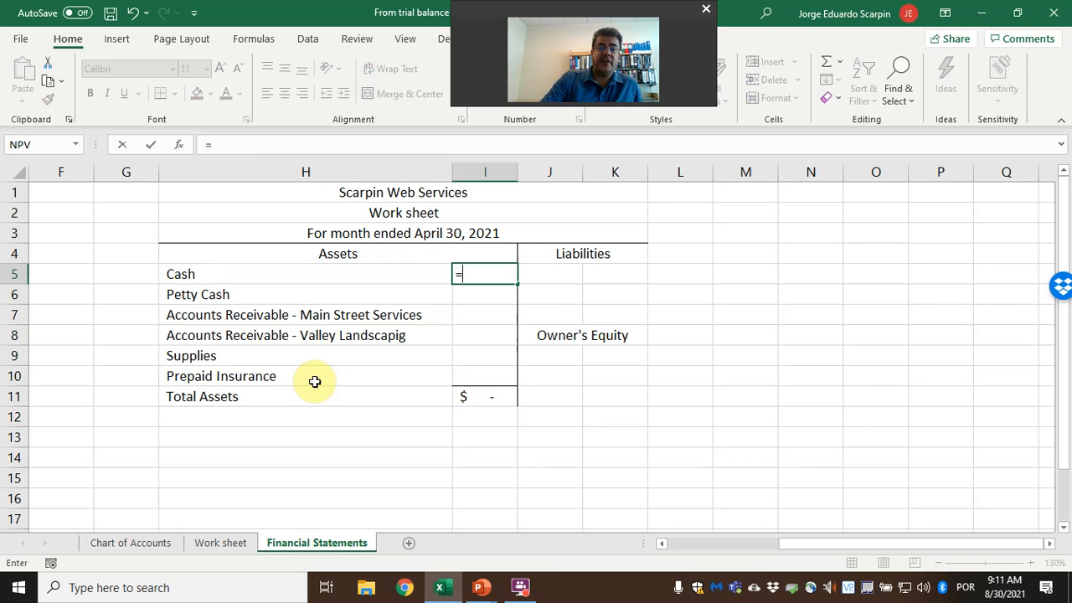
{"action": "left_click", "coordinate": [220, 543]}
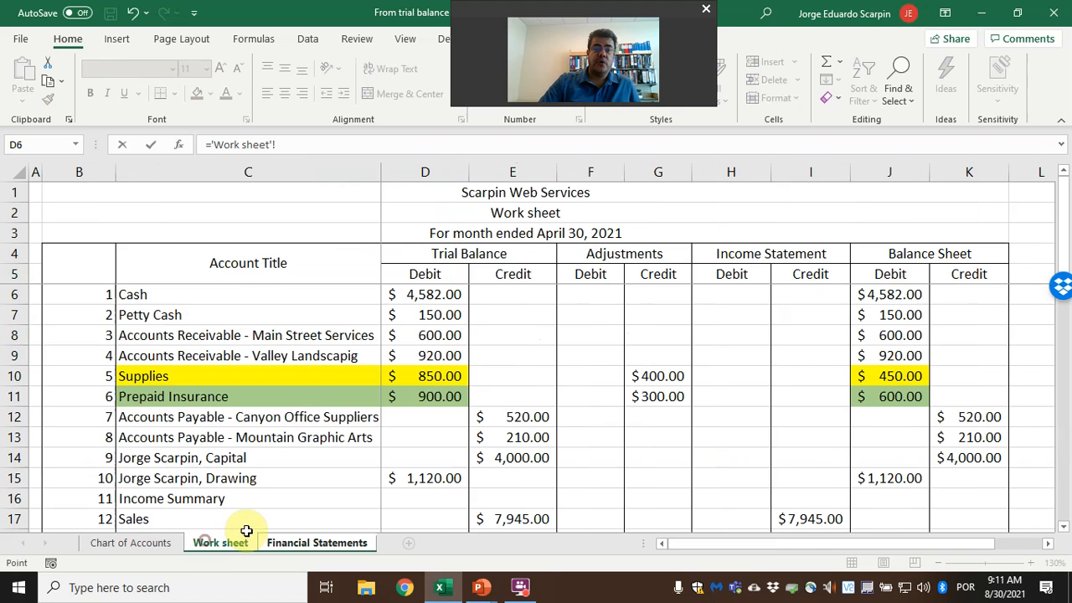
{"action": "left_click", "coordinate": [248, 295]}
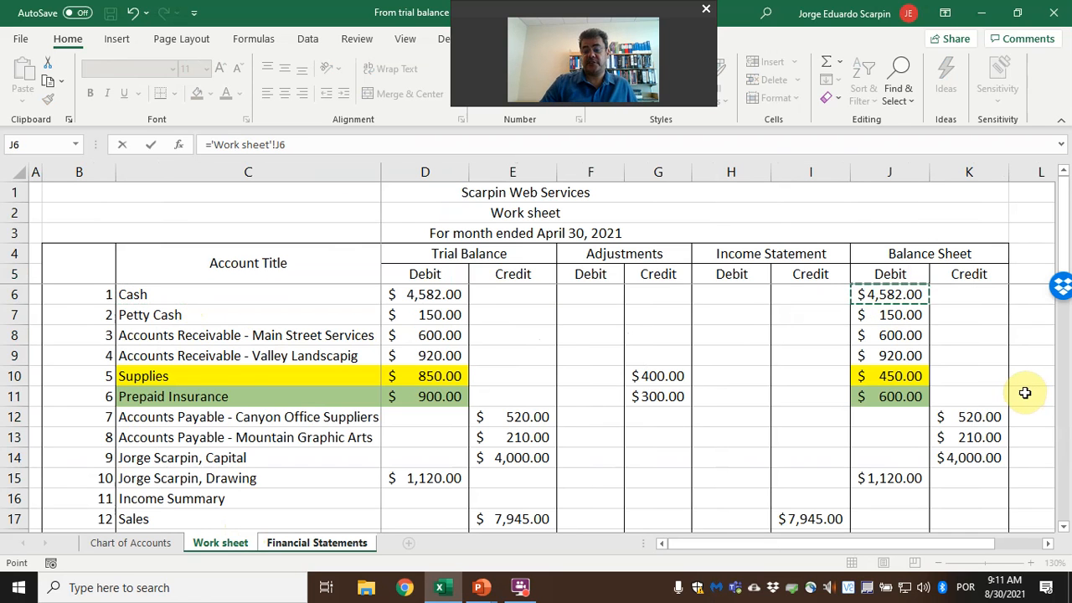
{"action": "left_click", "coordinate": [317, 543]}
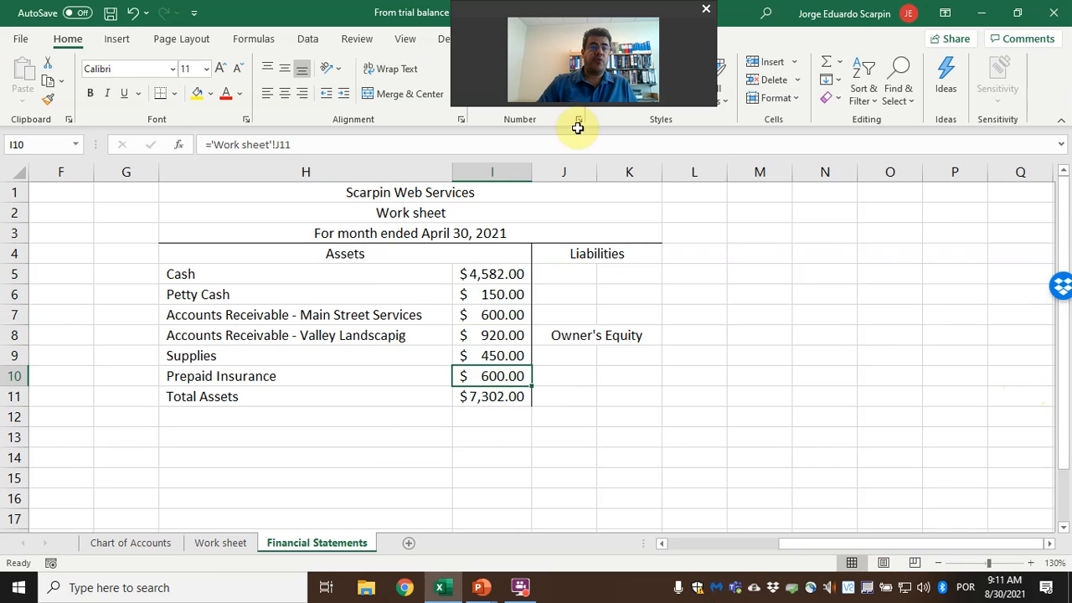
{"action": "mouse_move", "coordinate": [590, 550]}
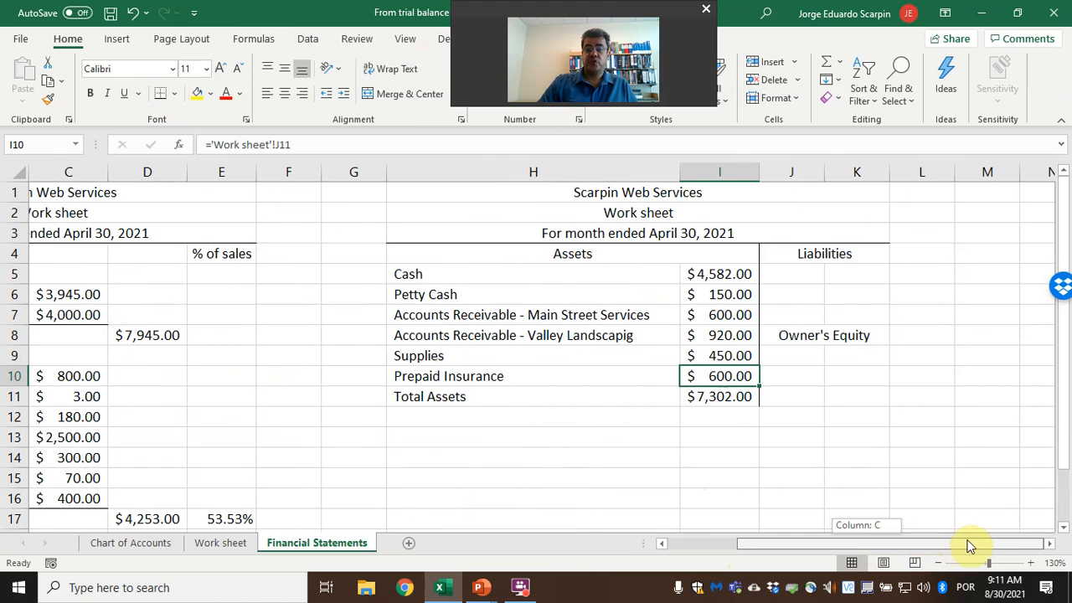
Step: List the two Accounts Payable names from the Work sheet under Liabilities and label a Total Liabilities row
{"action": "left_click", "coordinate": [221, 542]}
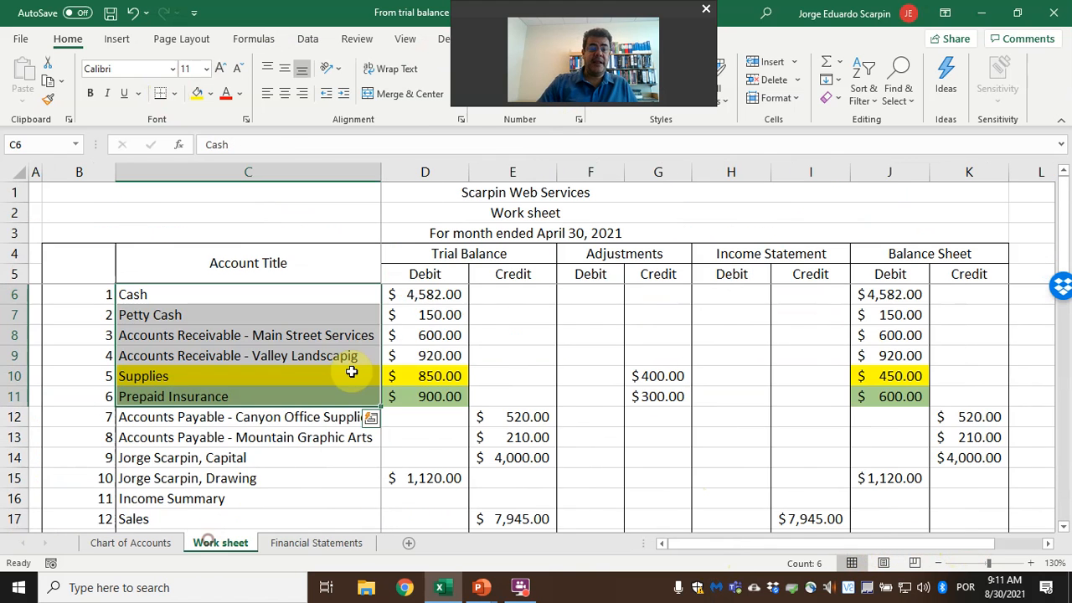
{"action": "left_click", "coordinate": [248, 416]}
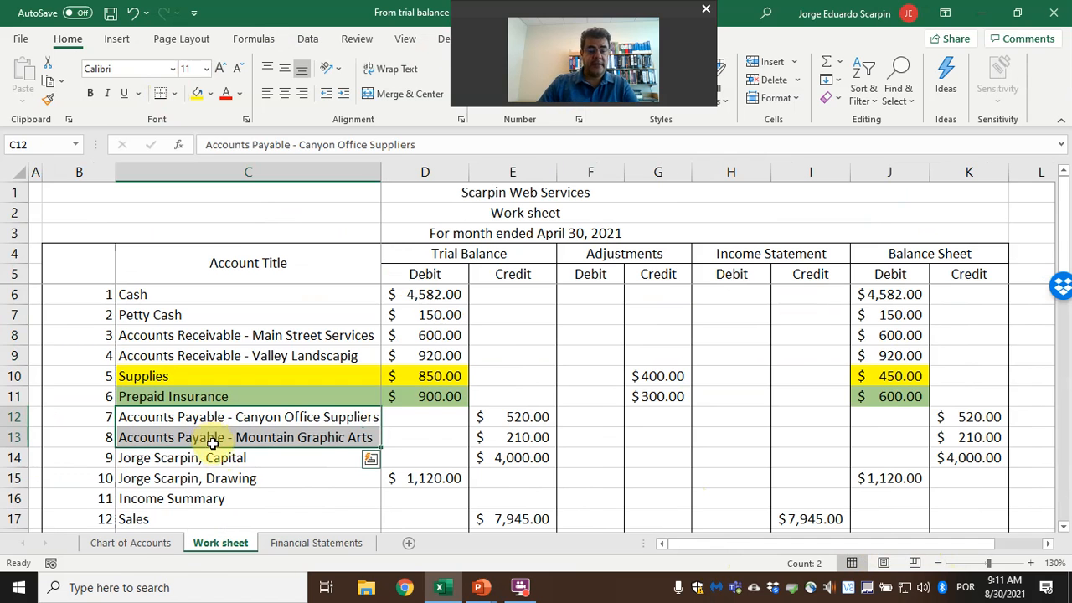
{"action": "left_click", "coordinate": [317, 543]}
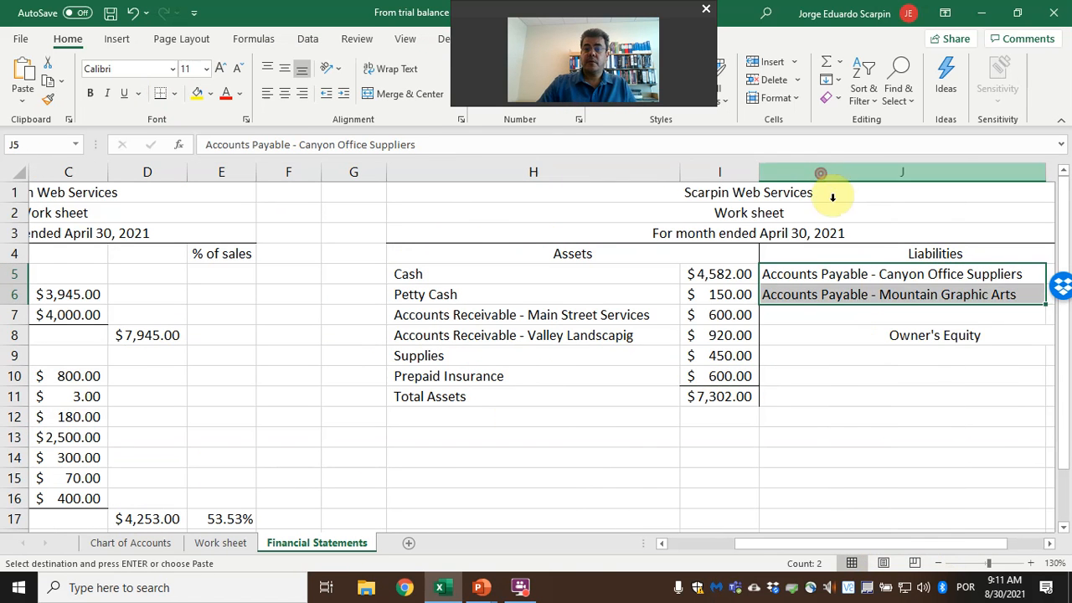
{"action": "type", "text": "Toa"}
{"action": "type", "text": "="}
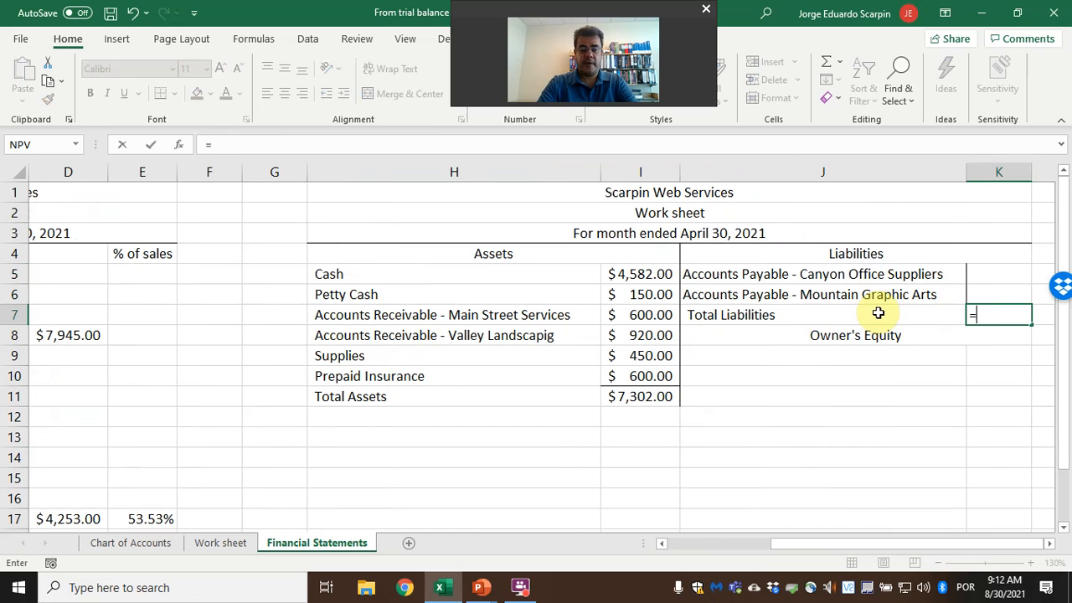
Step: Enter a SUM formula in K7 for Total Liabilities and bring up formatting for the liabilities cells
{"action": "type", "text": "sum("}
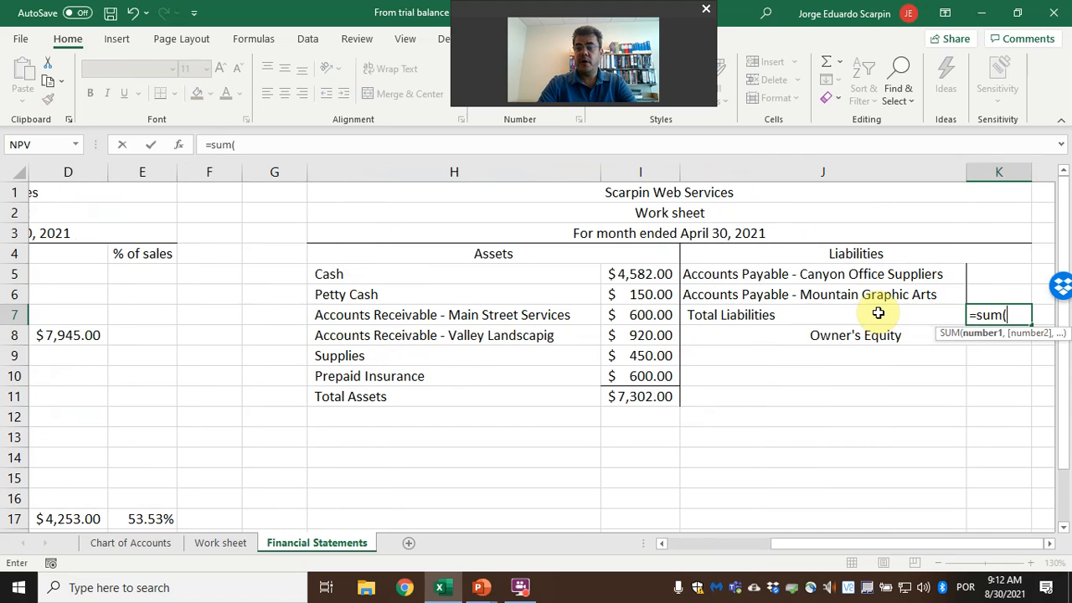
{"action": "key", "text": "Enter"}
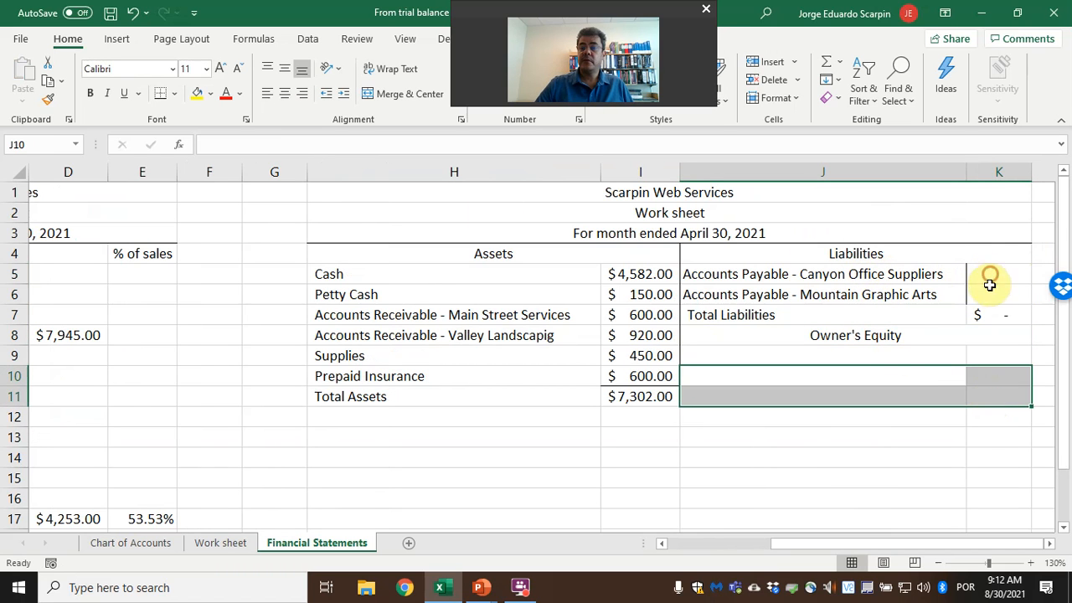
{"action": "right_click", "coordinate": [999, 285]}
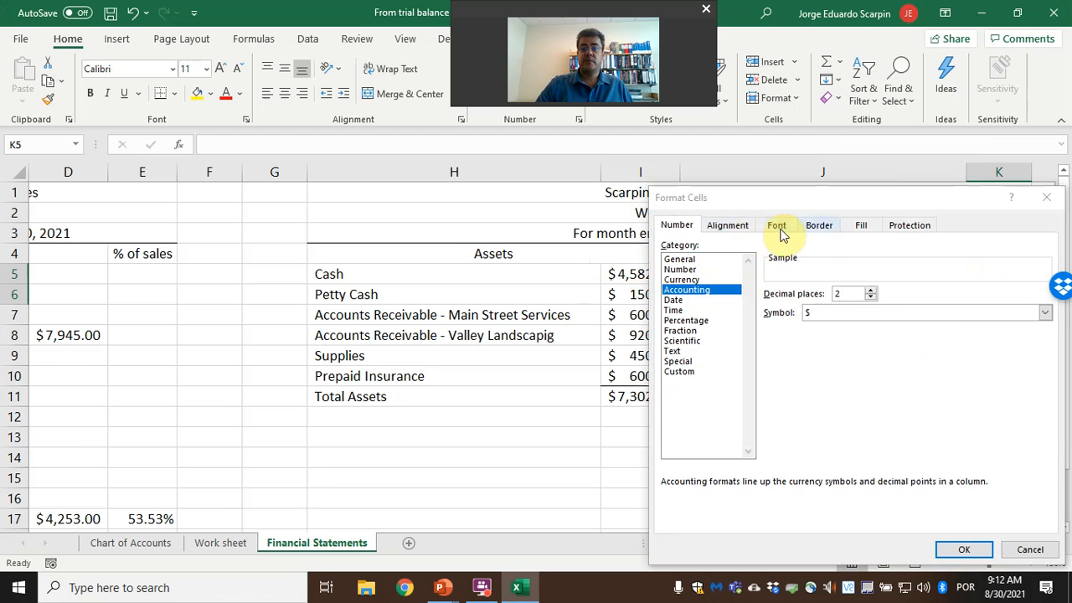
Step: Apply border formatting to the liabilities amount cells via Format Cells
{"action": "left_click", "coordinate": [819, 225]}
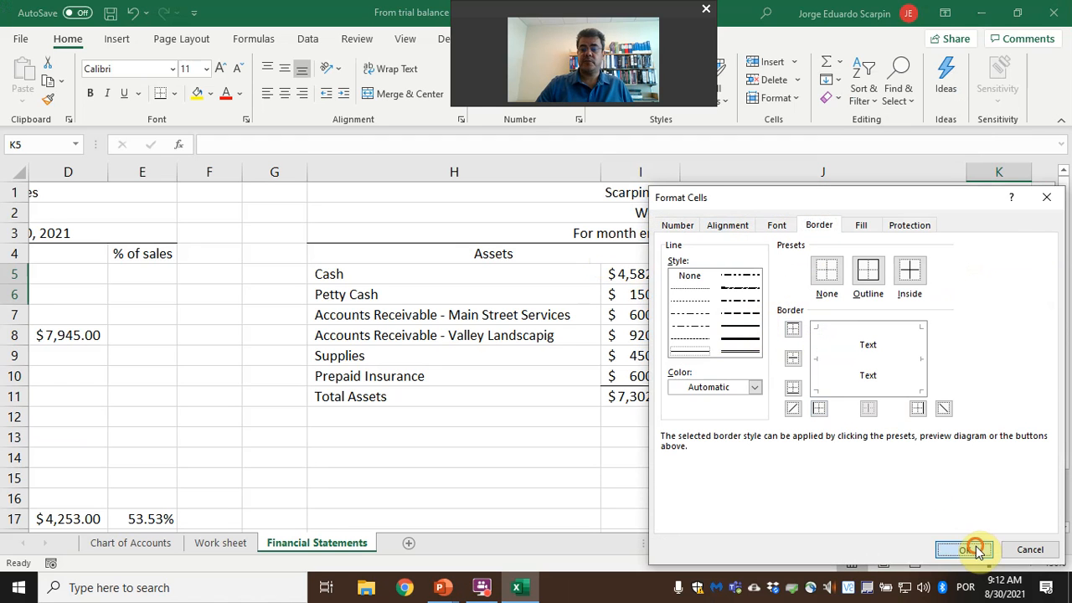
{"action": "left_click", "coordinate": [965, 549]}
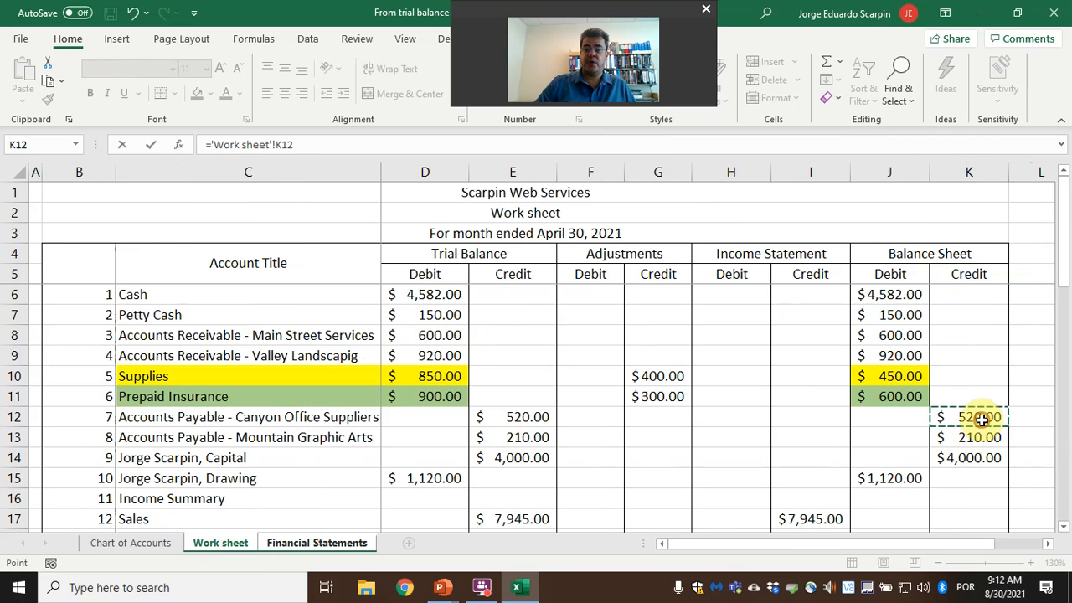
Step: Link the payable amounts $520.00 and $210.00 from the Work sheet so Total Liabilities shows $730.00
{"action": "left_click", "coordinate": [317, 543]}
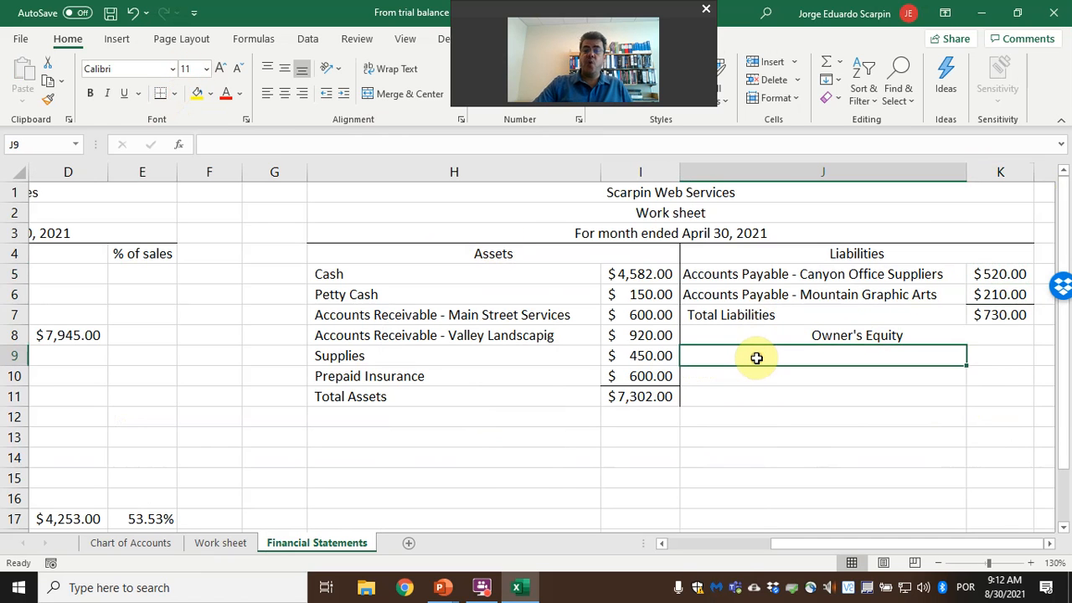
Step: Add the Jorge Scarpin, Capital account name under Owner's Equity
{"action": "type", "text": "="}
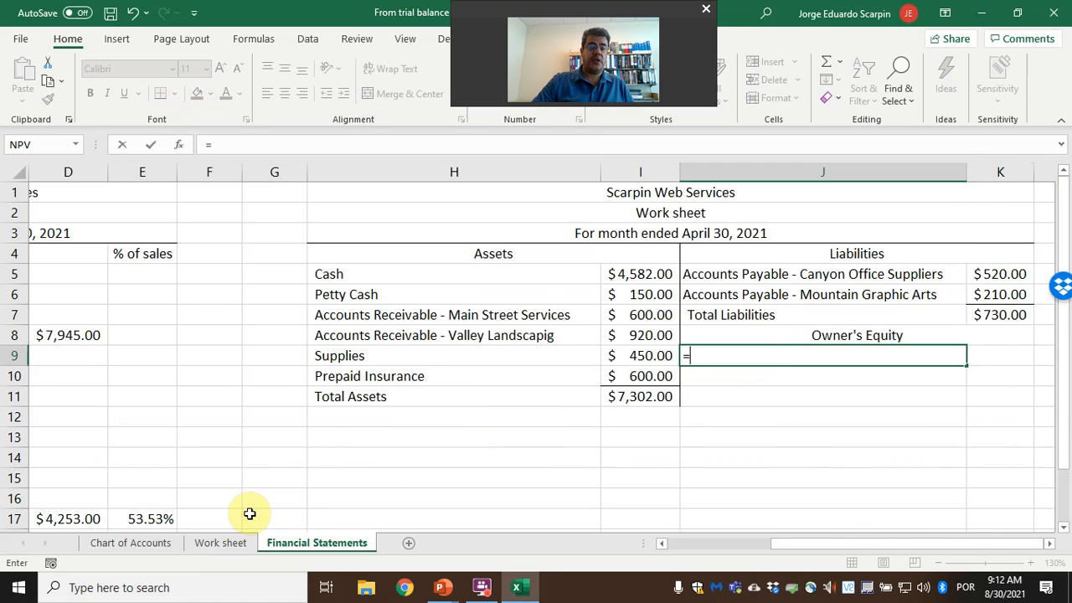
{"action": "left_click", "coordinate": [220, 543]}
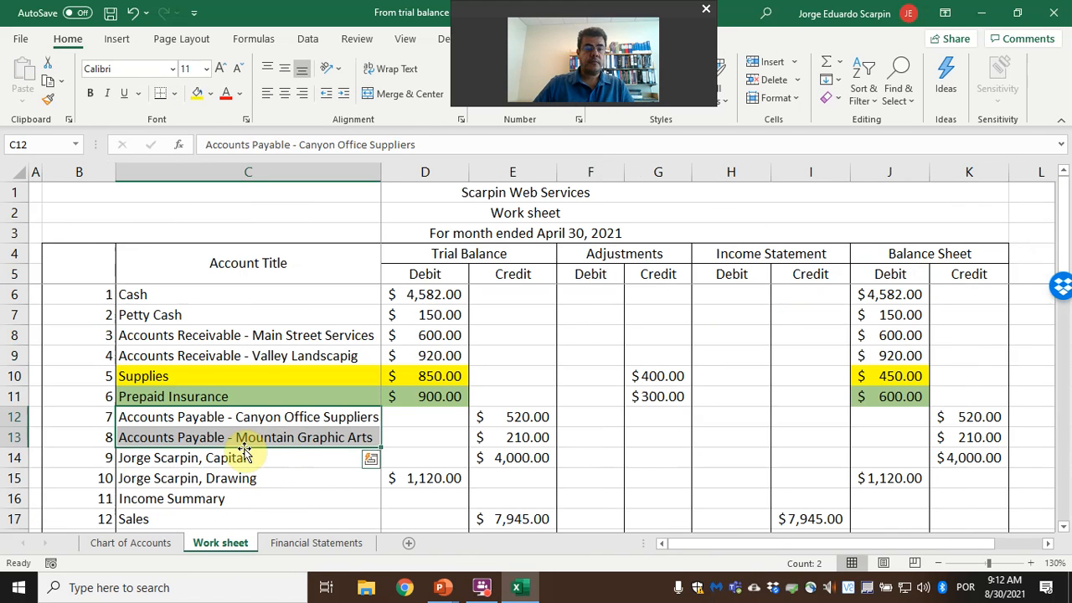
{"action": "left_click", "coordinate": [317, 543]}
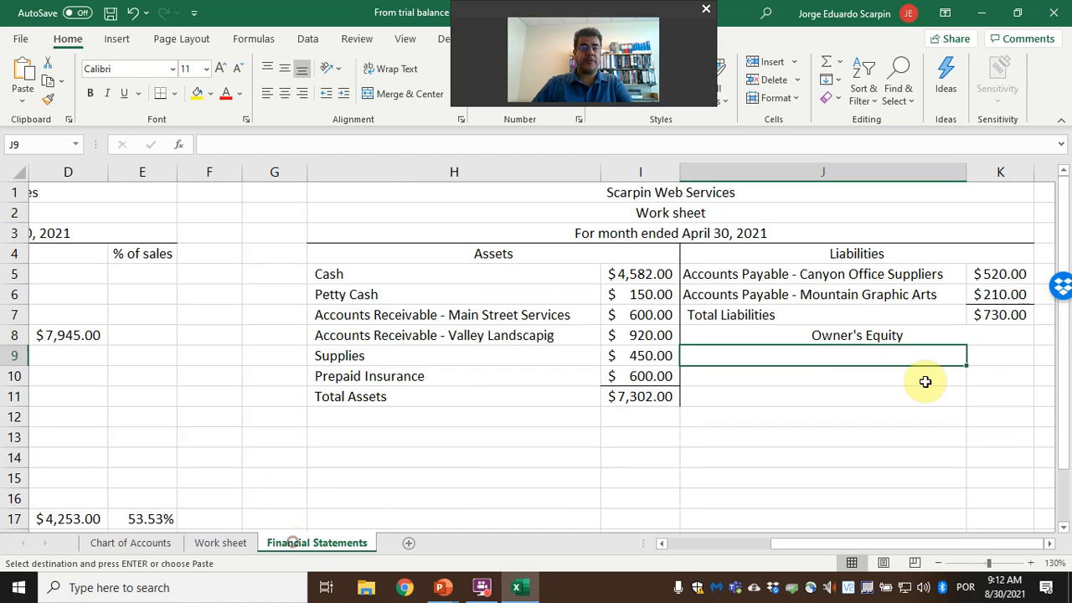
{"action": "type", "text": "Jorge Scarpin, Capital"}
{"action": "left_click", "coordinate": [1000, 355]}
{"action": "type", "text": "="}
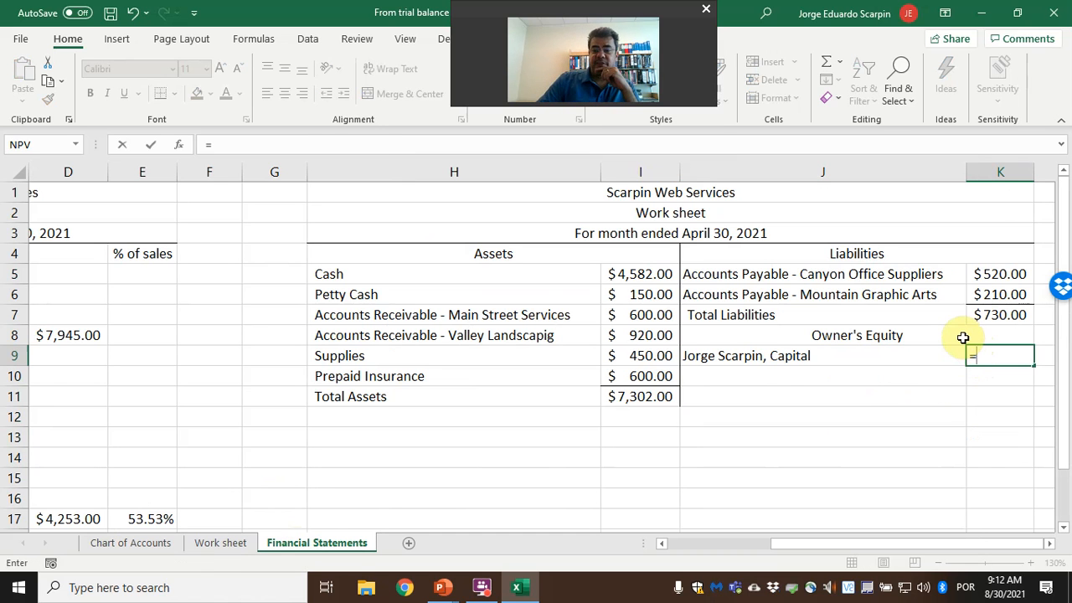
Step: Link the $4,000.00 capital balance from Work sheet K14 and begin the next total label
{"action": "left_click", "coordinate": [219, 543]}
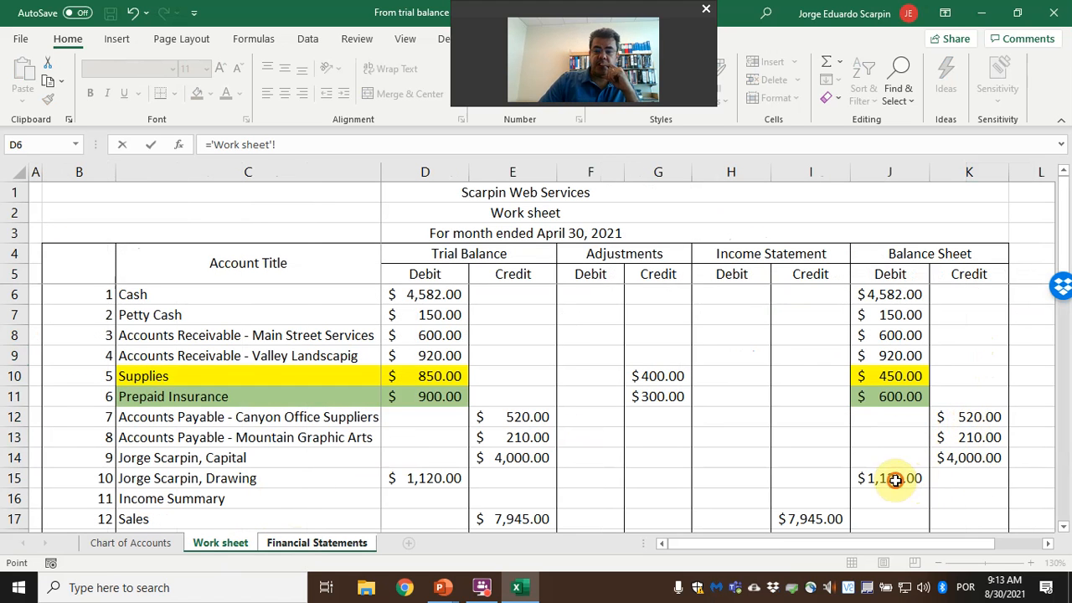
{"action": "left_click", "coordinate": [317, 542]}
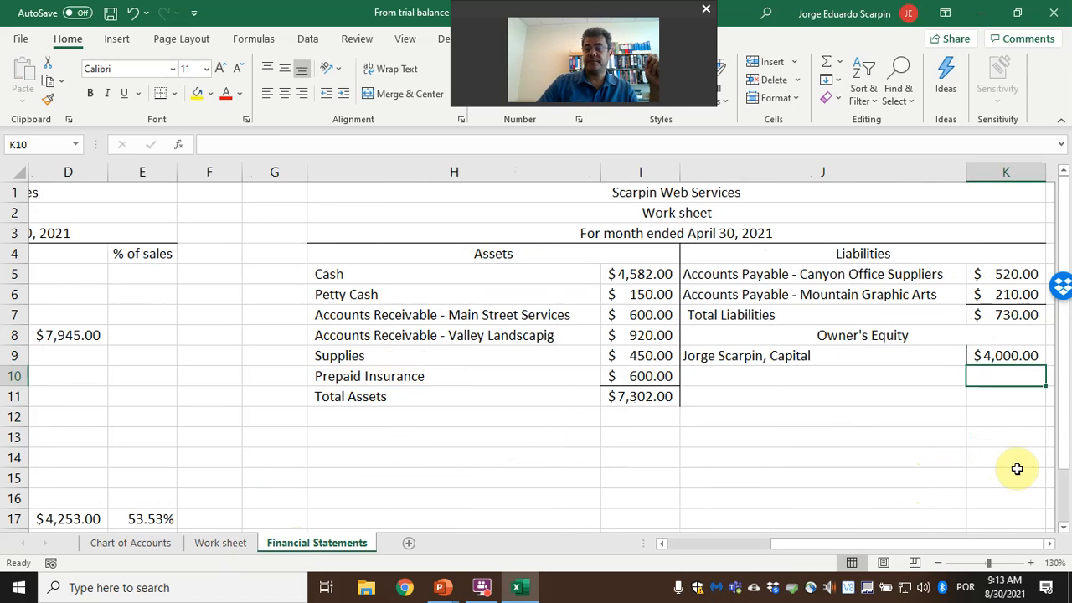
{"action": "type", "text": "Total Liabilities"}
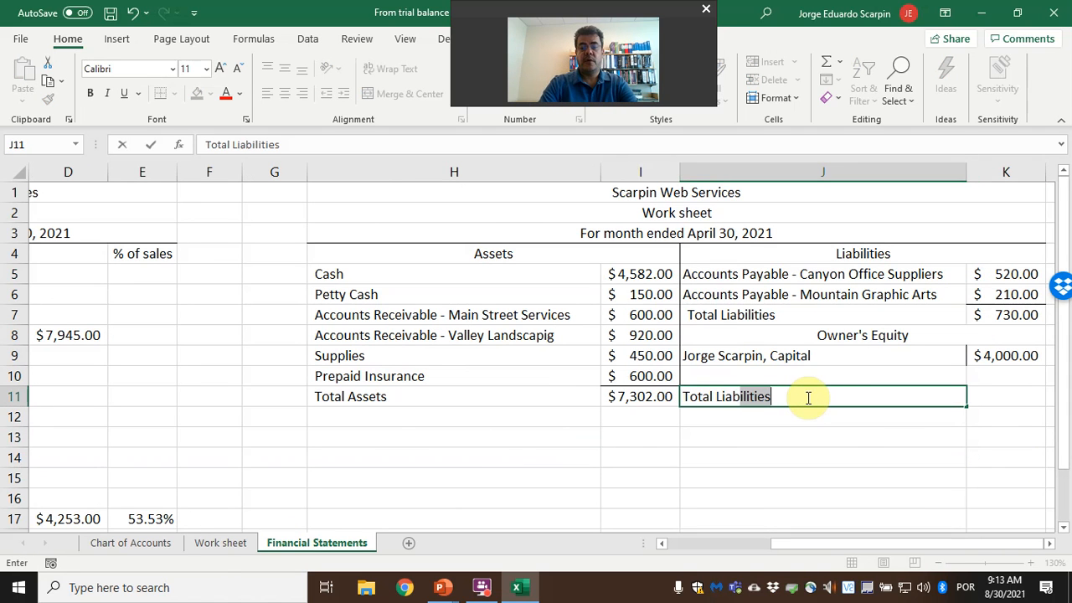
Step: Label the Total Liabilities and Owner's Equity row and format the capital amount cell
{"action": "type", "text": "and"}
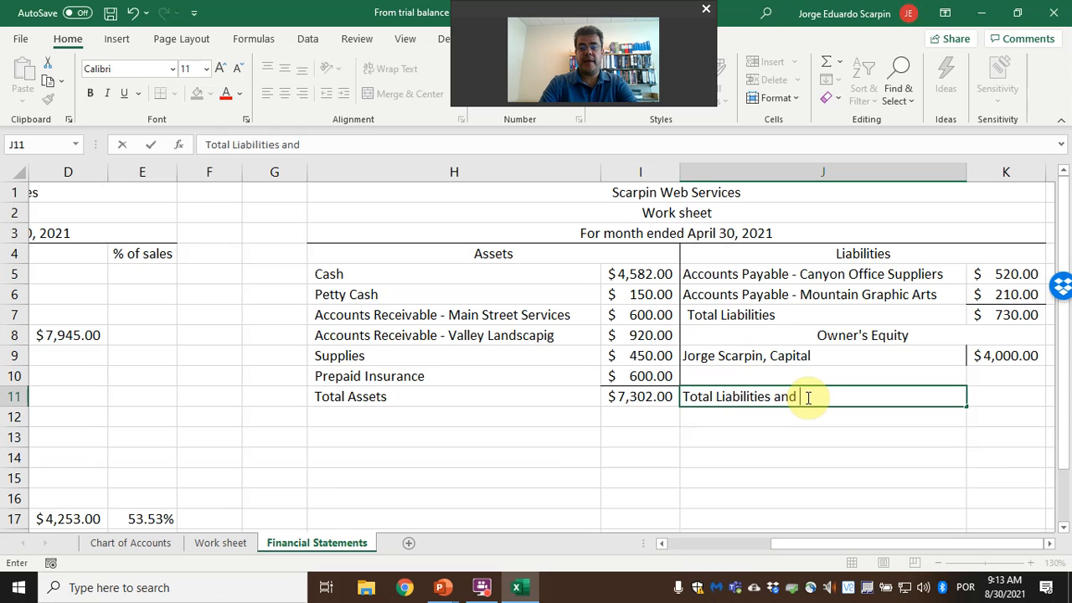
{"action": "type", "text": "Owner's Equity"}
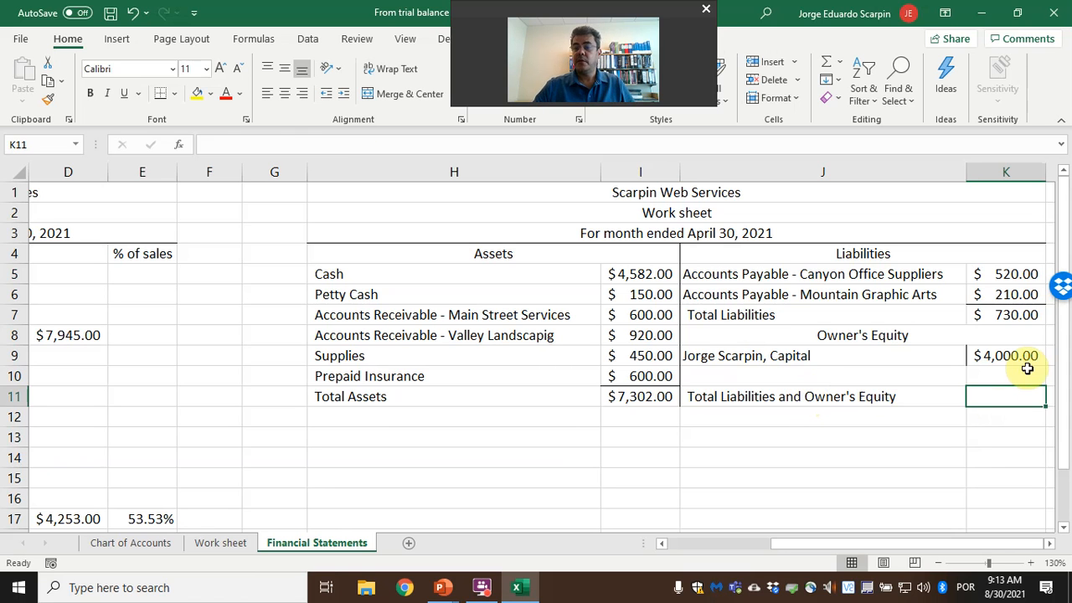
{"action": "left_click", "coordinate": [1006, 355]}
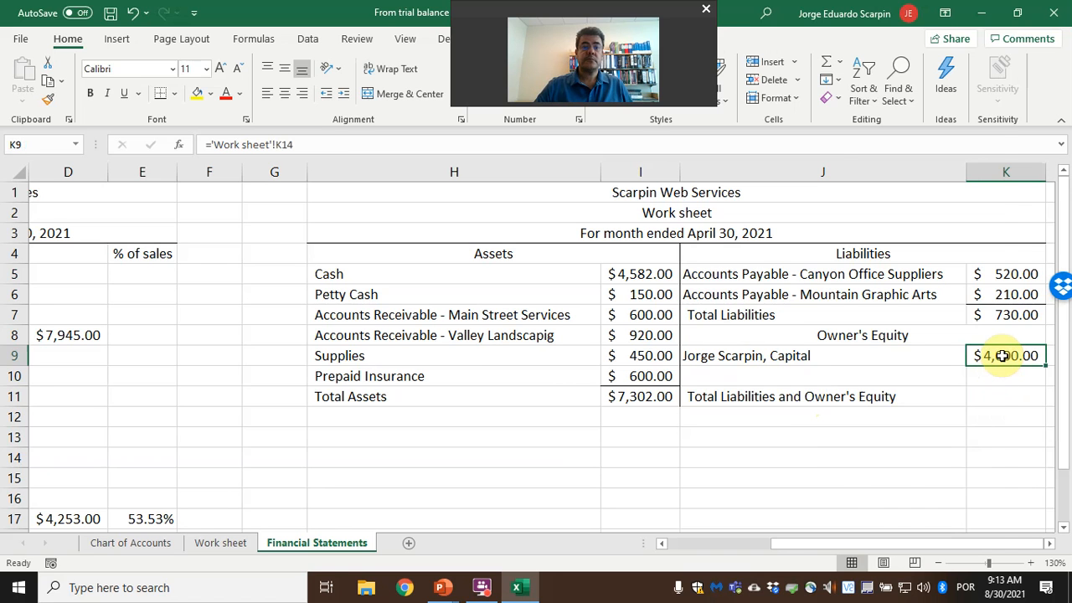
{"action": "right_click", "coordinate": [1005, 355]}
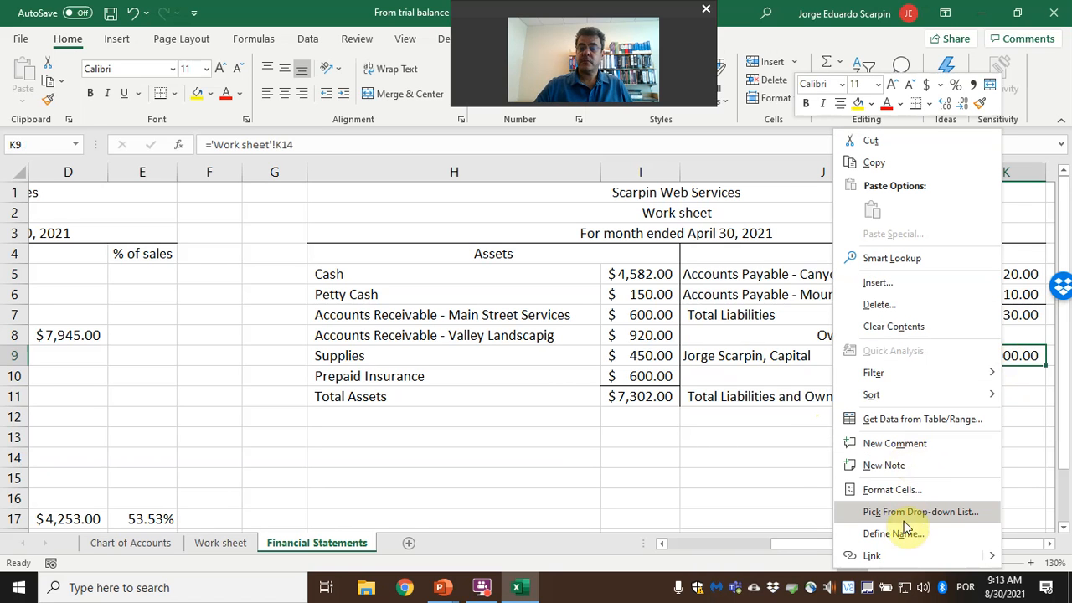
{"action": "left_click", "coordinate": [891, 489]}
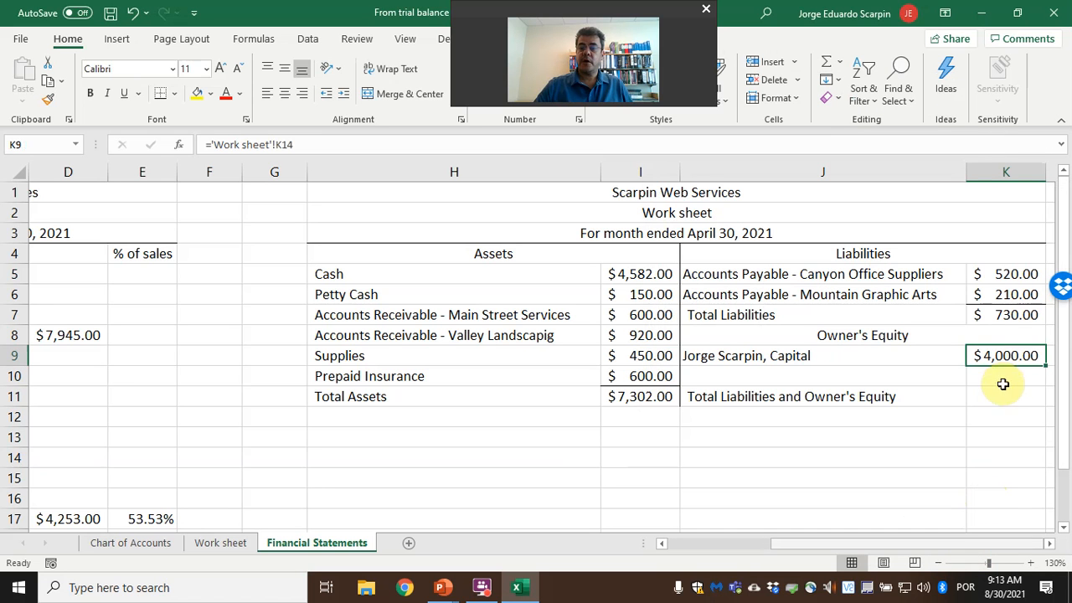
Step: Enter =K7+K9 so Total Liabilities and Owner's Equity shows $4,730.00
{"action": "left_click", "coordinate": [1005, 395]}
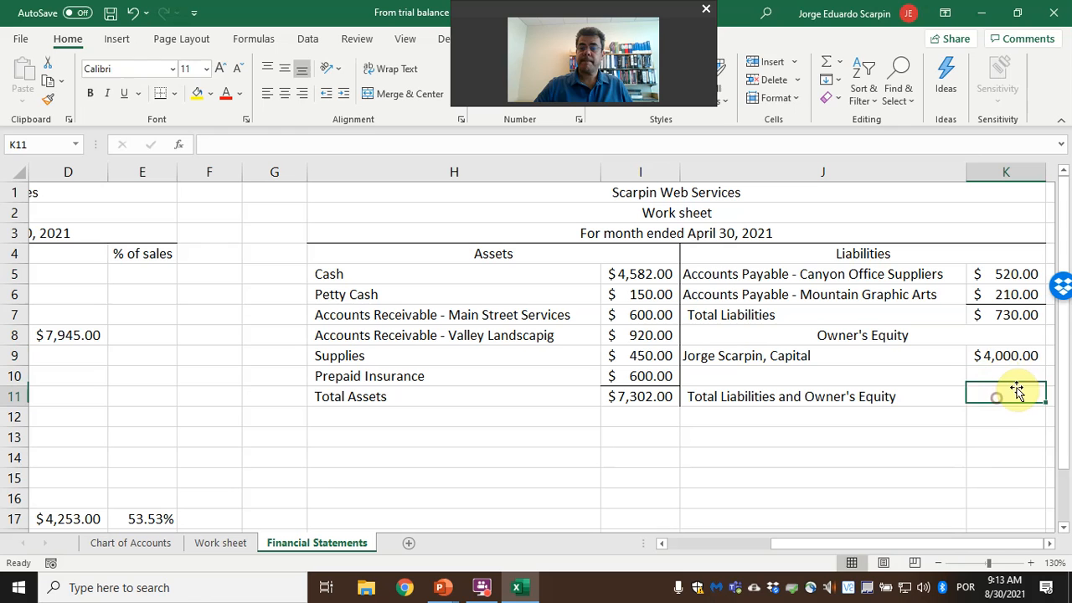
{"action": "left_click", "coordinate": [1006, 315]}
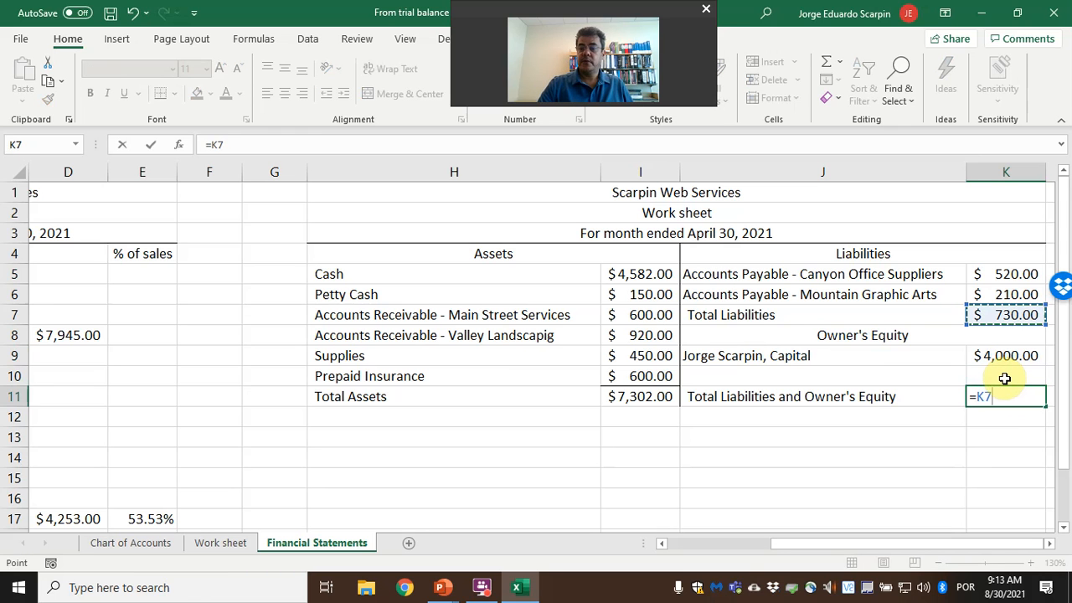
{"action": "left_click", "coordinate": [1005, 355]}
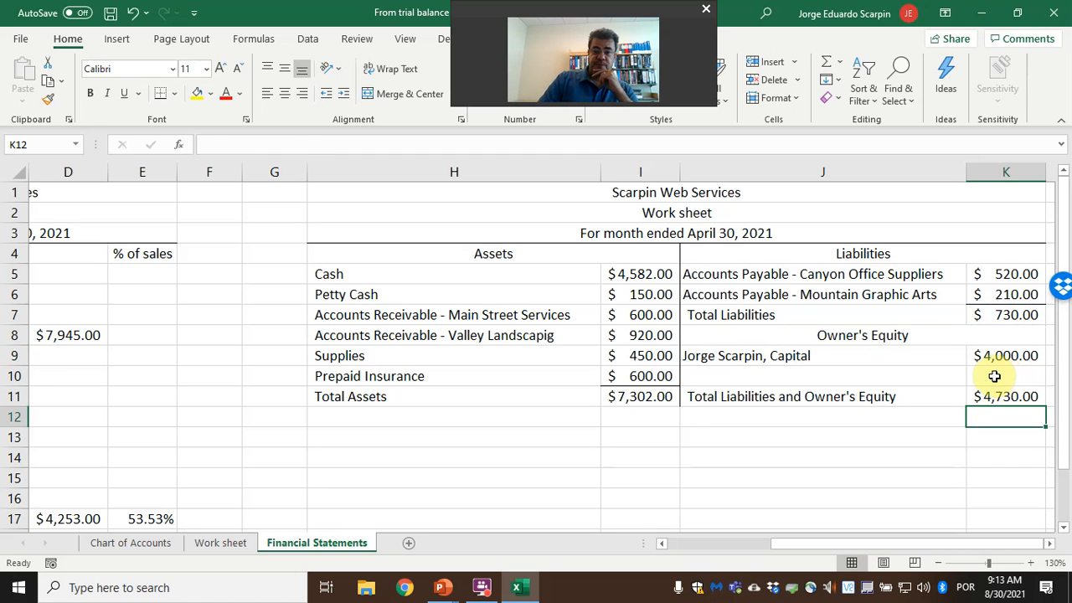
{"action": "mouse_move", "coordinate": [248, 523]}
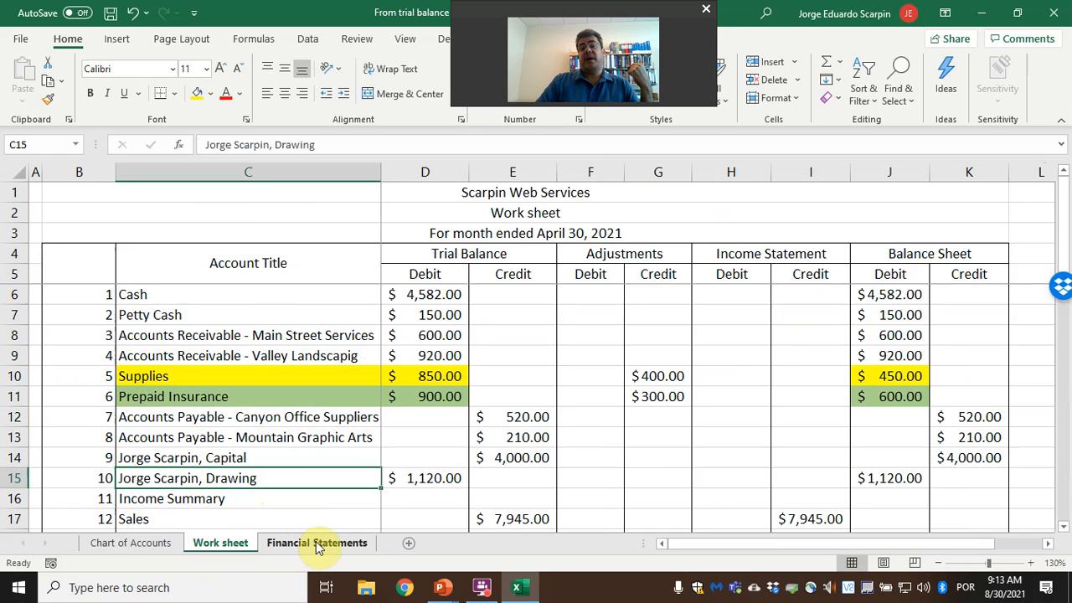
{"action": "left_click", "coordinate": [316, 543]}
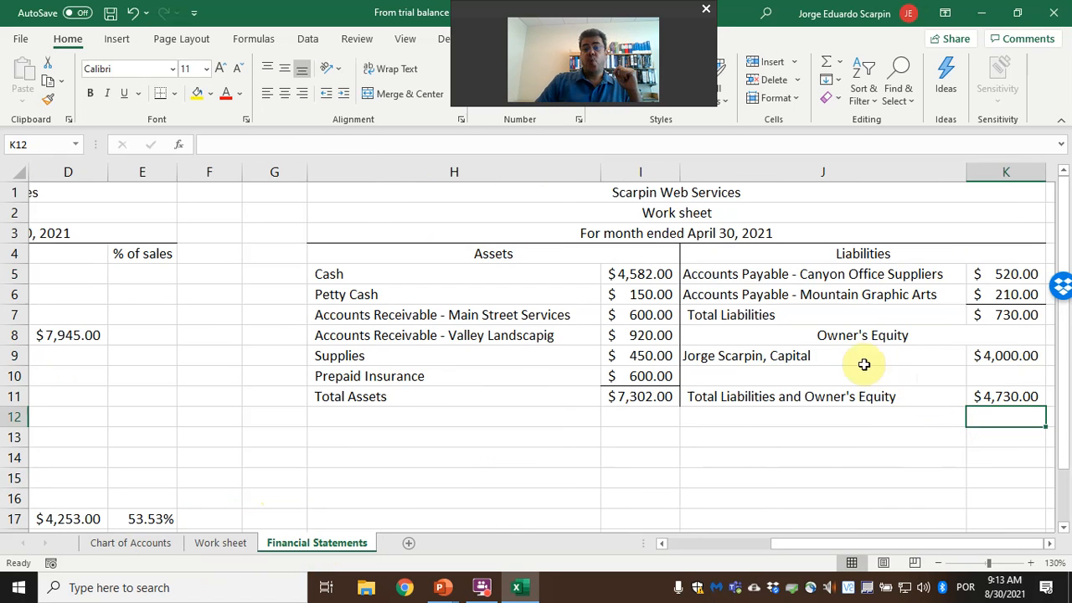
{"action": "left_click", "coordinate": [1006, 355]}
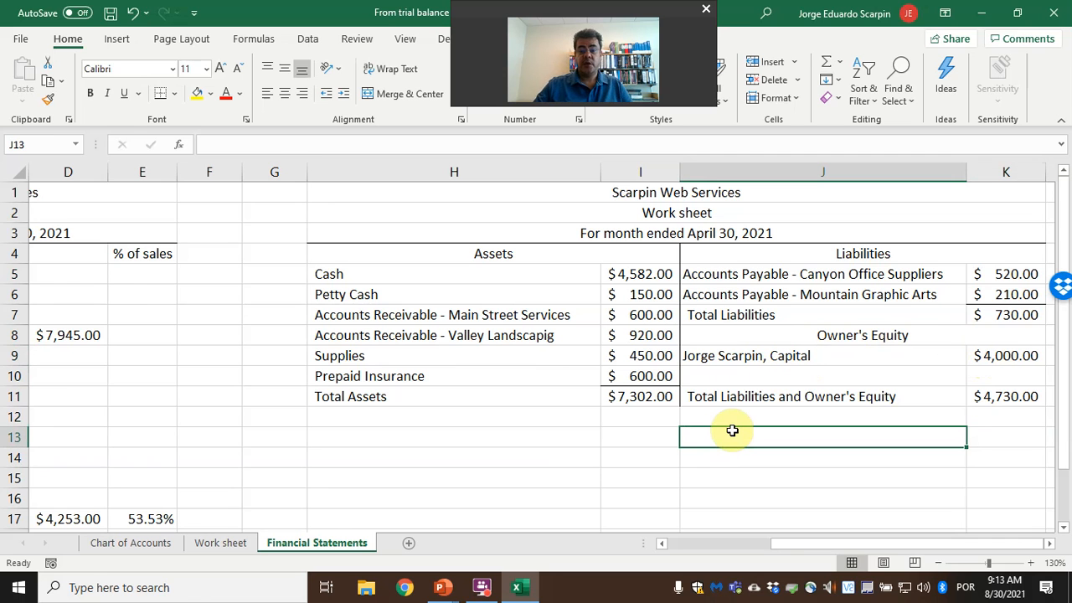
Step: Start a capital statement below the balance sheet with Jorge Scarpin, Capital rows
{"action": "type", "text": "Jorge Scarpin, Capital"}
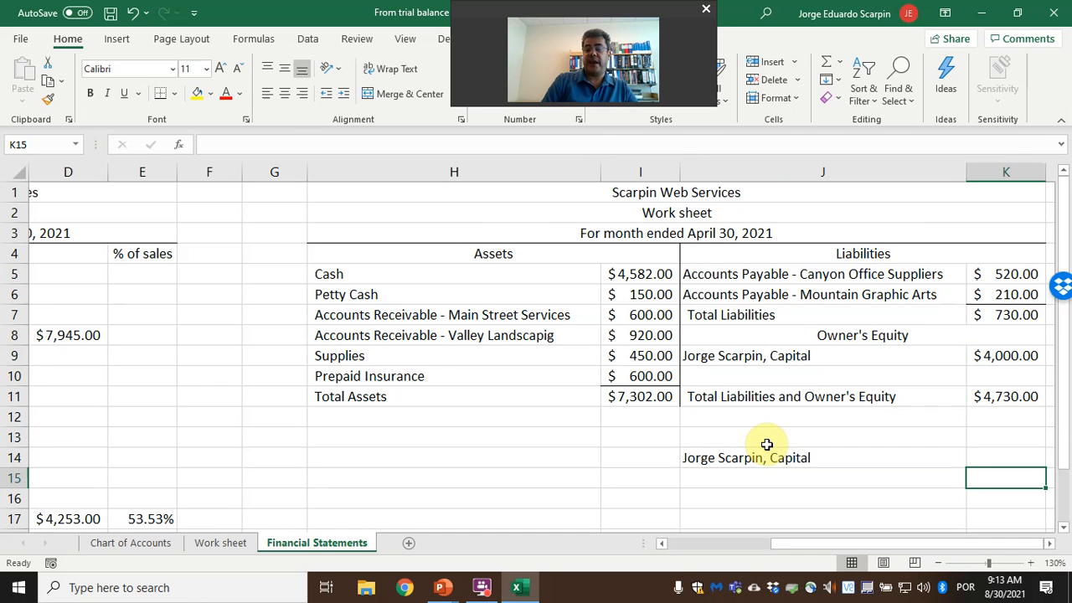
{"action": "type", "text": "Jorge Scarpin, Capital"}
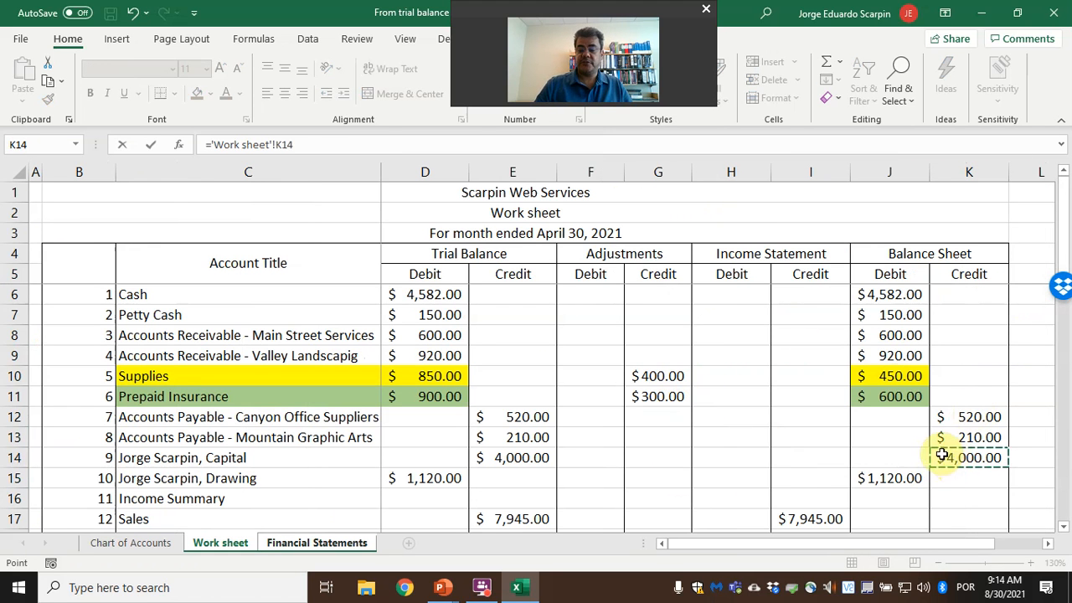
{"action": "left_click", "coordinate": [317, 543]}
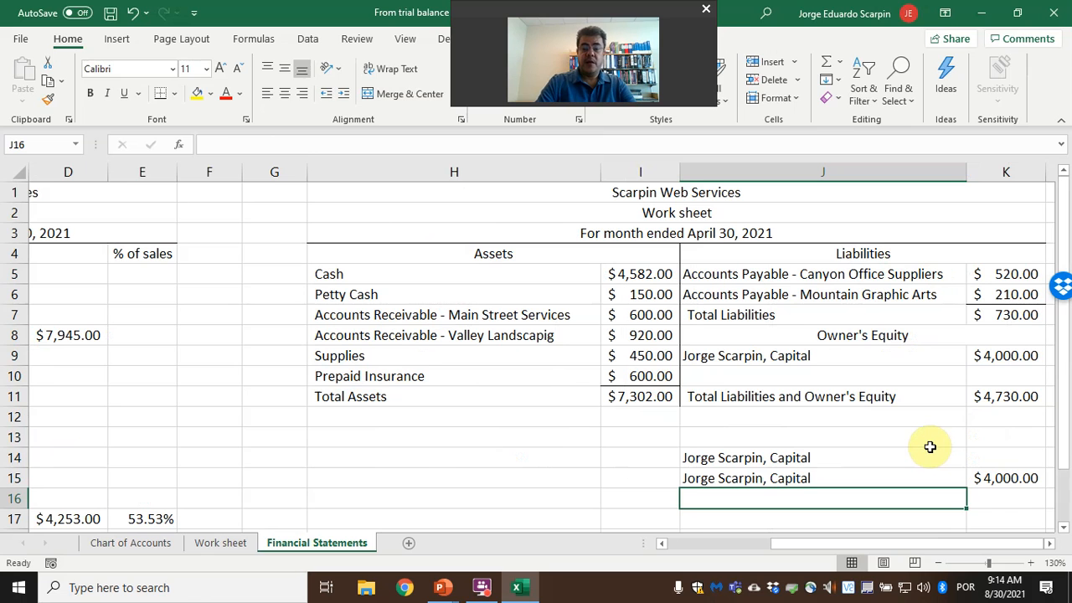
{"action": "type", "text": "Jorge Scarpin, Capital"}
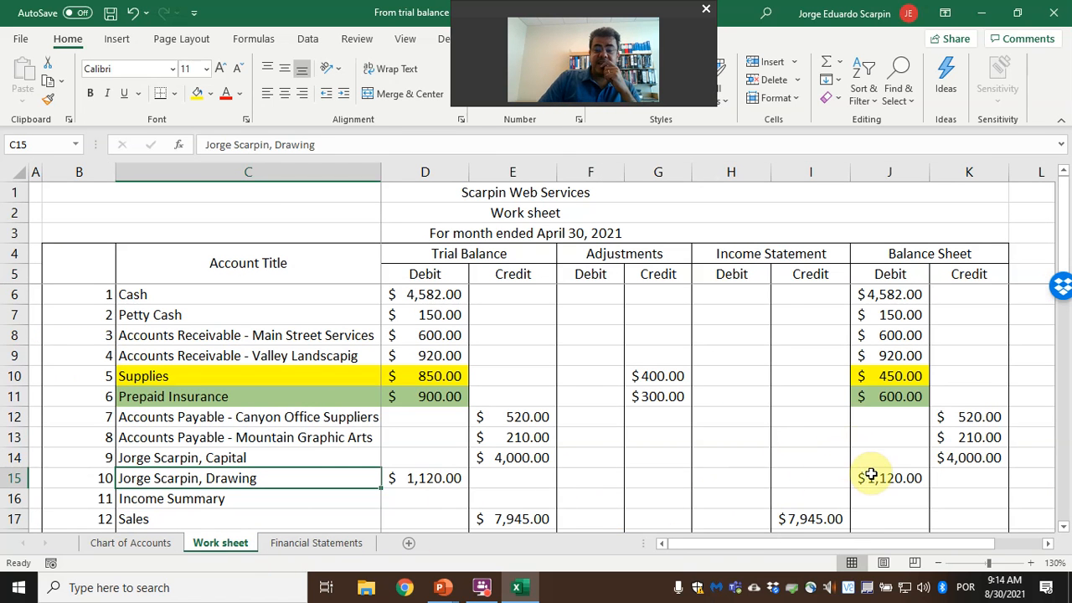
Step: Link the capital $4,000.00 and drawing $(1,120.00) balances from the Work sheet
{"action": "left_click", "coordinate": [890, 477]}
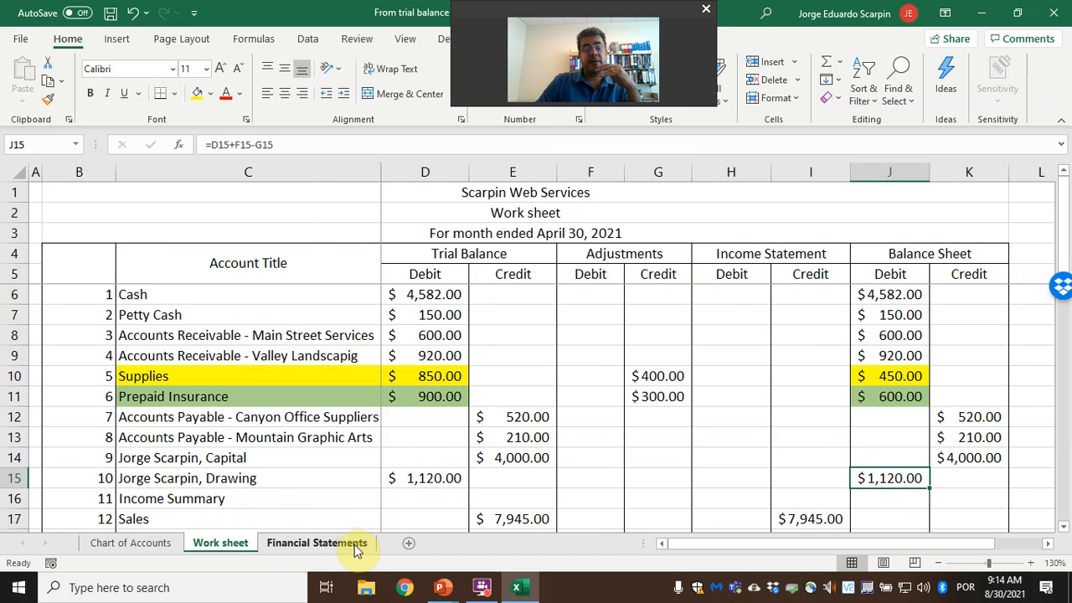
{"action": "left_click", "coordinate": [317, 543]}
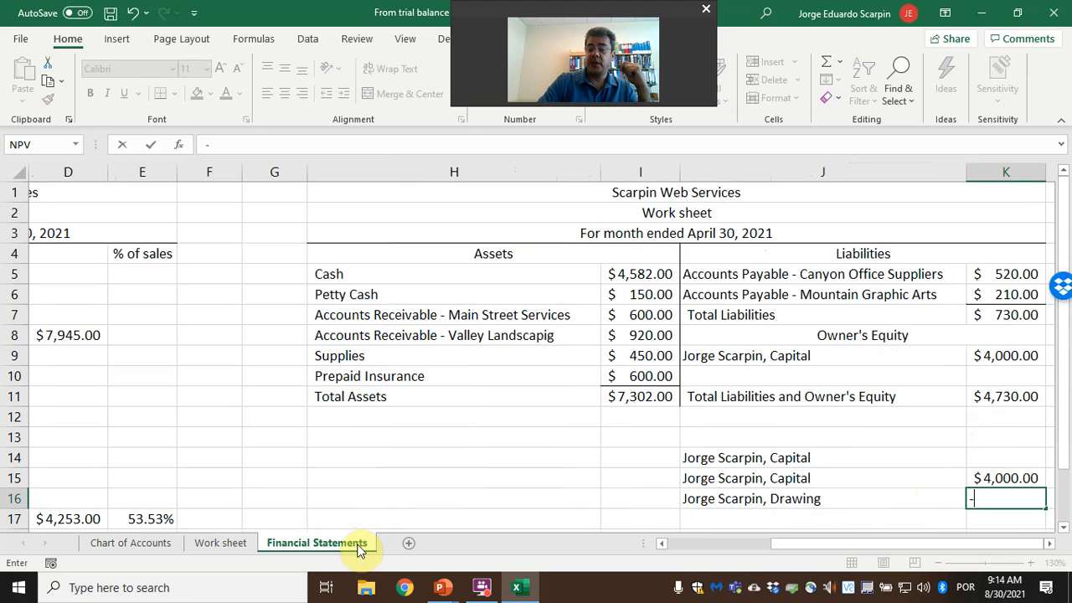
{"action": "left_click", "coordinate": [220, 543]}
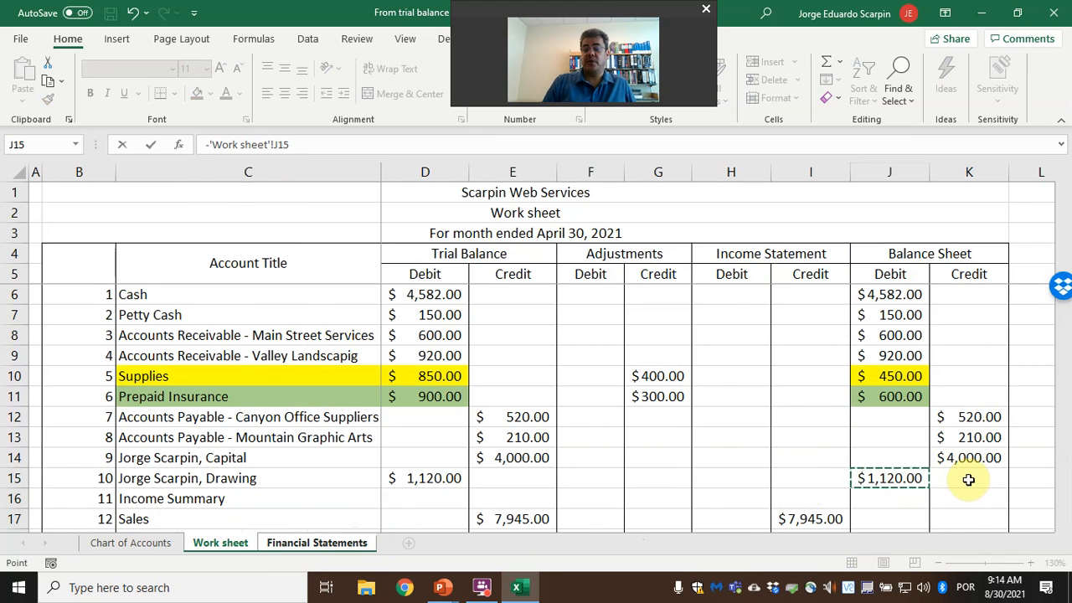
{"action": "left_click", "coordinate": [316, 543]}
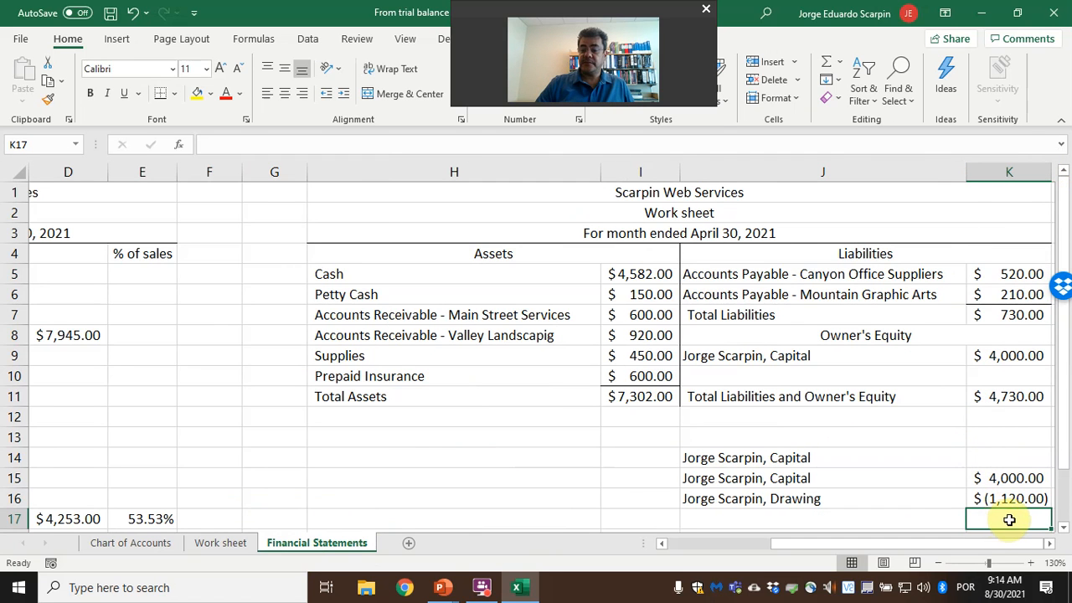
Step: SUM capital and drawing to $2,880.00 in K18 and point owner's equity K9 at that subtotal
{"action": "type", "text": "=sum"}
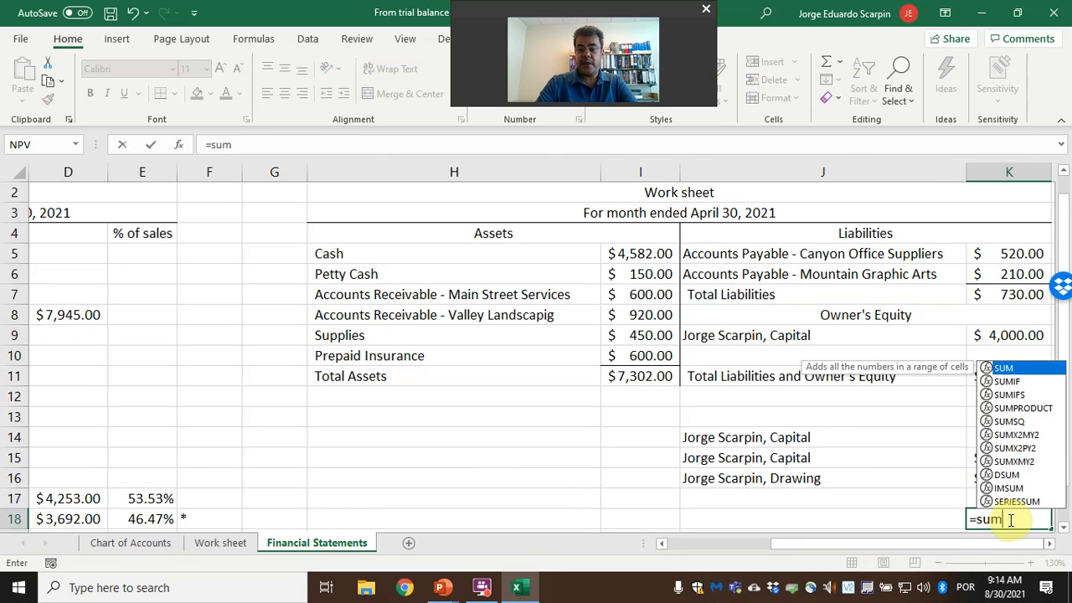
{"action": "key", "text": "Enter"}
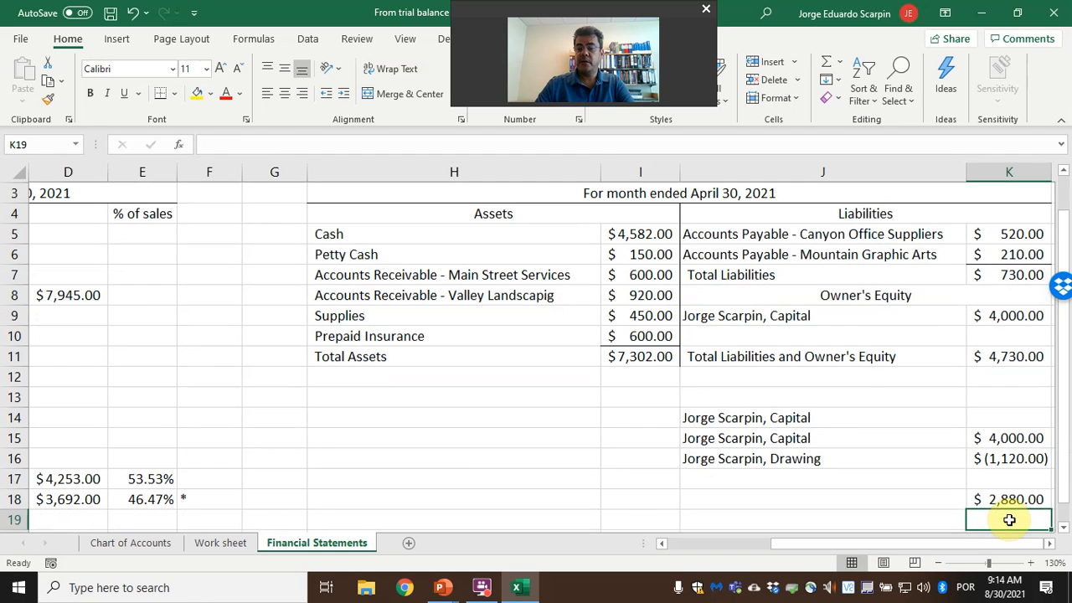
{"action": "left_click", "coordinate": [1009, 478]}
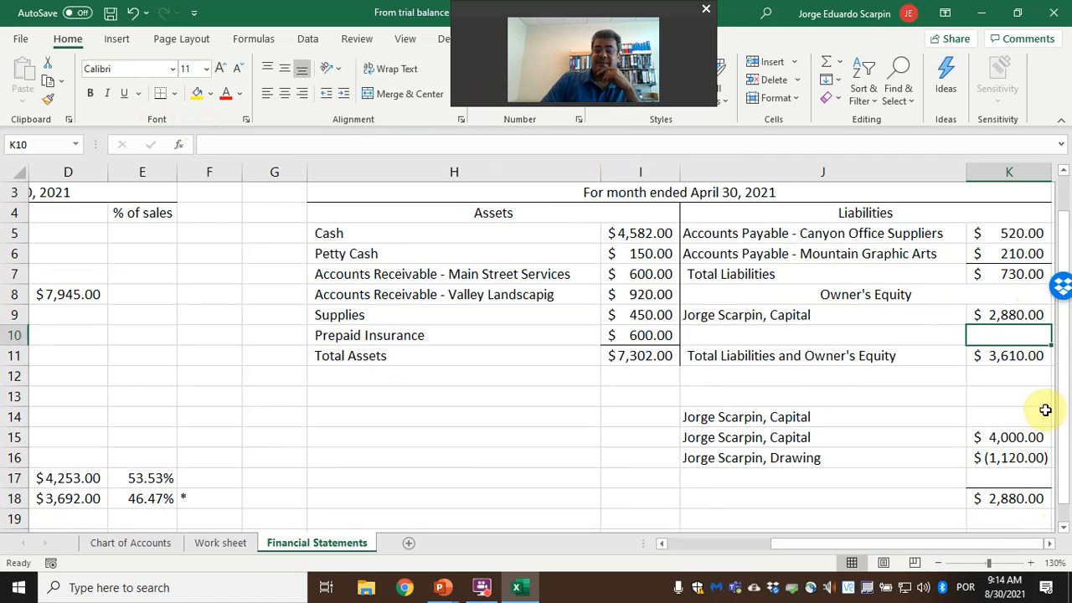
{"action": "left_click", "coordinate": [640, 355]}
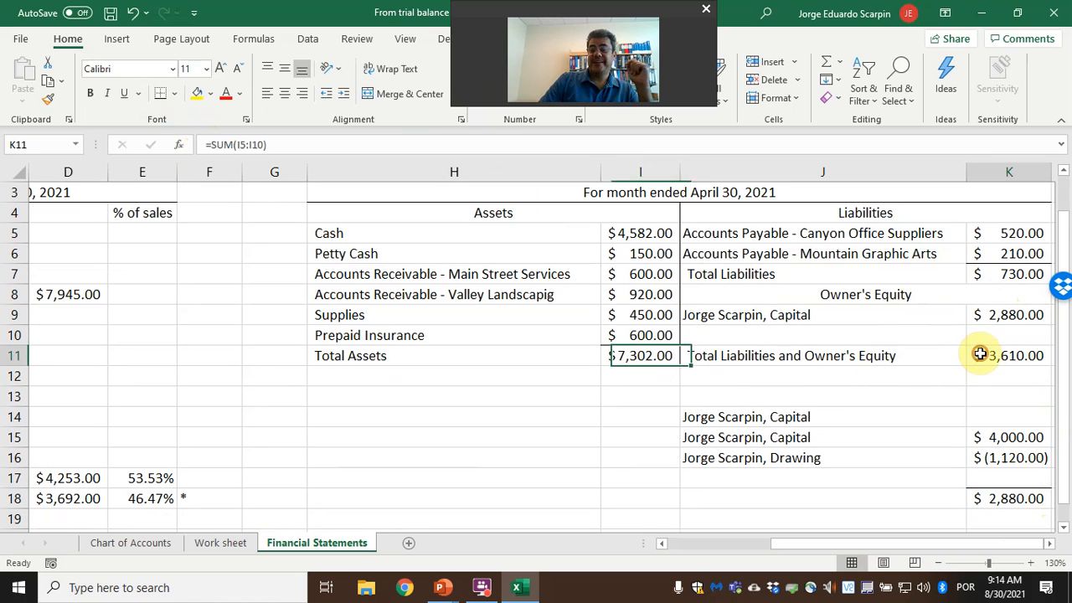
Step: Add a Net Income row linking the $3,692.00 figure from the income statement
{"action": "left_click", "coordinate": [1008, 335]}
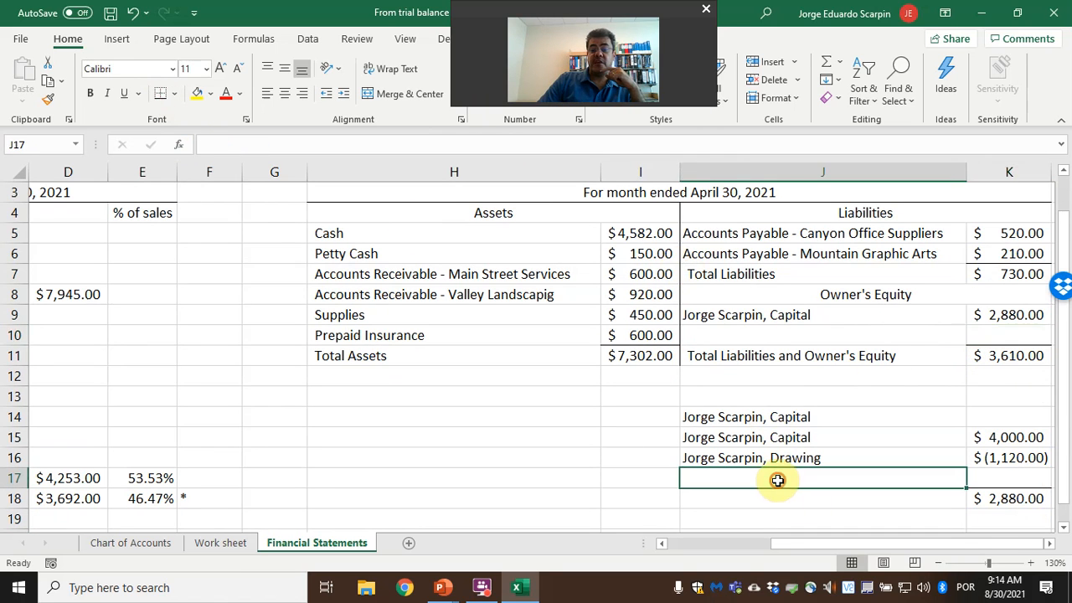
{"action": "type", "text": "Net I"}
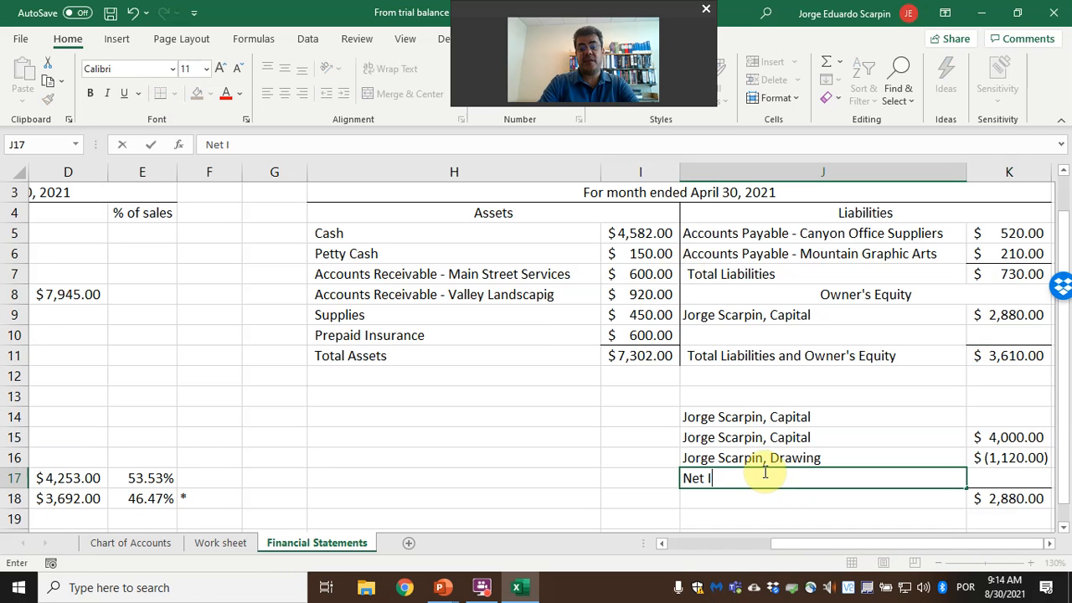
{"action": "key", "text": "tab"}
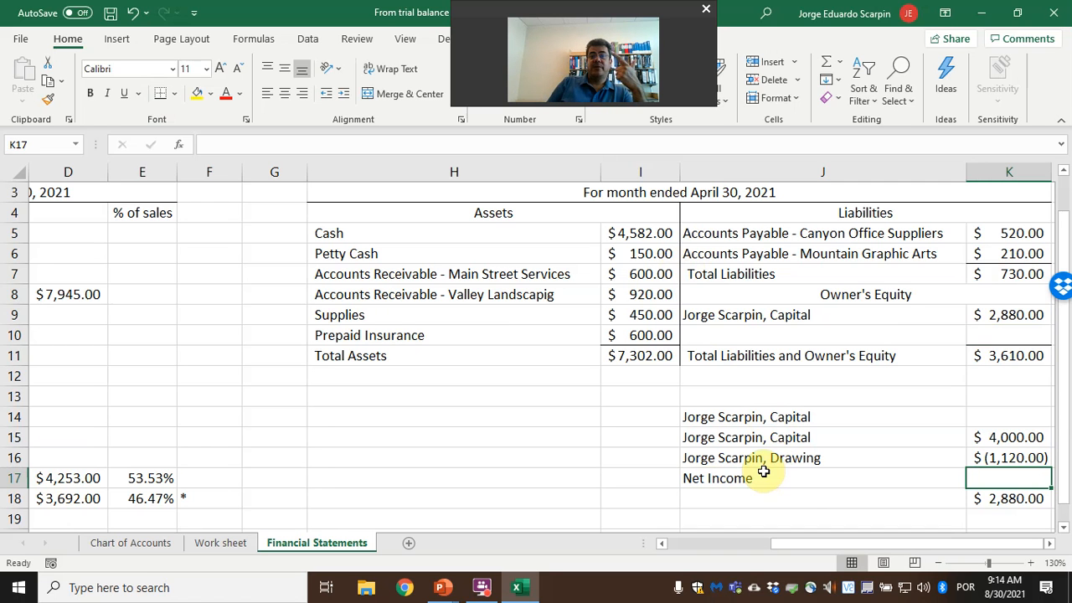
{"action": "type", "text": "=C17"}
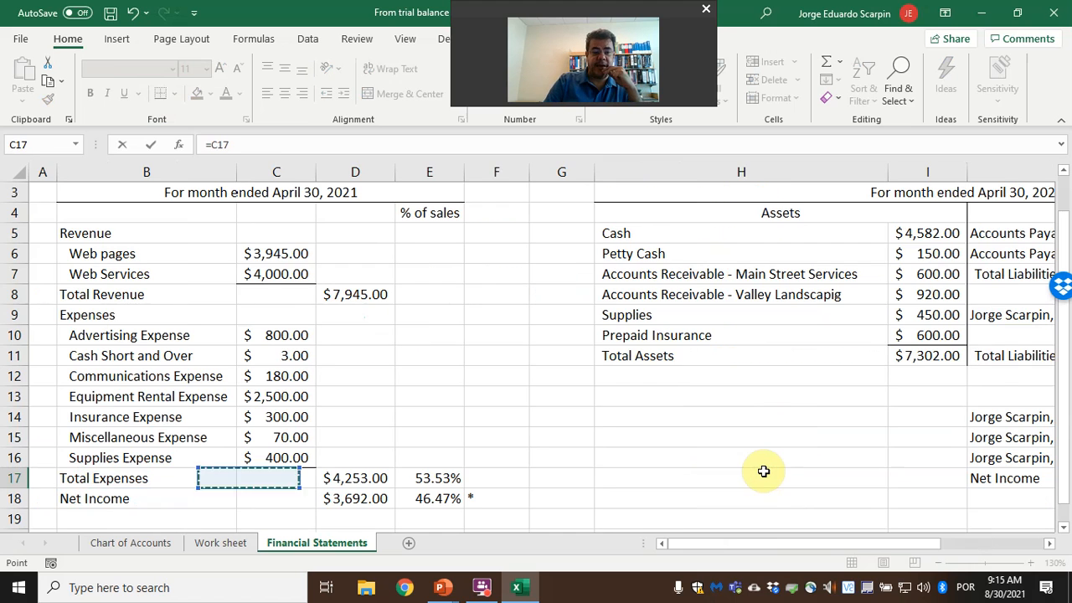
{"action": "left_click", "coordinate": [355, 497]}
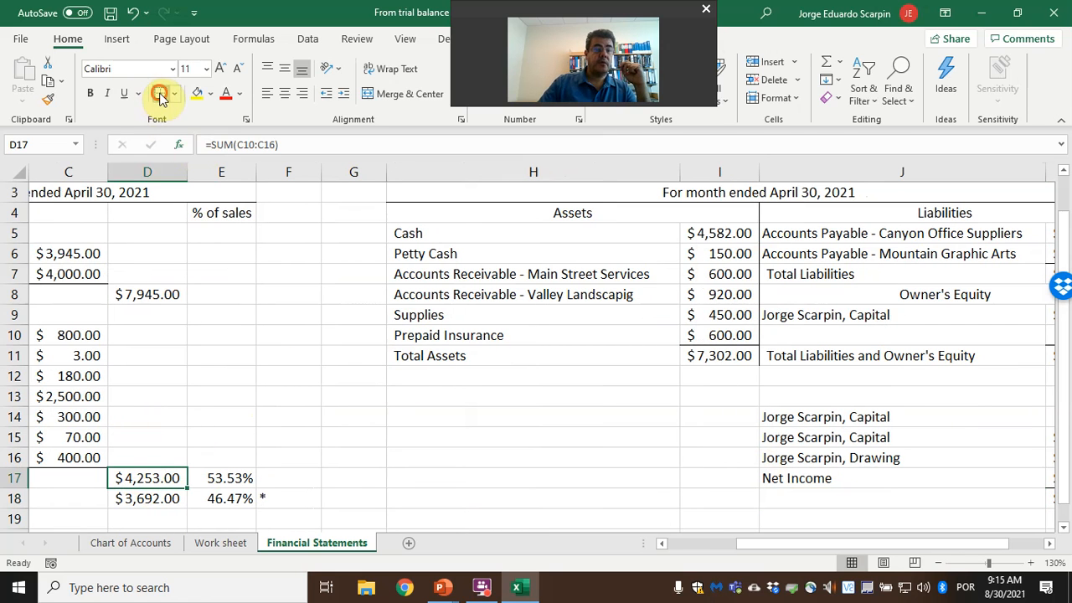
{"action": "left_click", "coordinate": [875, 497]}
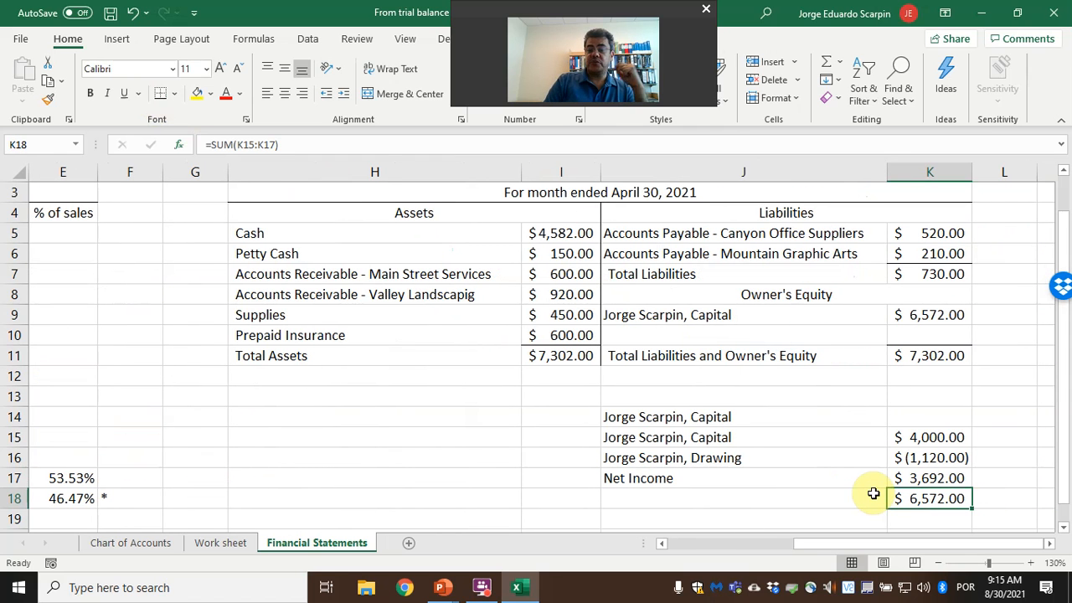
Step: Verify ending capital of $6,572.00 makes liabilities and equity equal $7,302.00 assets
{"action": "left_click", "coordinate": [930, 477]}
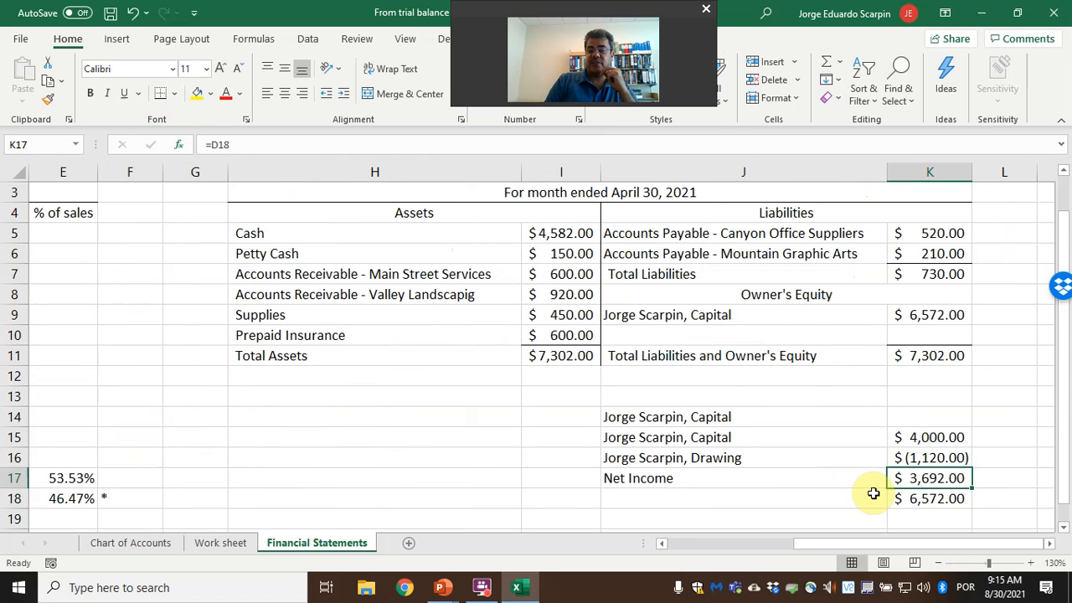
{"action": "left_click", "coordinate": [928, 376]}
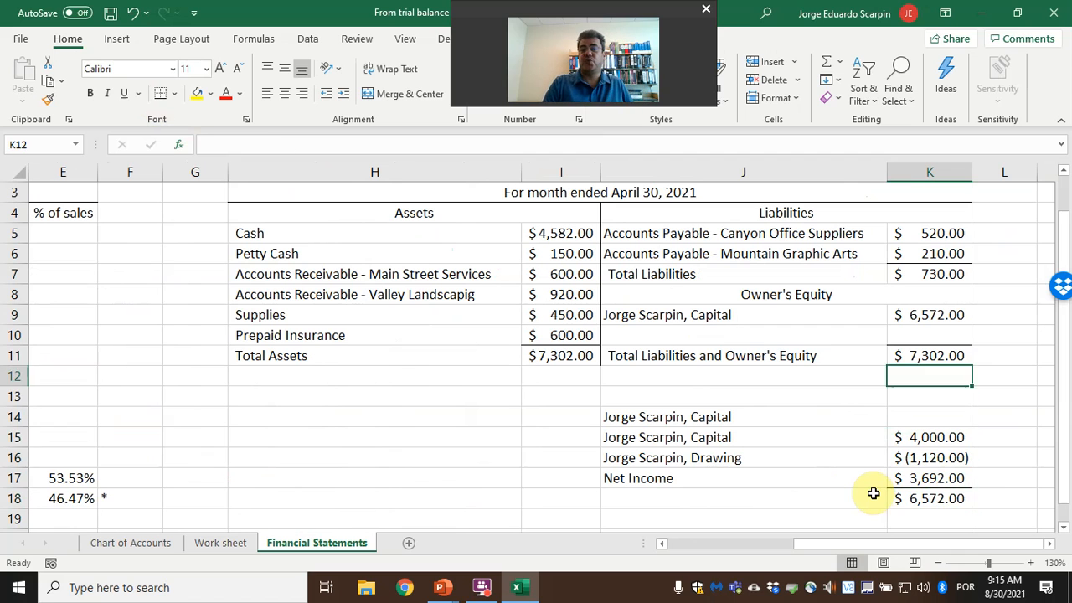
{"action": "left_click", "coordinate": [929, 355]}
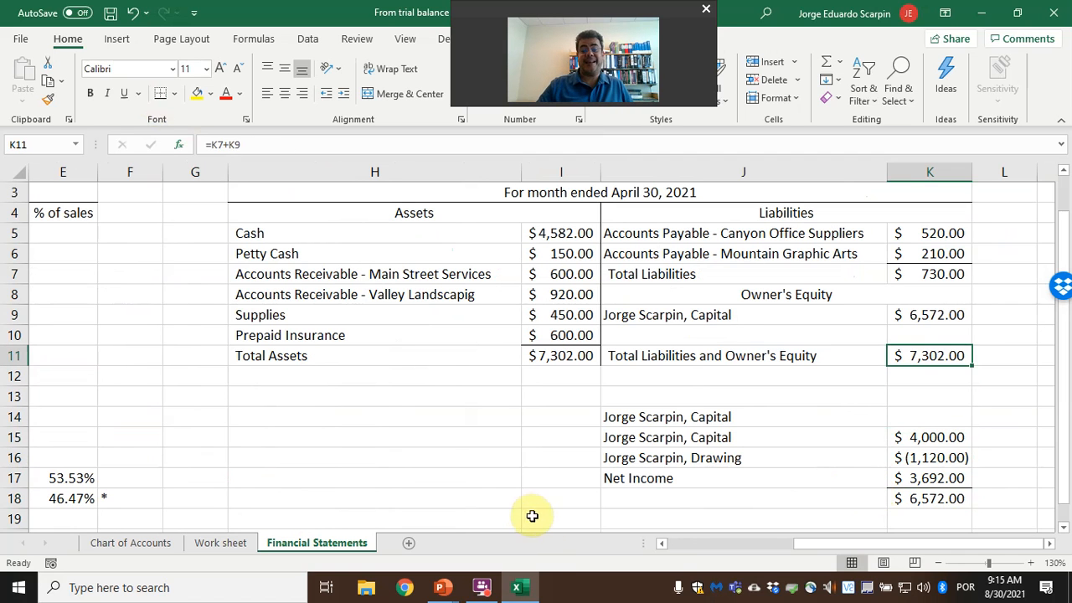
{"action": "left_click", "coordinate": [482, 586]}
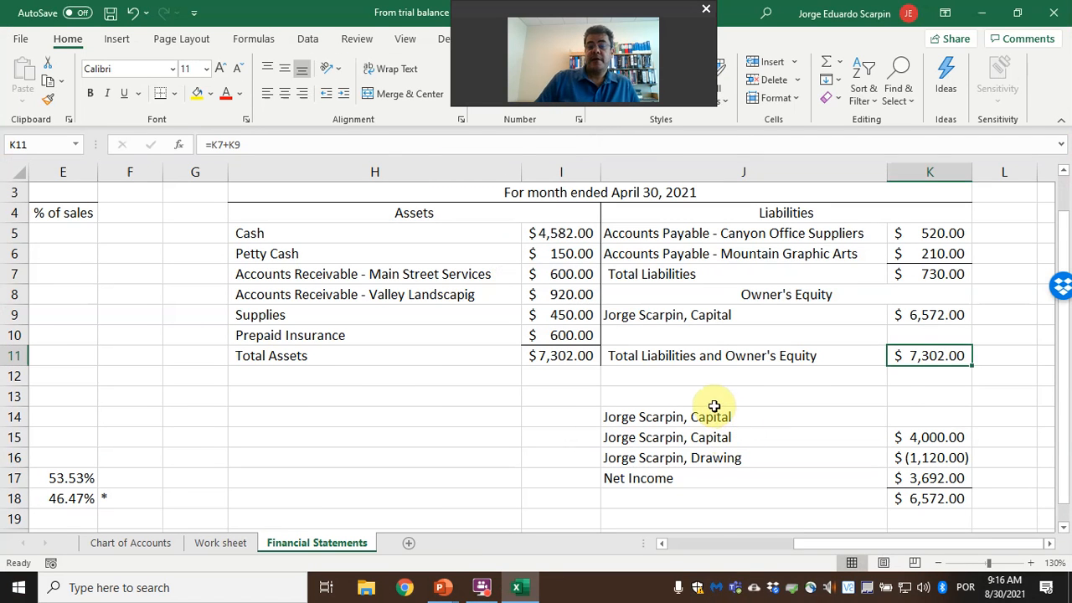
{"action": "mouse_move", "coordinate": [930, 354]}
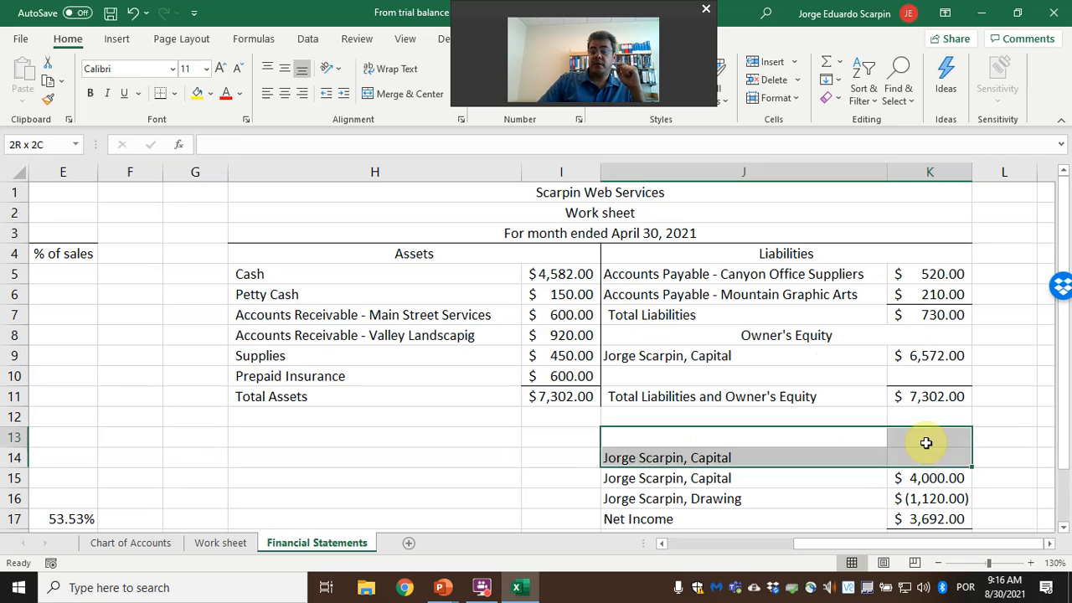
{"action": "right_click", "coordinate": [925, 443]}
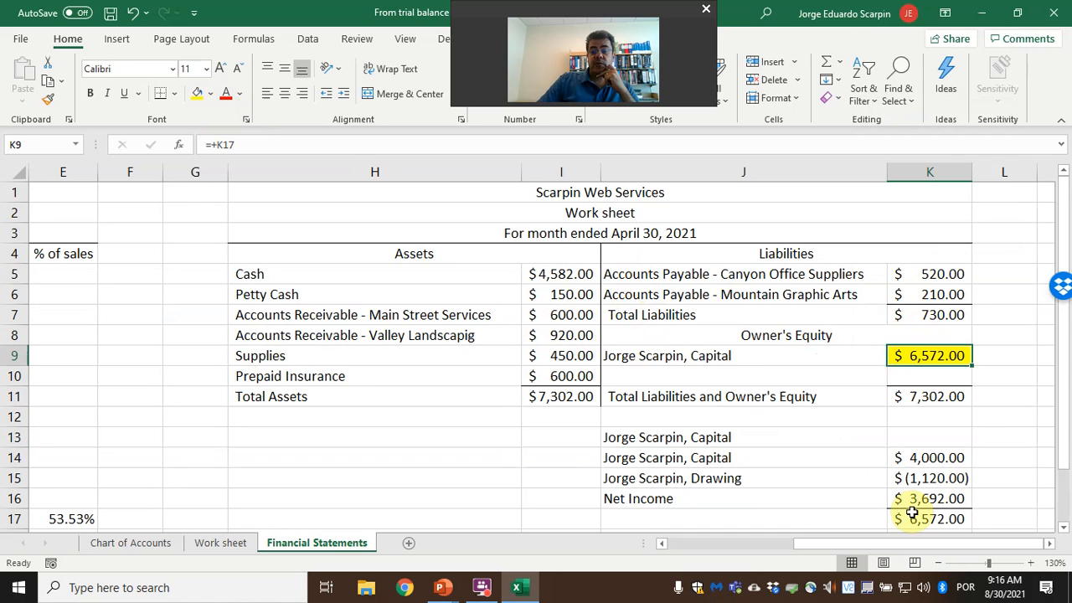
{"action": "left_click", "coordinate": [928, 520]}
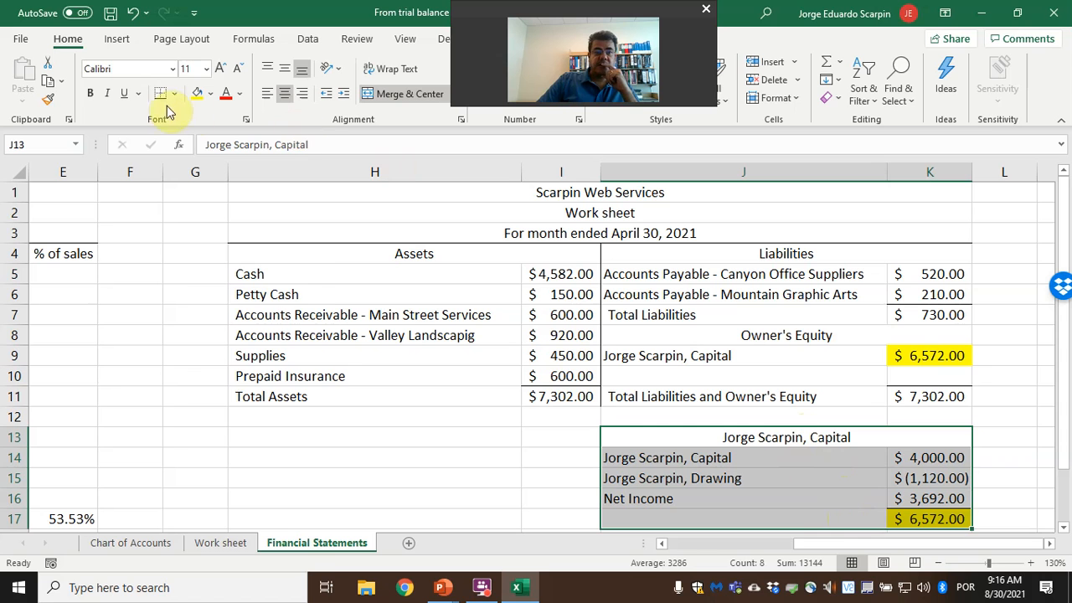
{"action": "left_click", "coordinate": [174, 93]}
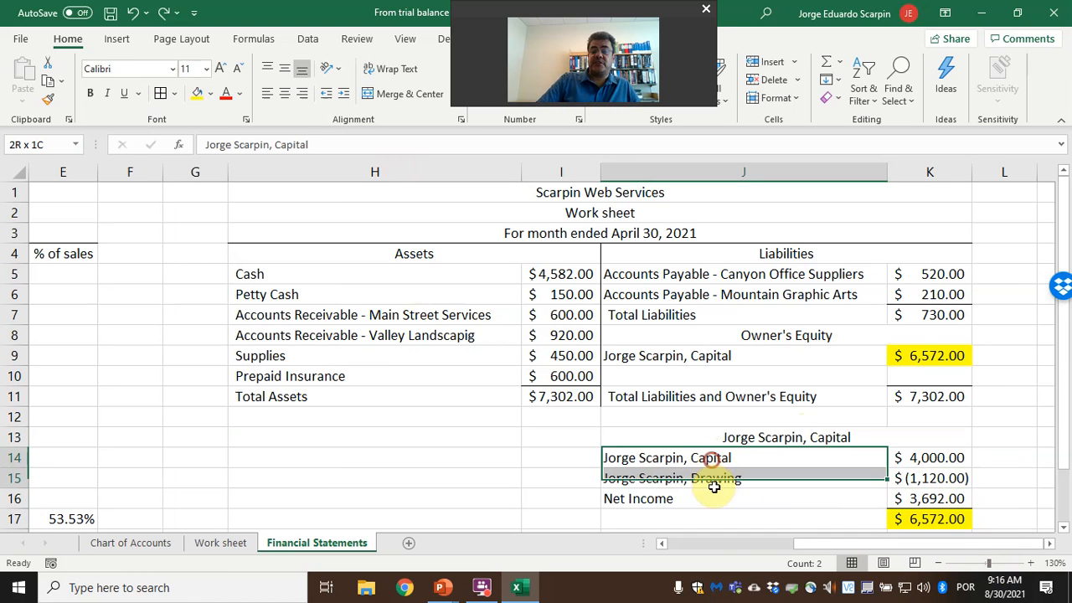
{"action": "left_click", "coordinate": [707, 457]}
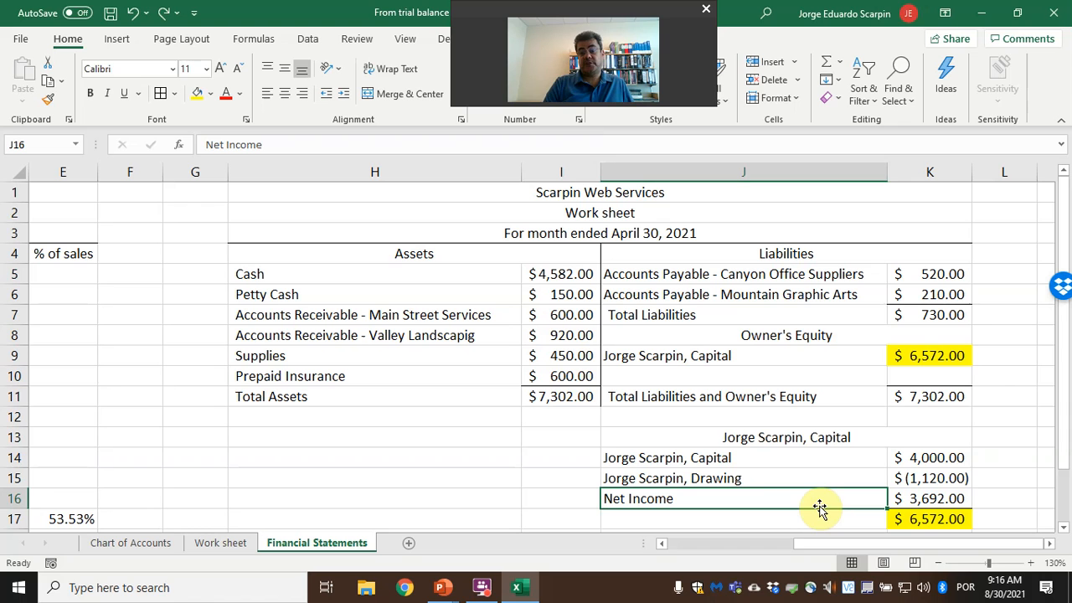
Step: Highlight ending capital in yellow and total assets in green and compare the two totals
{"action": "left_click", "coordinate": [562, 395]}
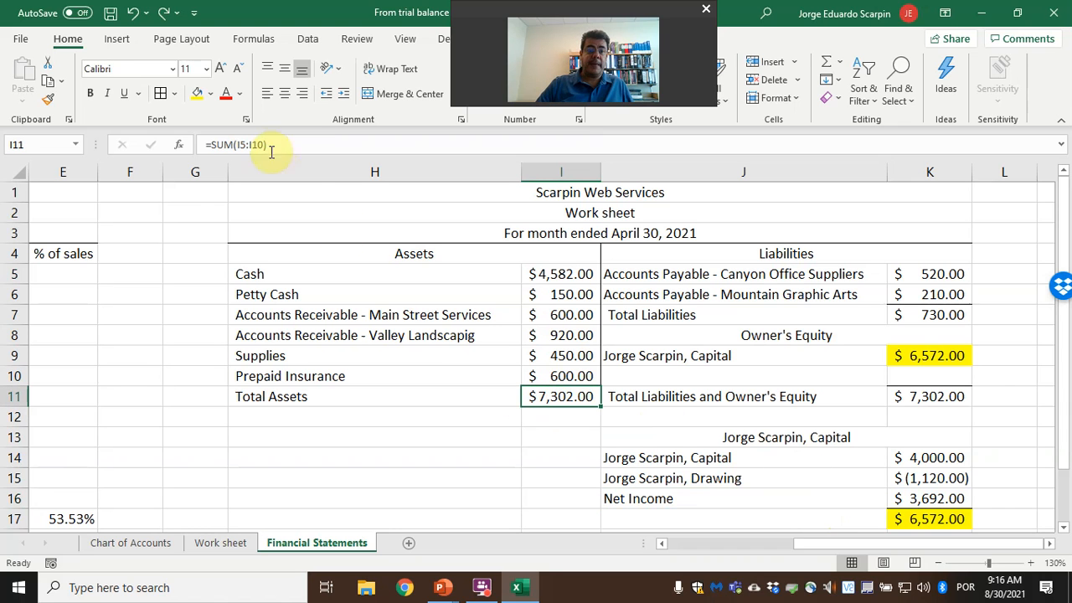
{"action": "left_click", "coordinate": [211, 94]}
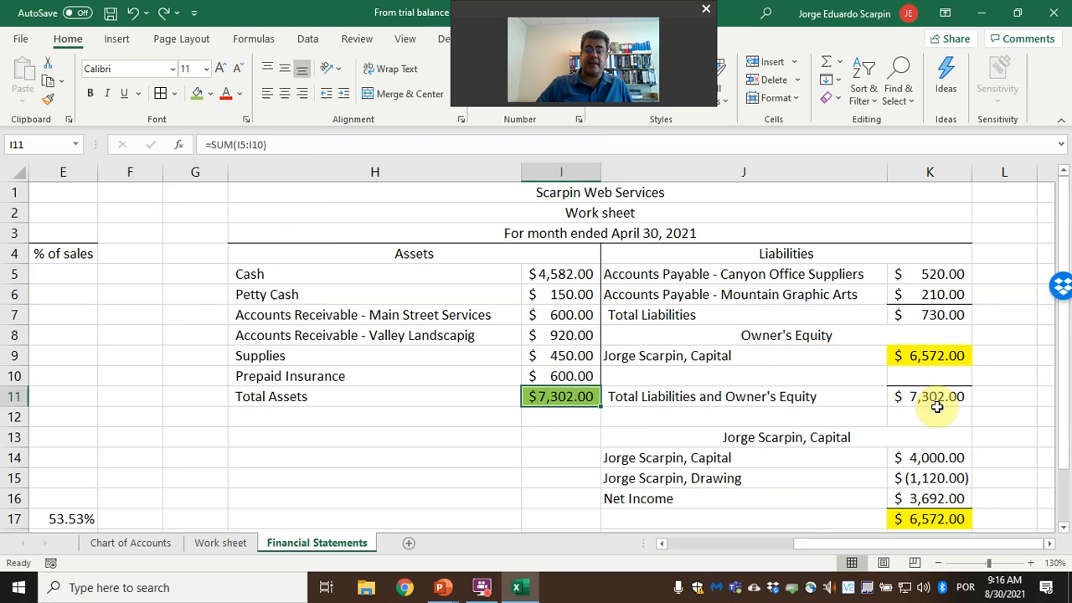
{"action": "left_click", "coordinate": [929, 395]}
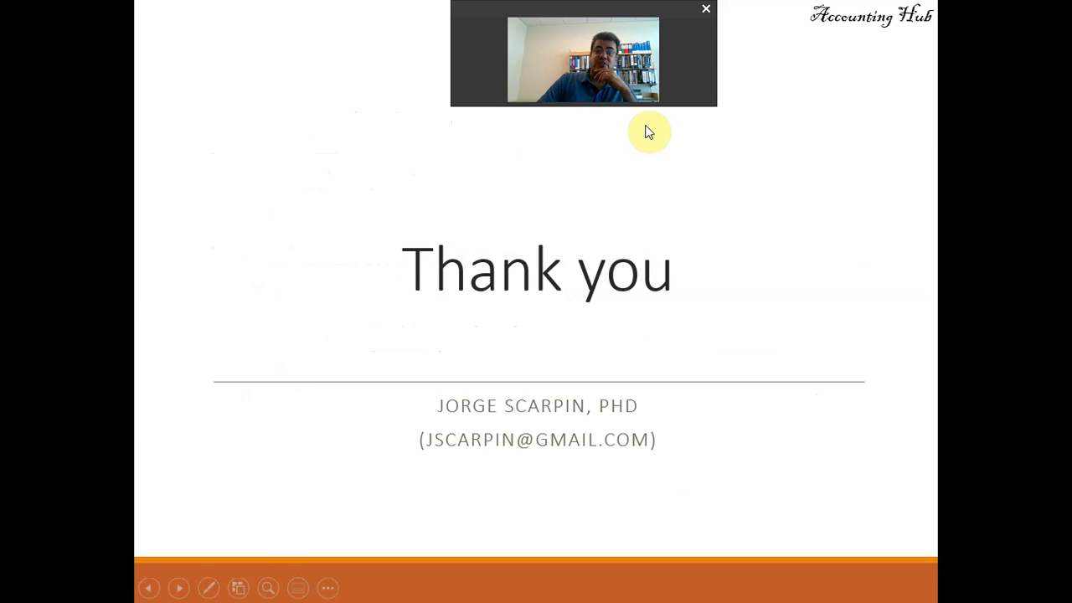
Step: Display the closing Thank you slide in PowerPoint Slide Show
{"action": "left_click_drag", "start_coordinate": [583, 54], "coordinate": [935, 549]}
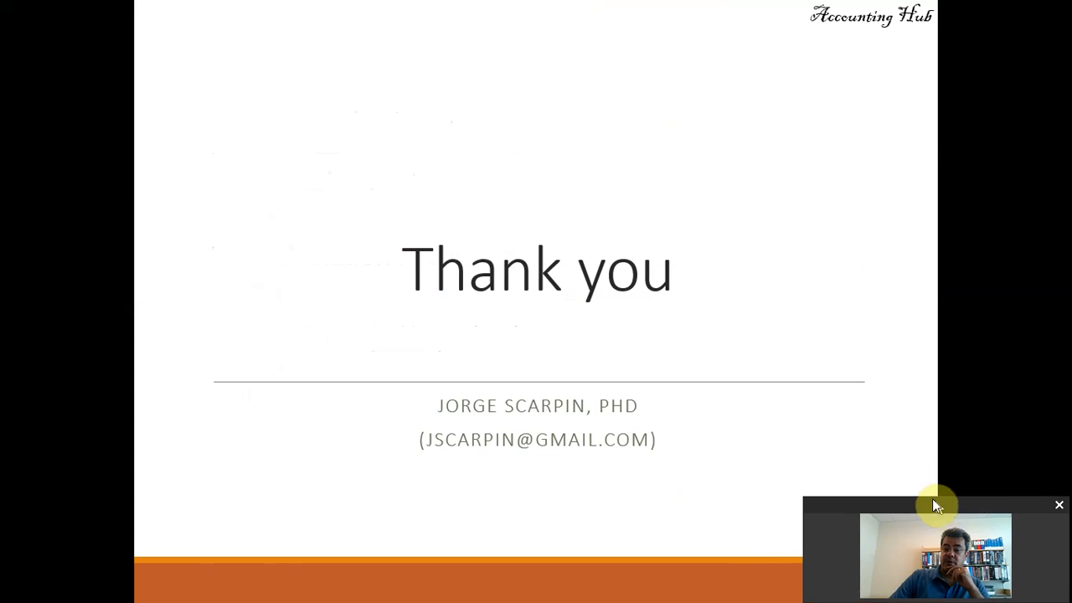